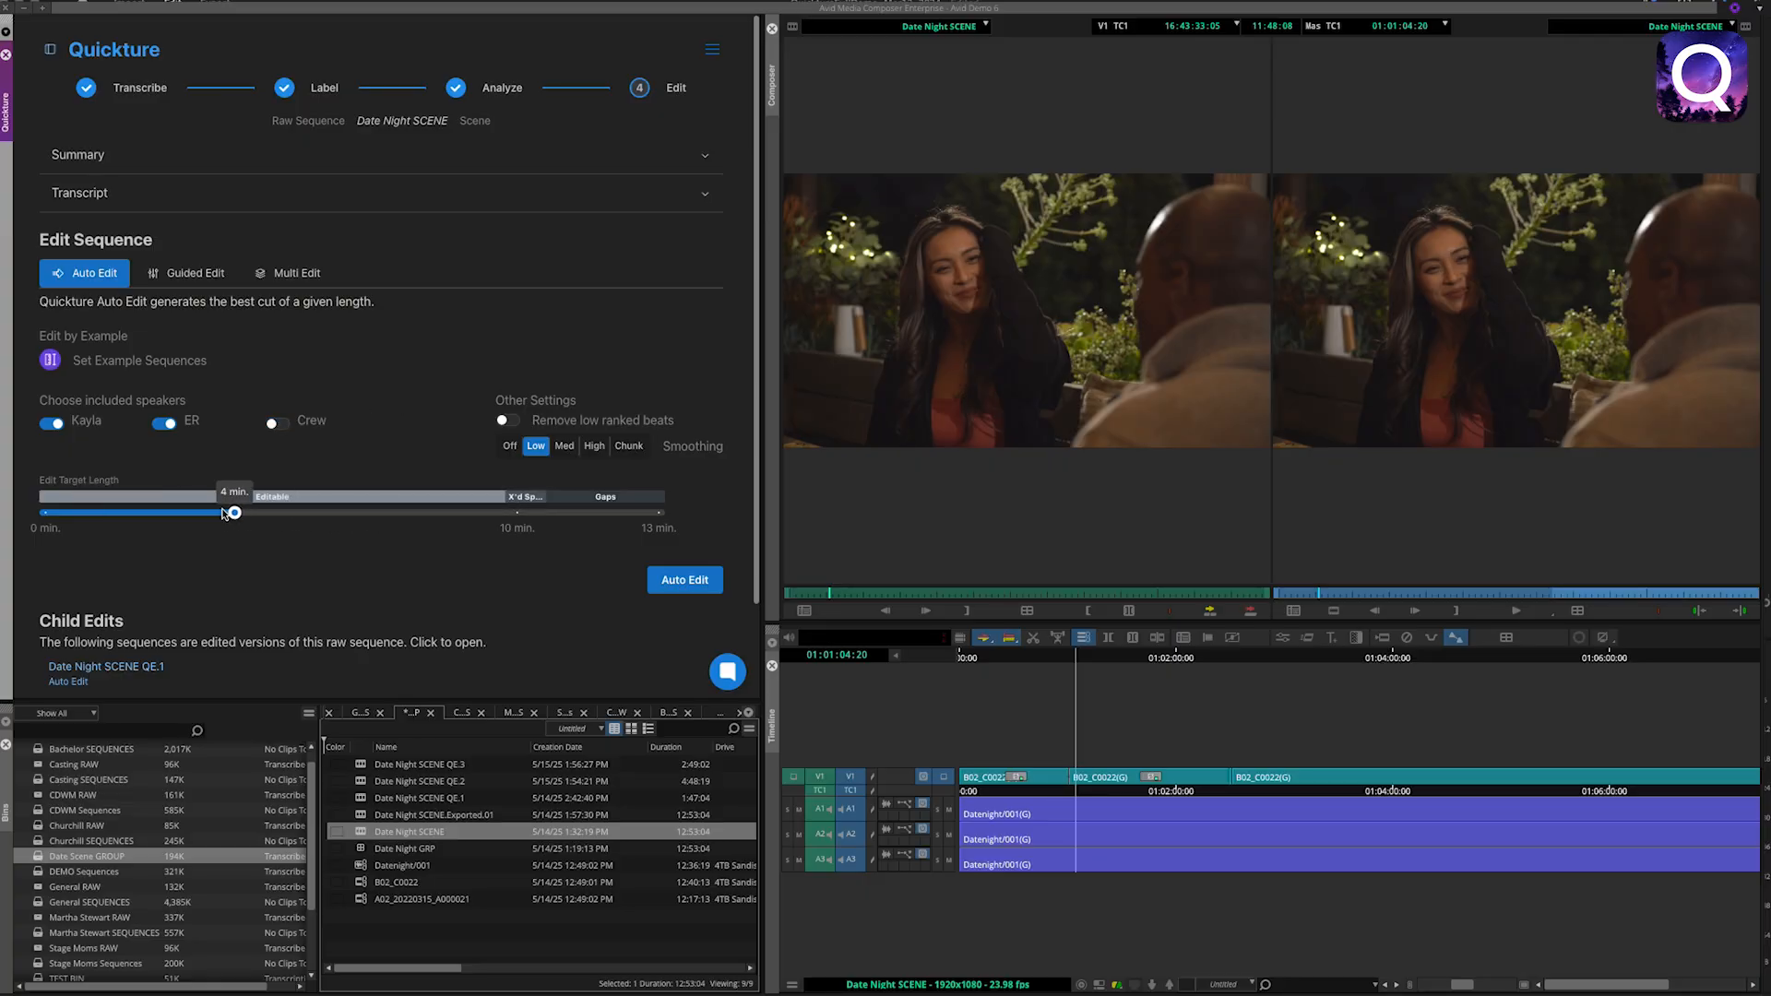
Choose Auto Edit mode for the Date Night SCENE sequence
click(184, 273)
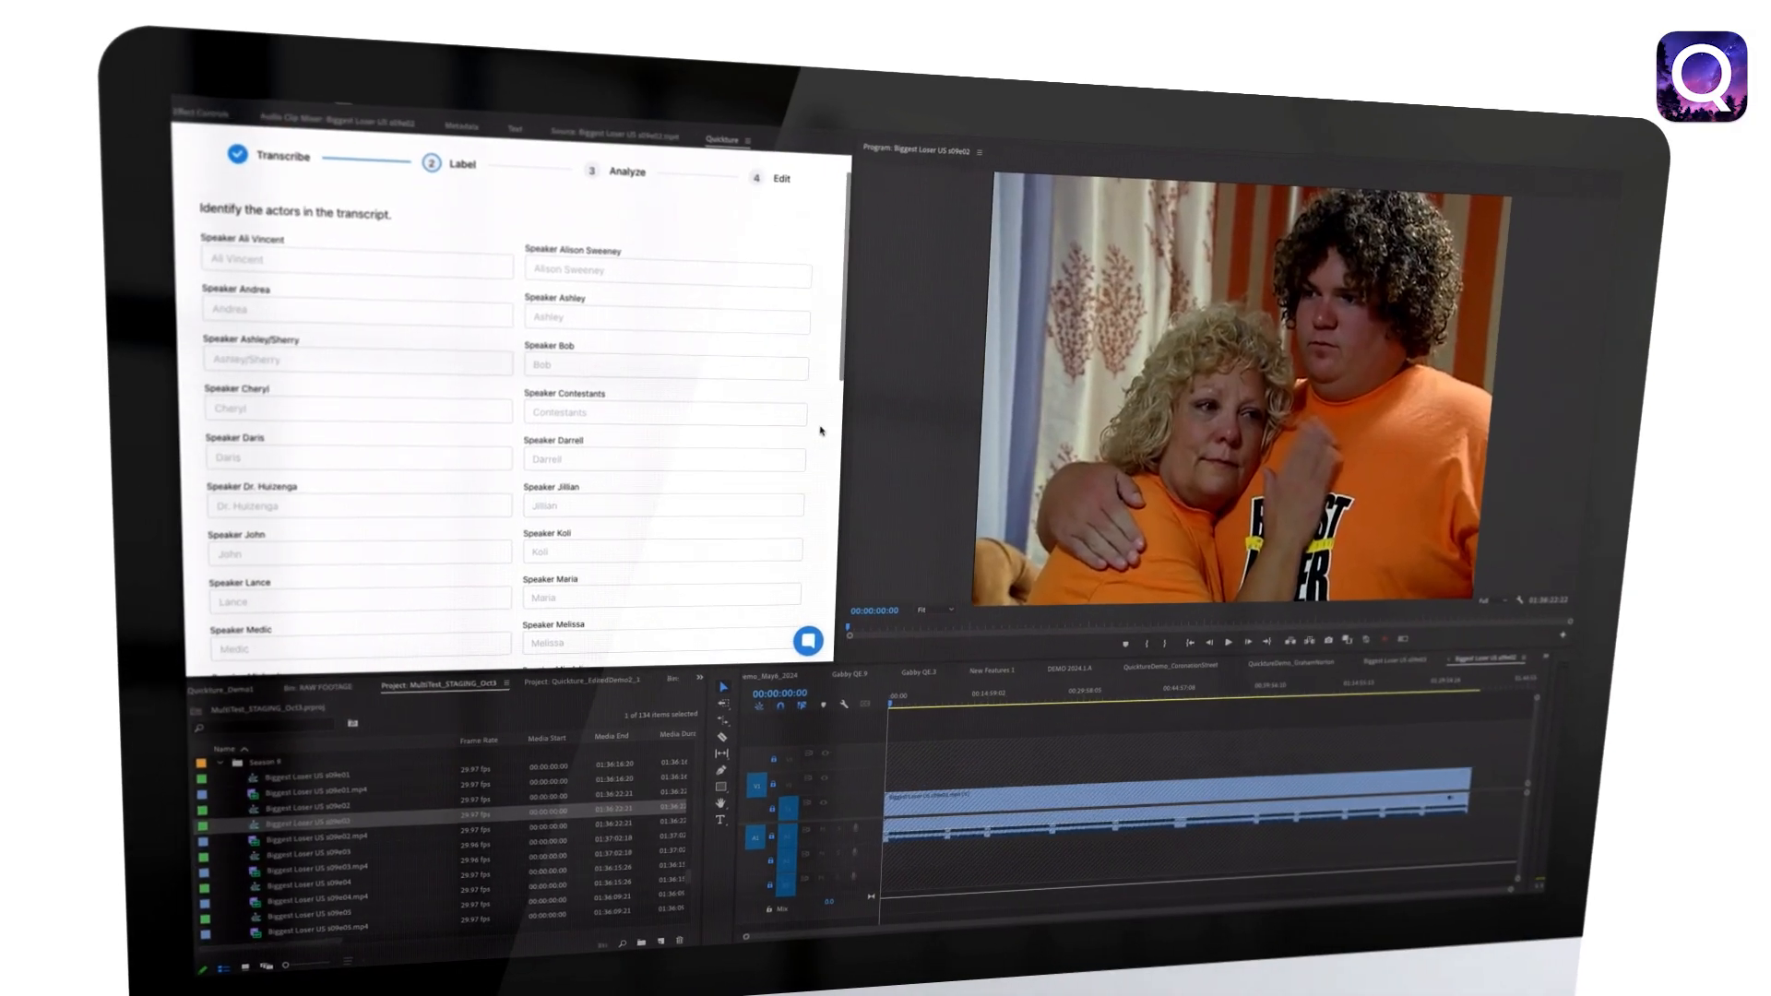
Scroll through the speaker list for The Bachelor Australia episode labels
scroll(down, 3)
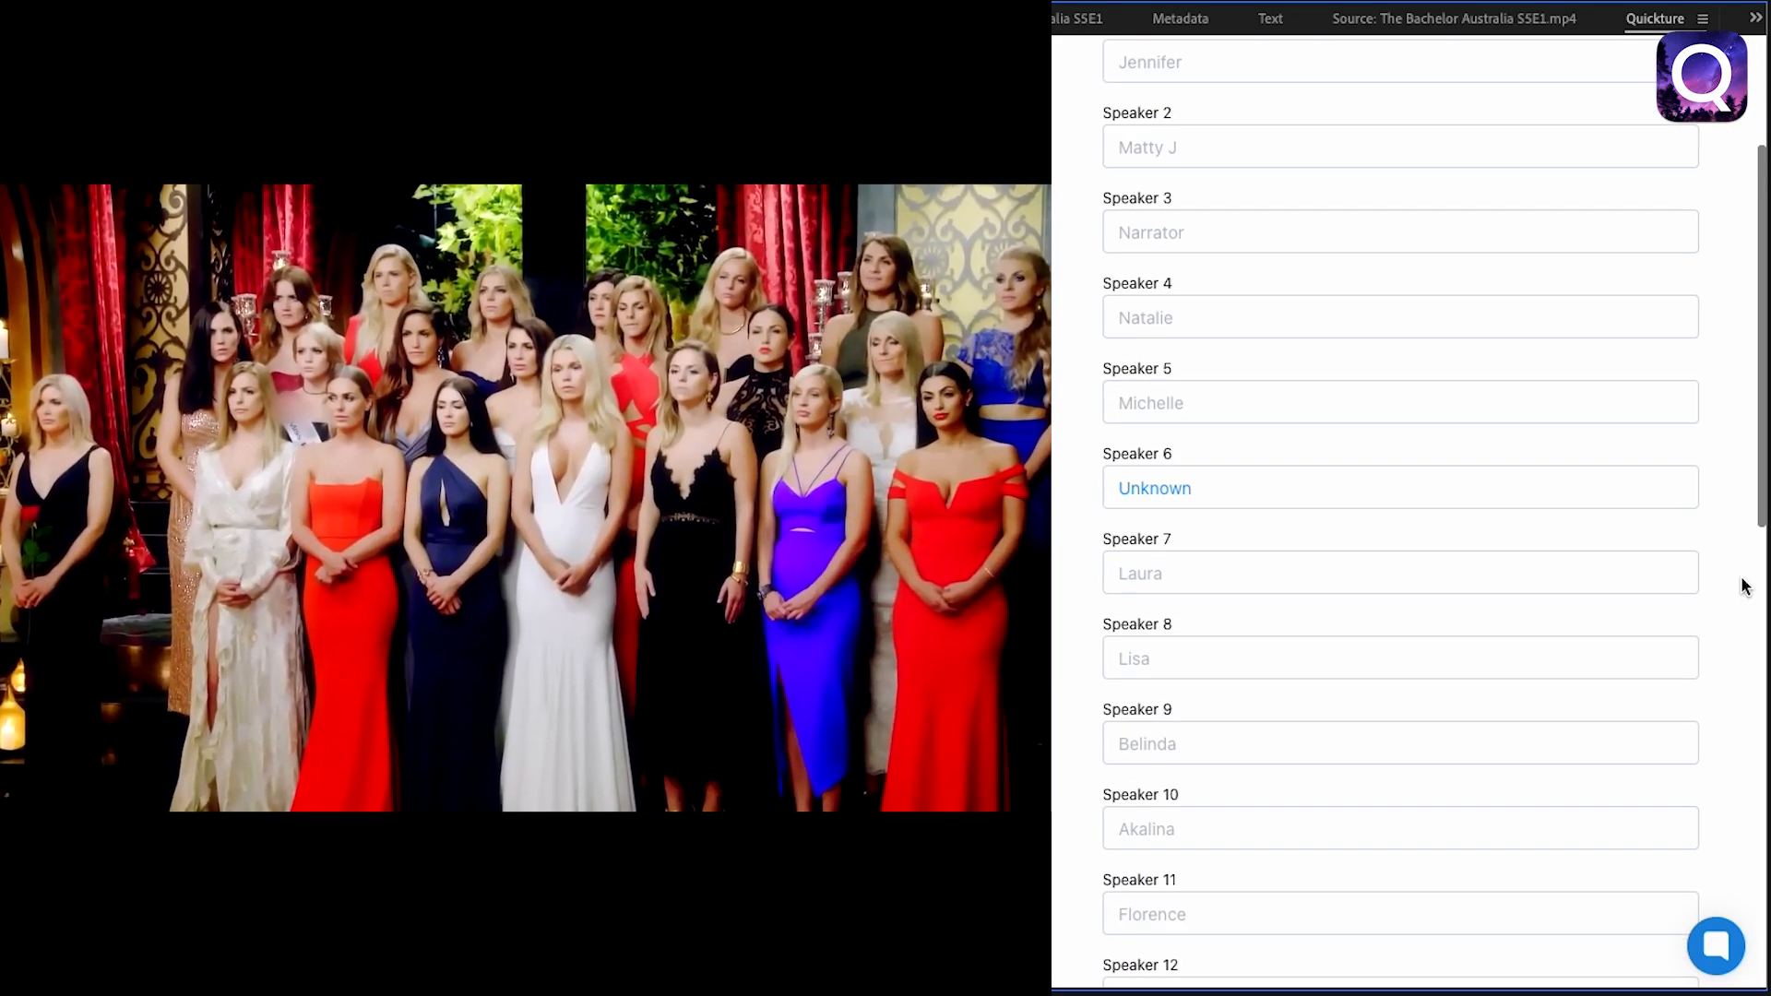
scroll(down, 3)
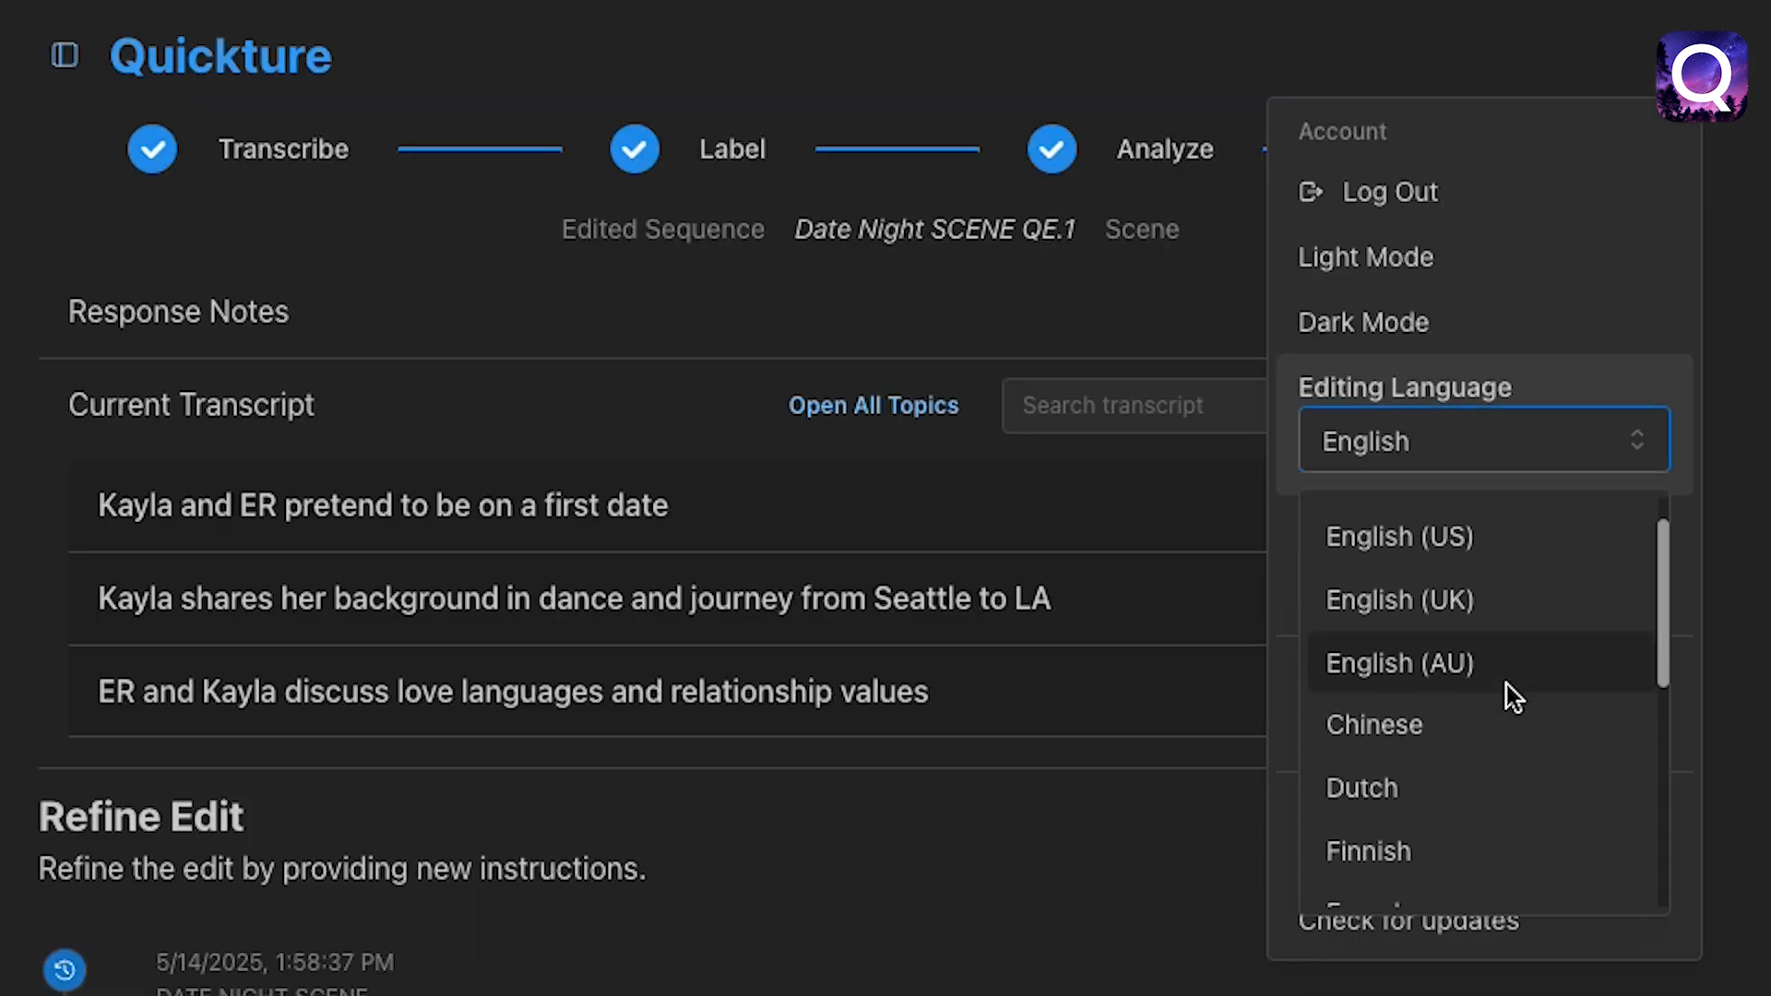
Set the editing language to Multiple languages
scroll(down, 3)
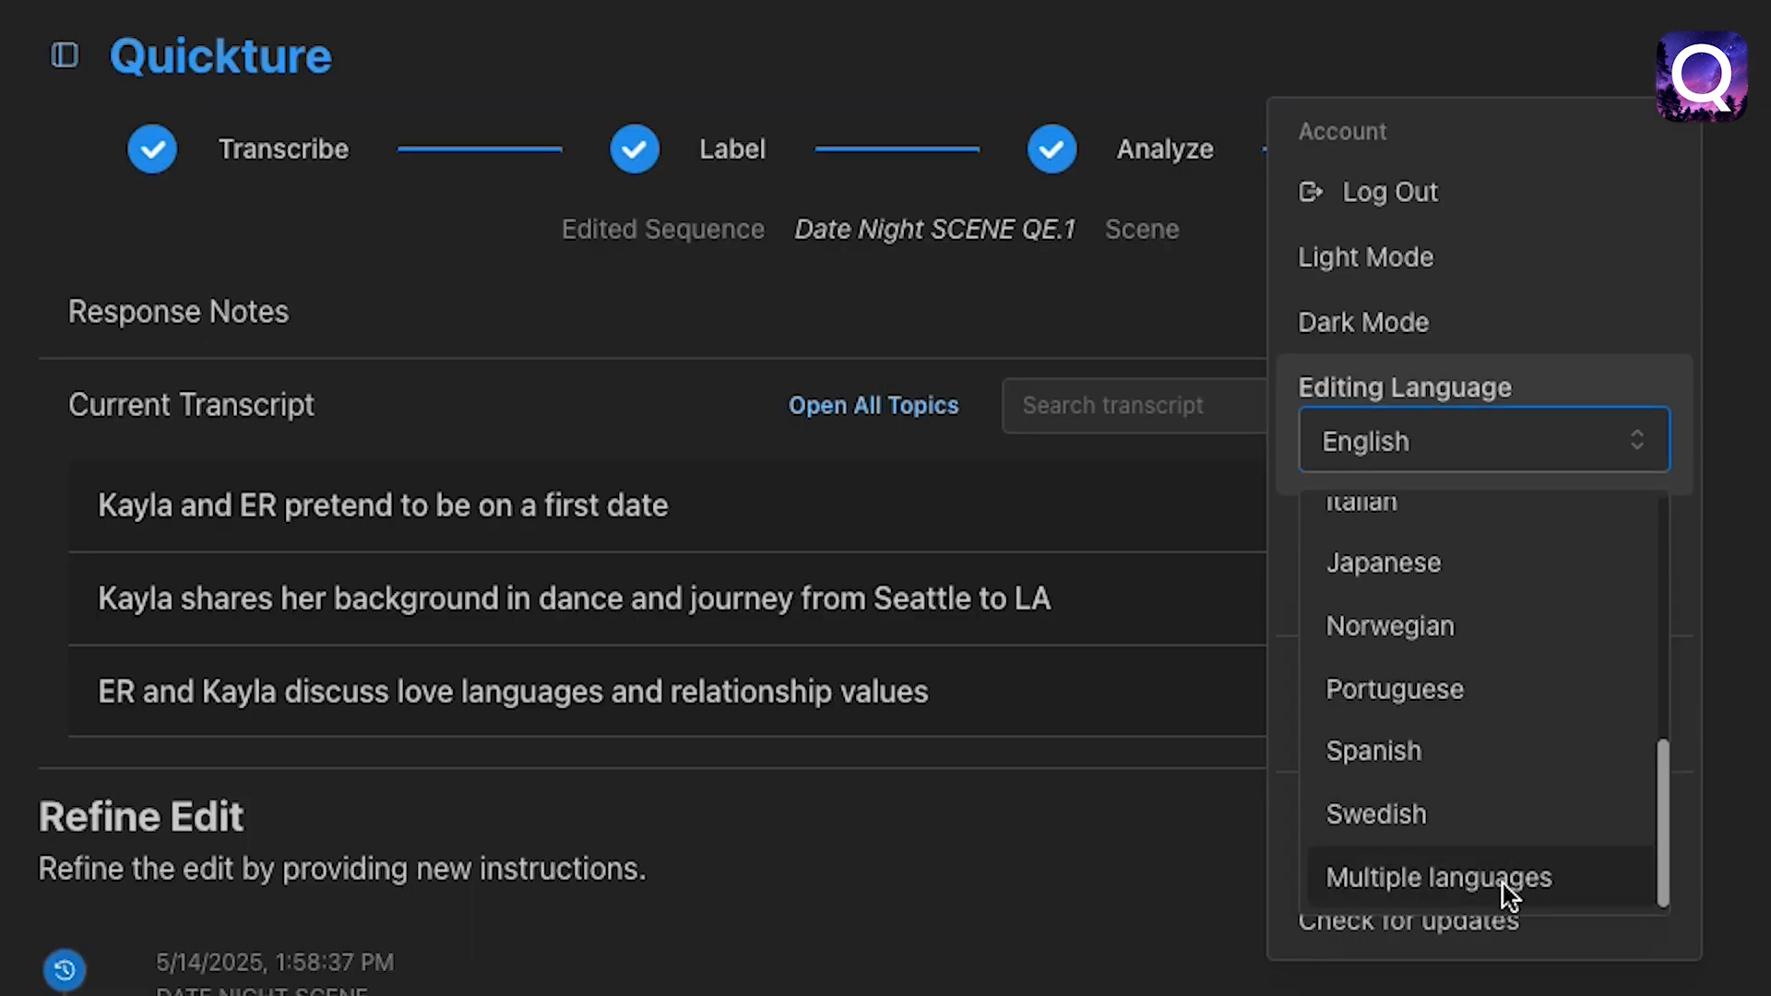
click(1439, 876)
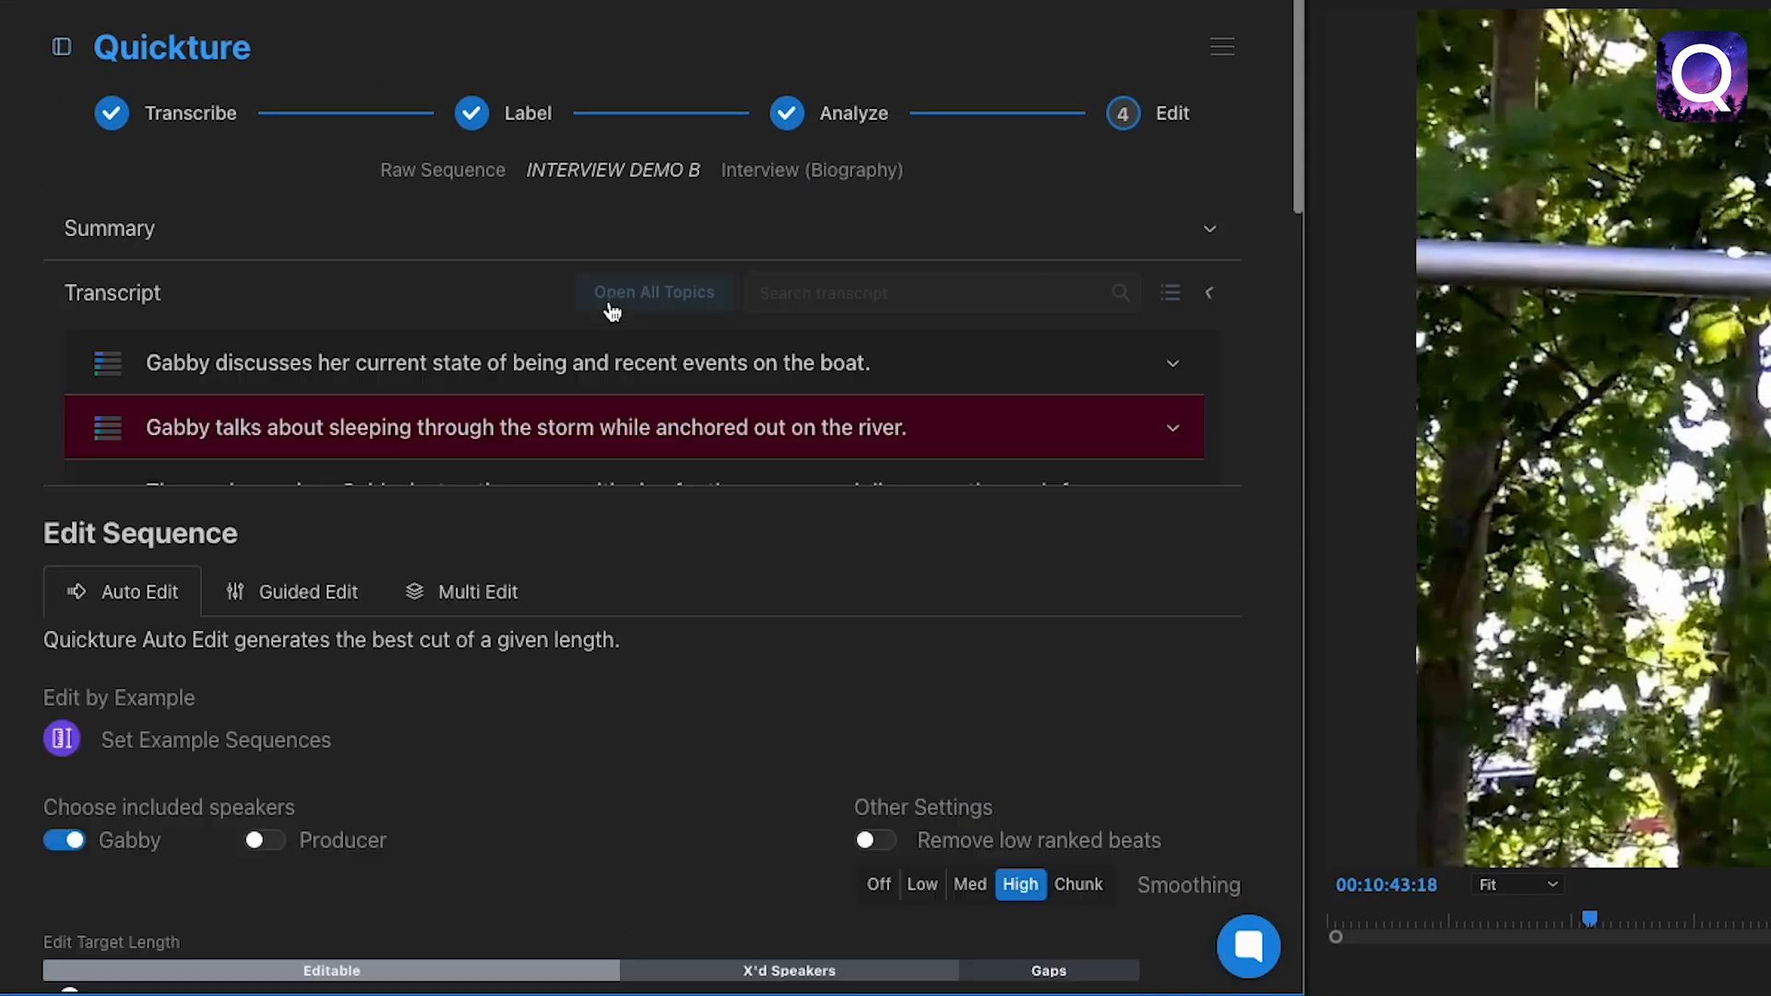
Expand all transcript topics in INTERVIEW DEMO B and enter 'chef'
click(1172, 294)
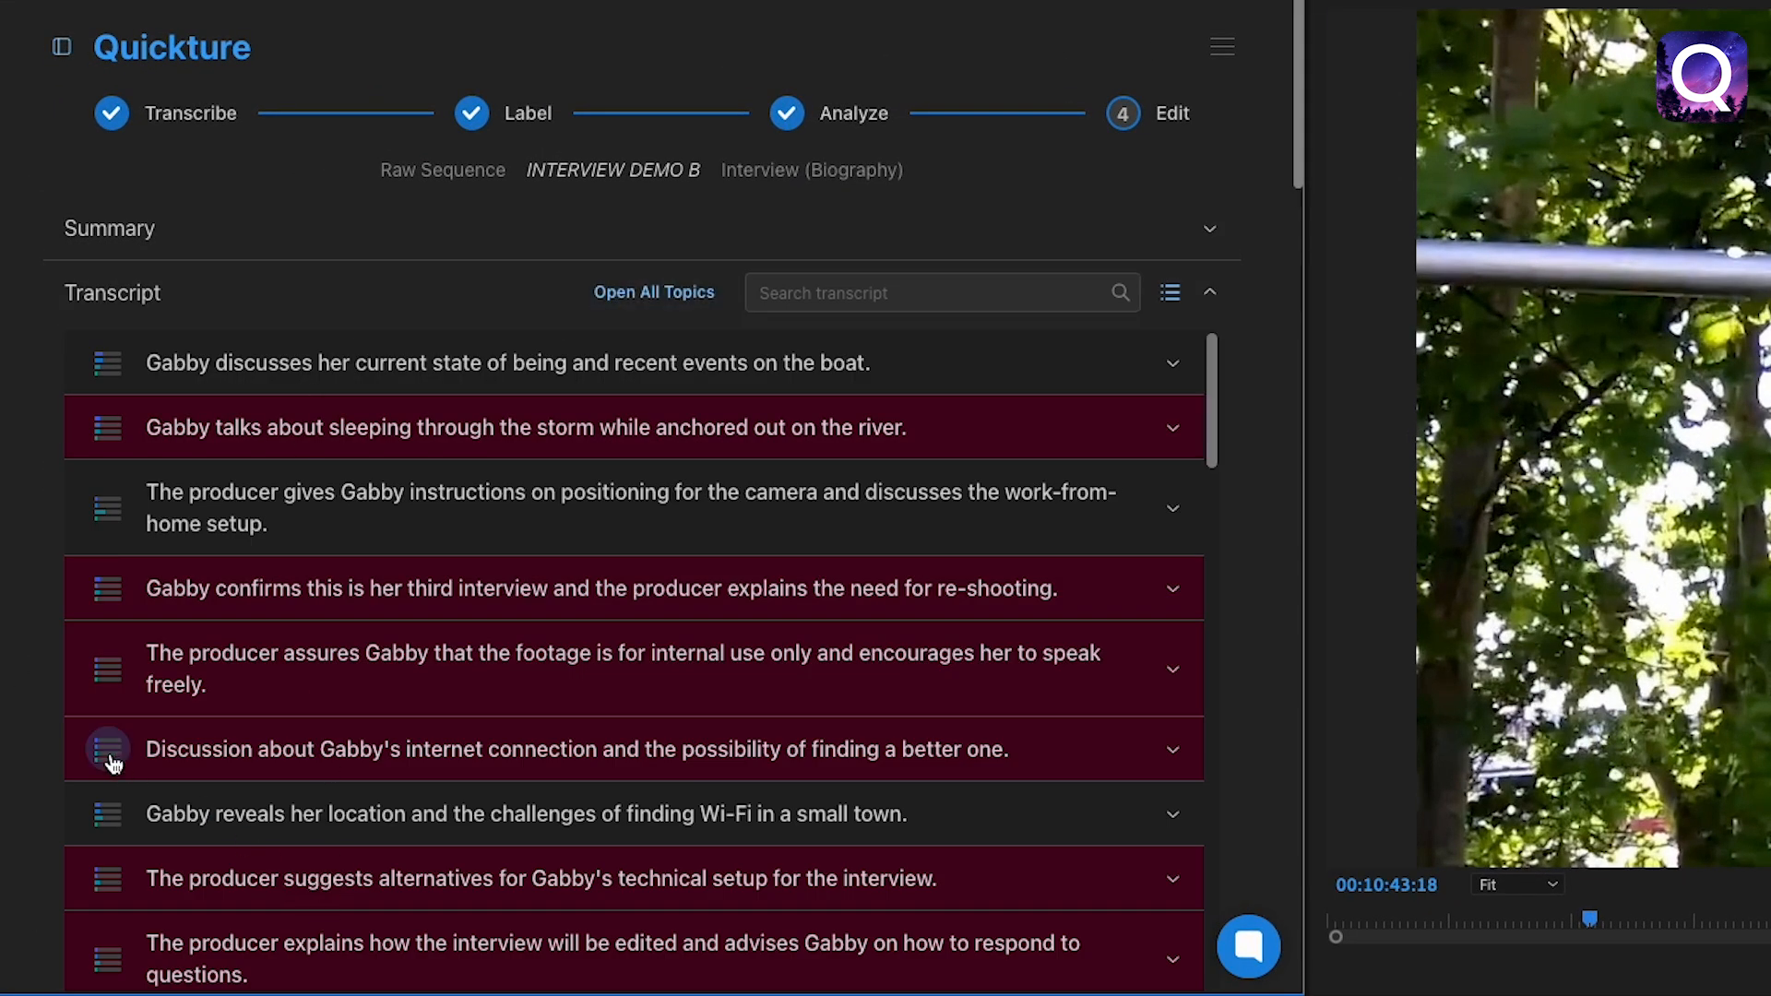
mouse_move(109, 749)
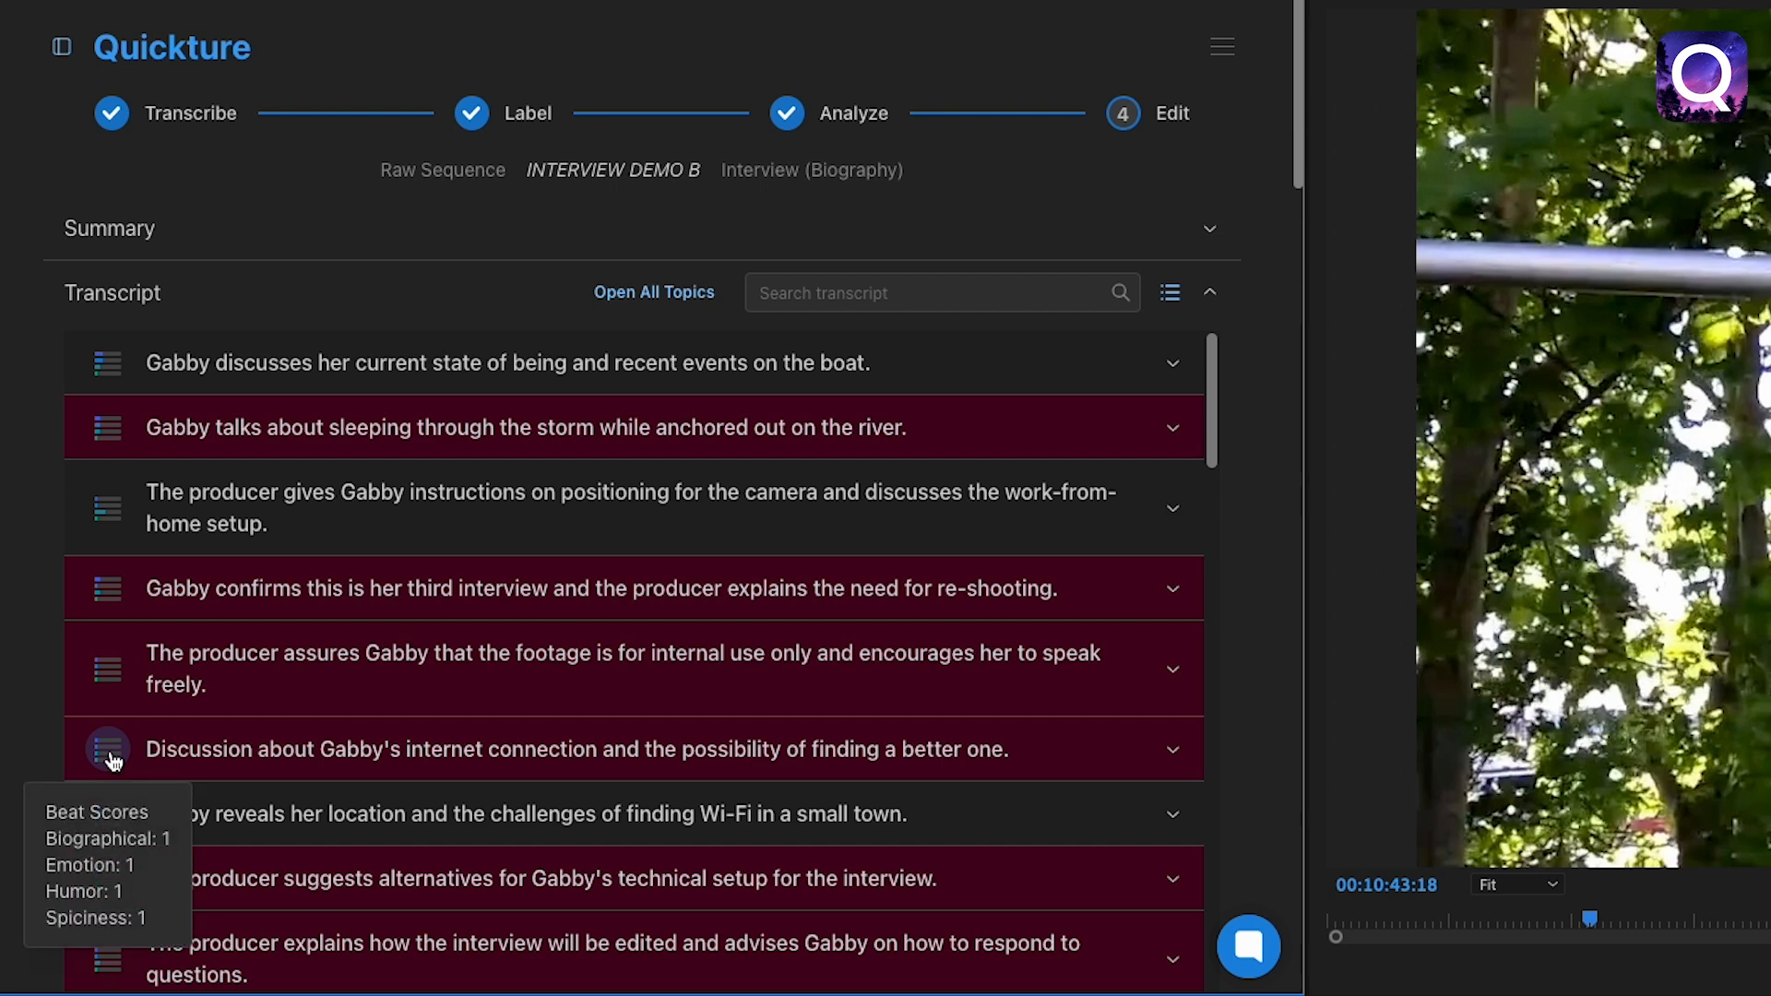
text(chef)
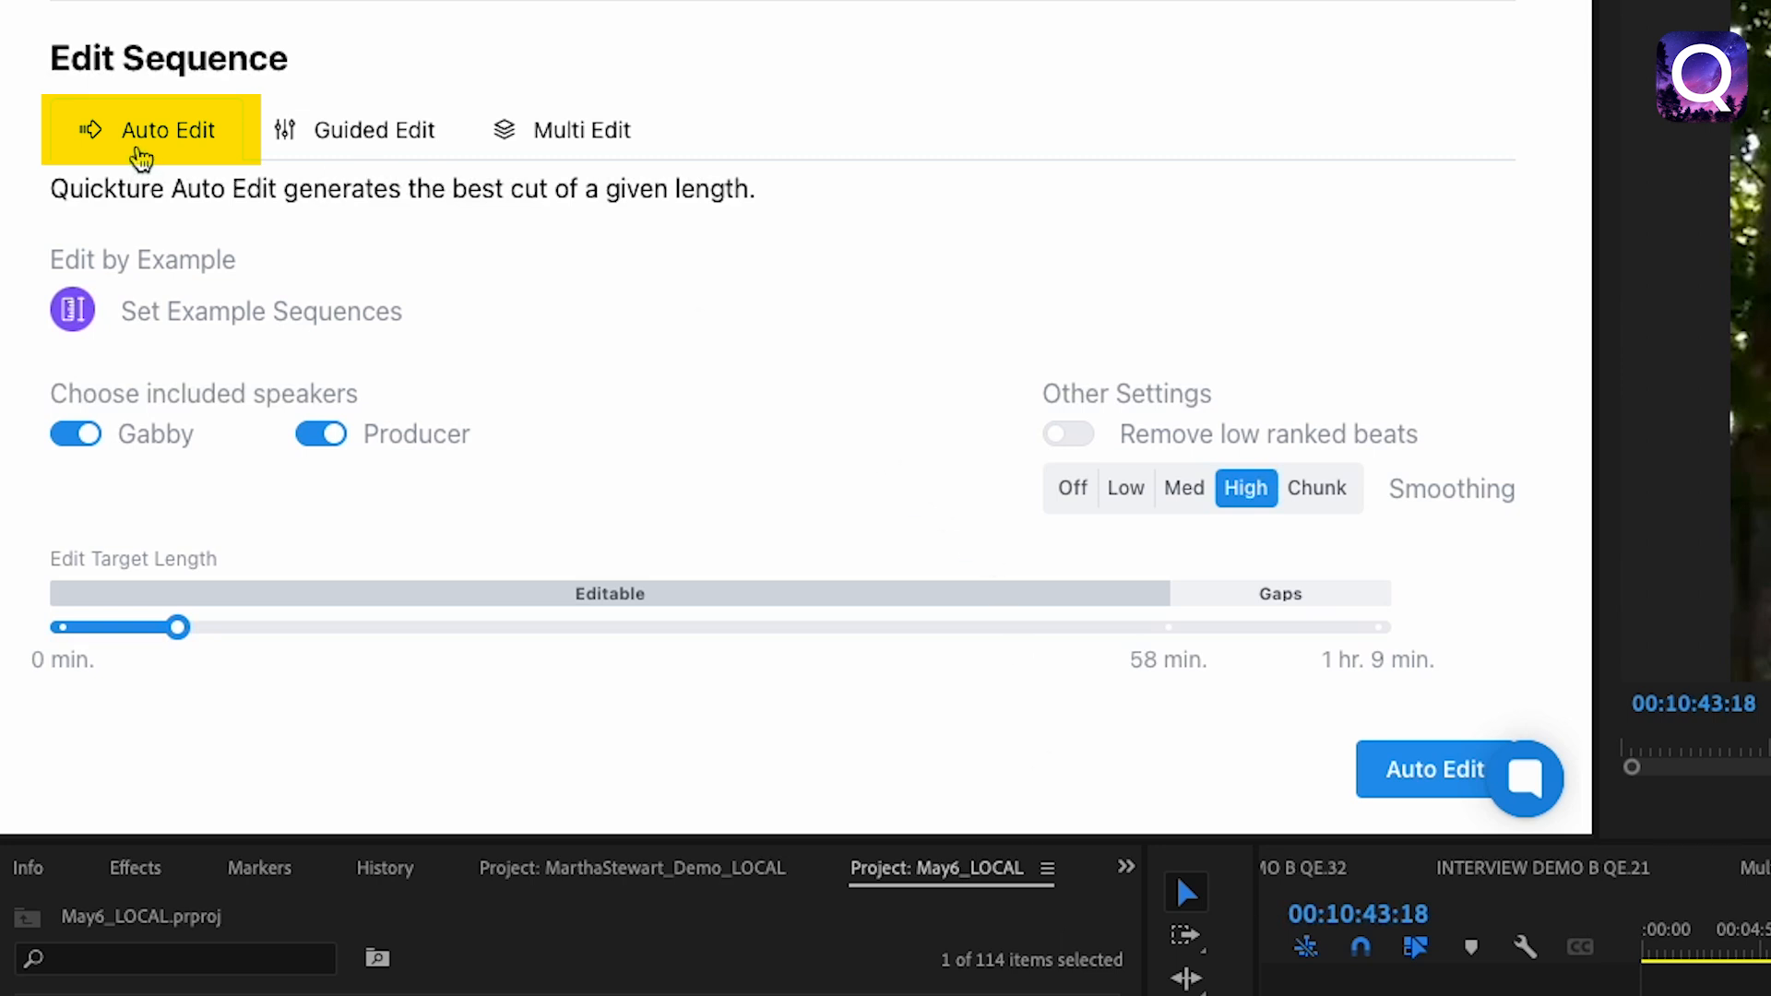
Run a 5-minute Gabby-only Auto Edit and play the resulting sequence
click(319, 433)
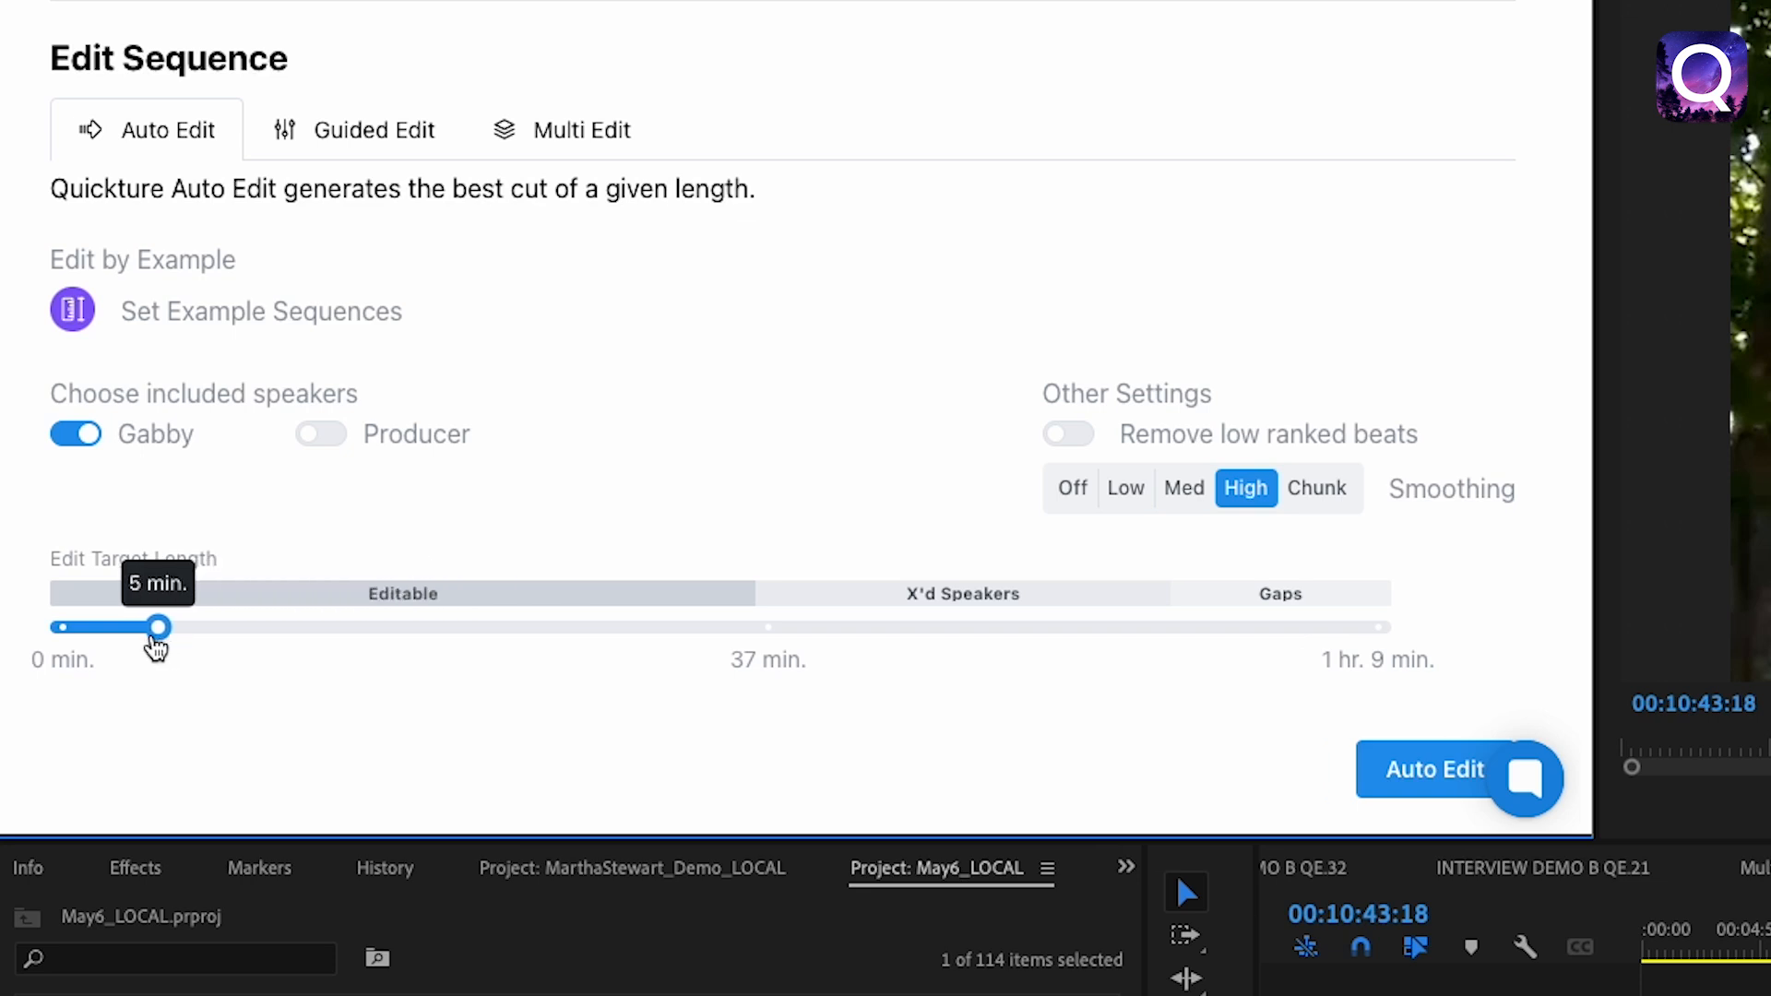
click(1436, 770)
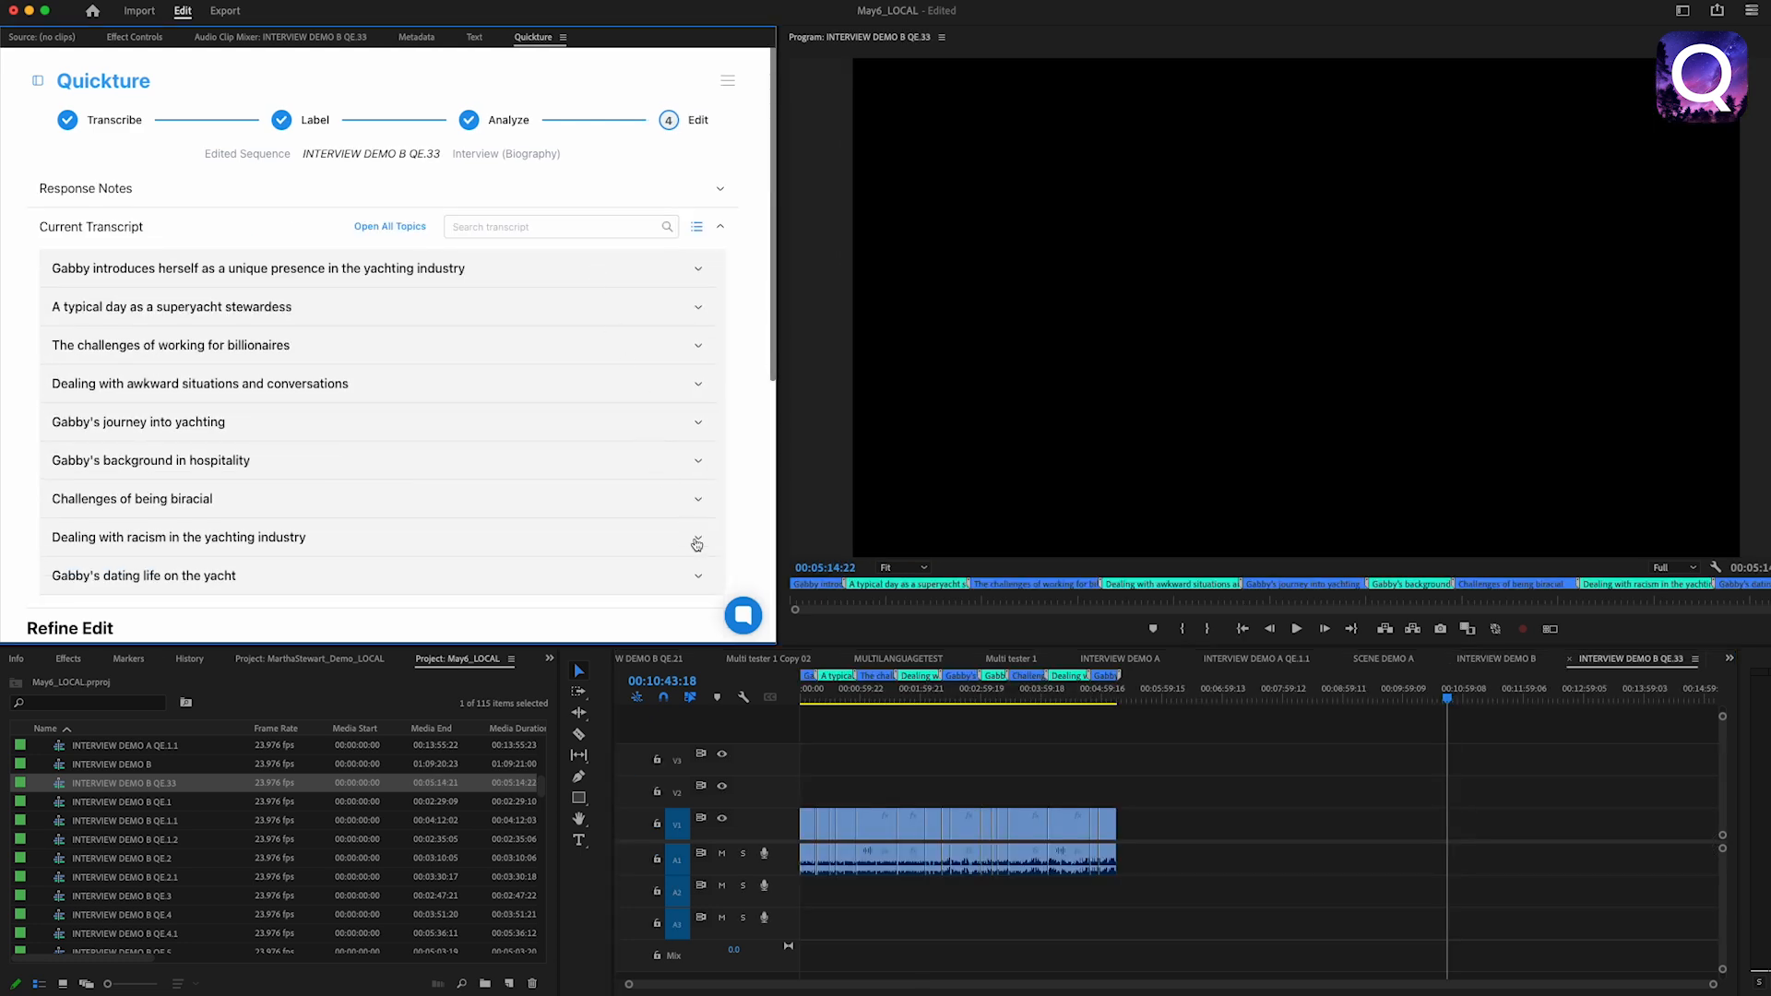
click(868, 688)
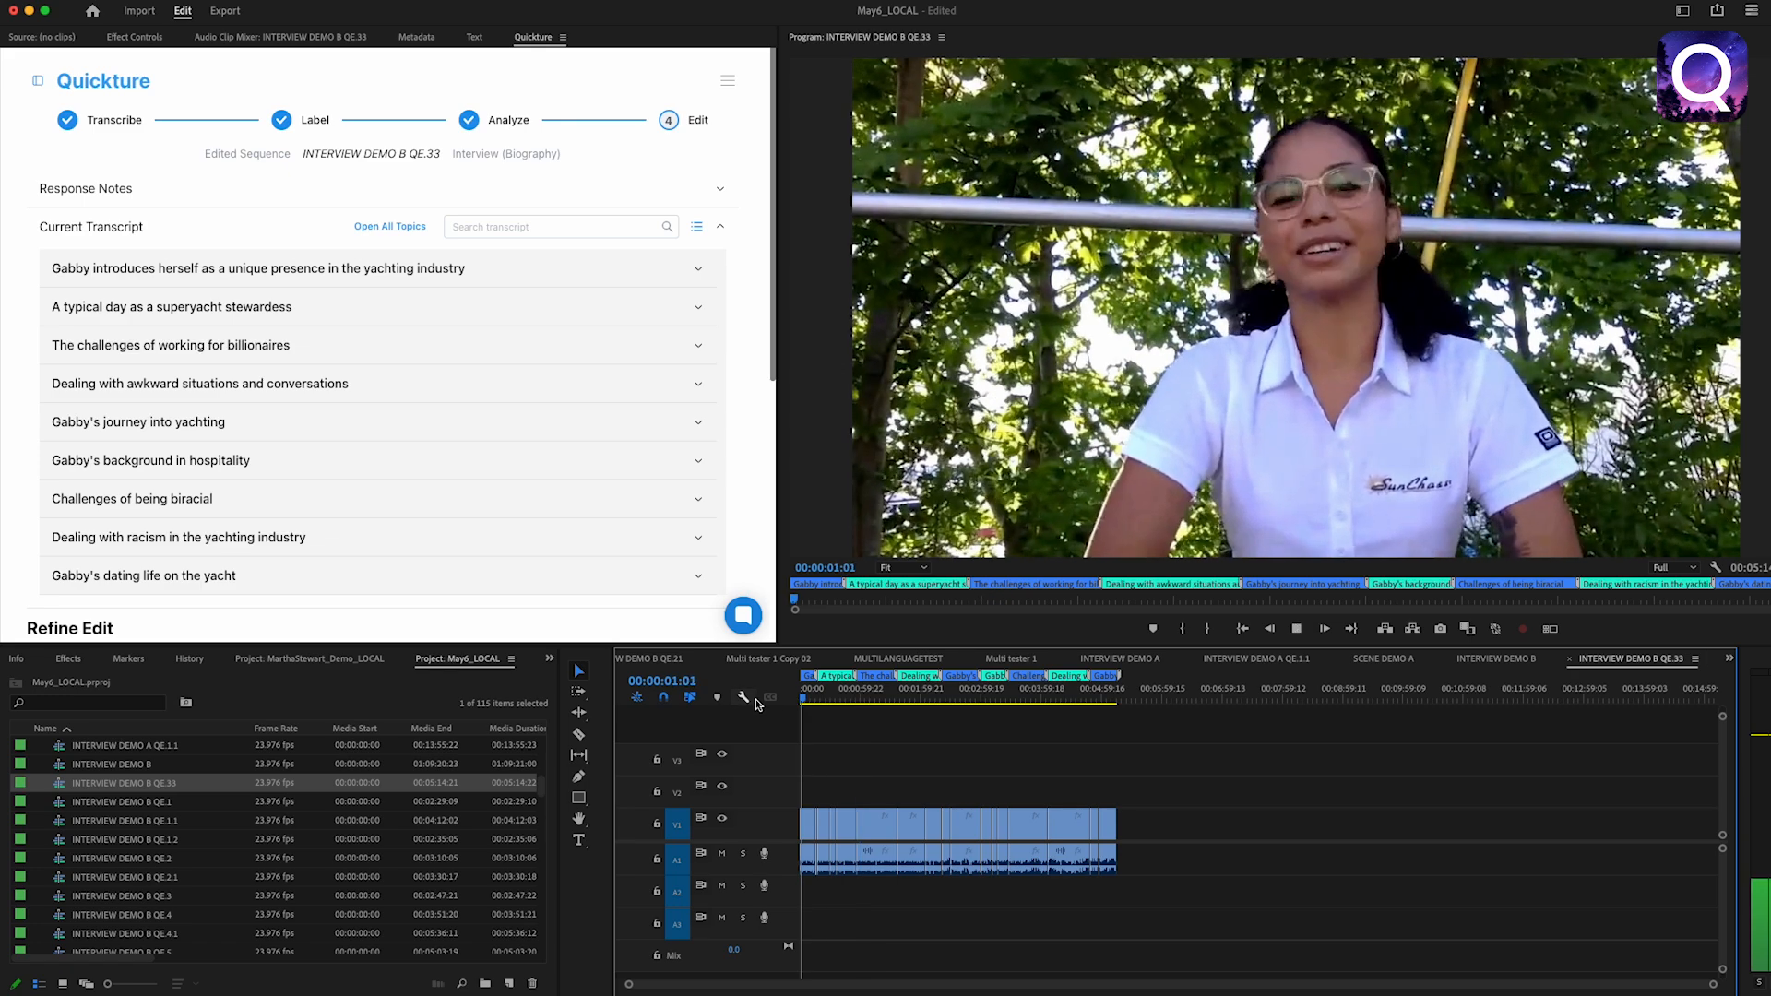
click(1325, 627)
text(Add a little joke to the top before the intro. A)
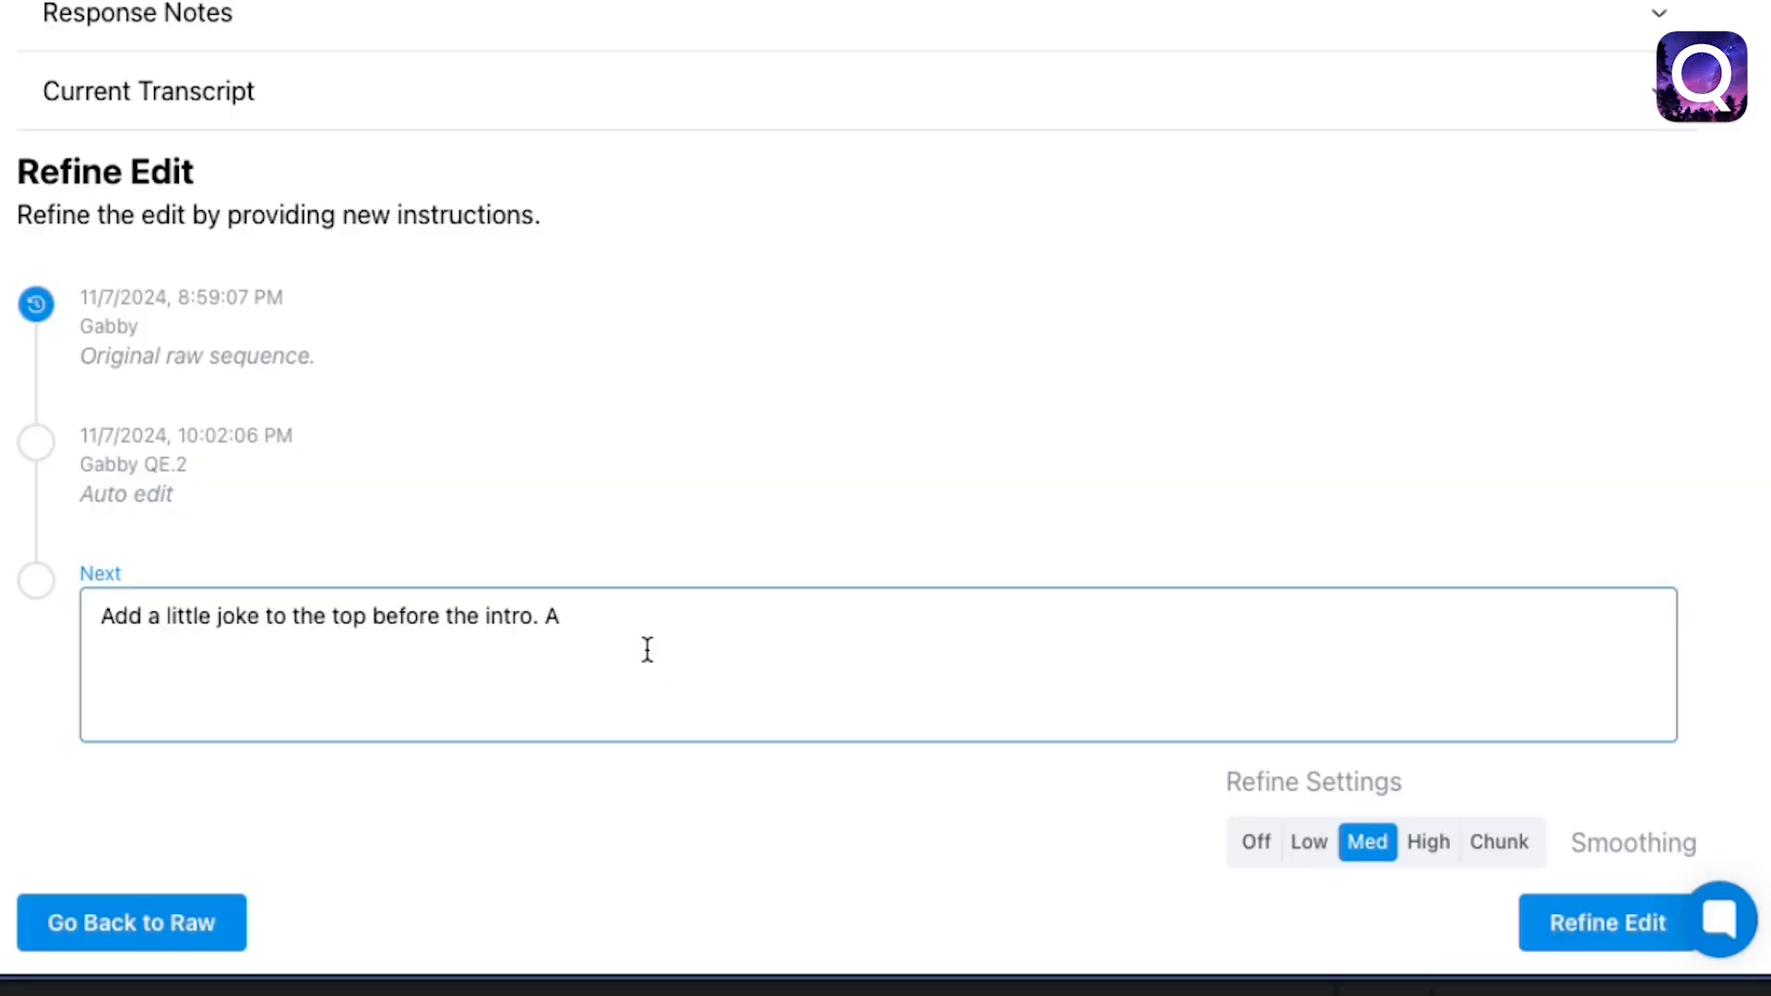
Add a refine note asking for a section about her hopes and dreams at the end
text(dd in a section about her hopes and dreams to the end.)
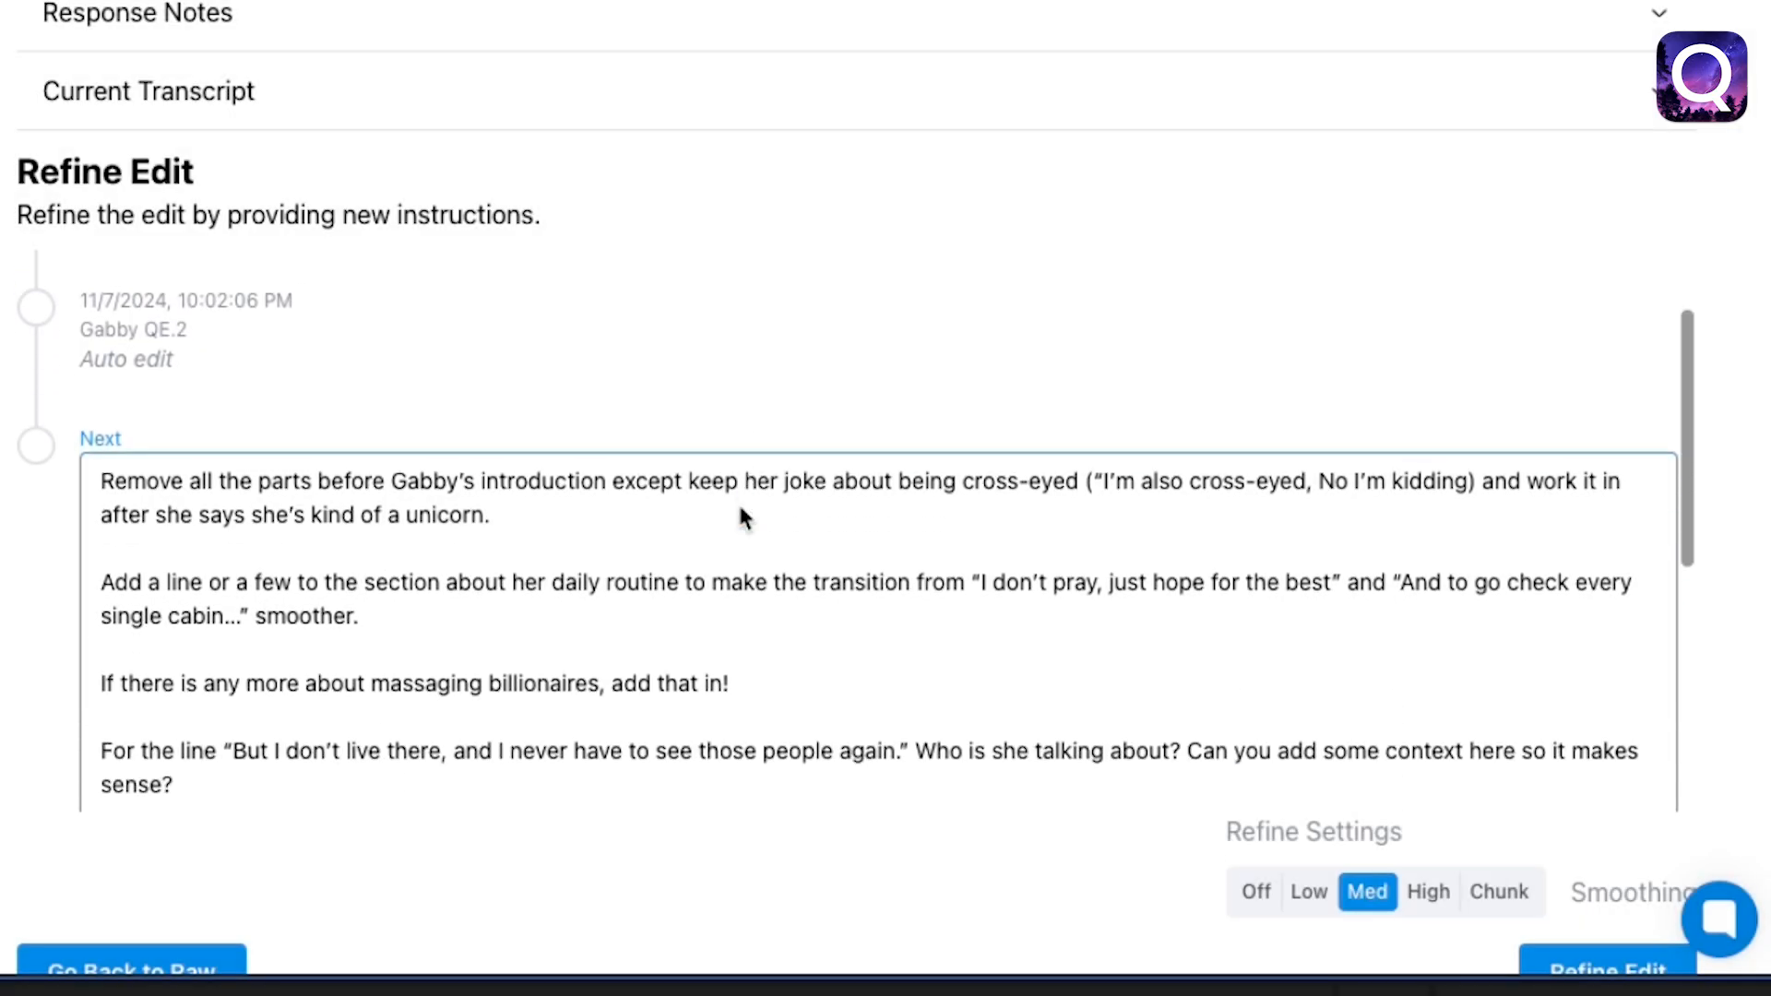
scroll(down, 3)
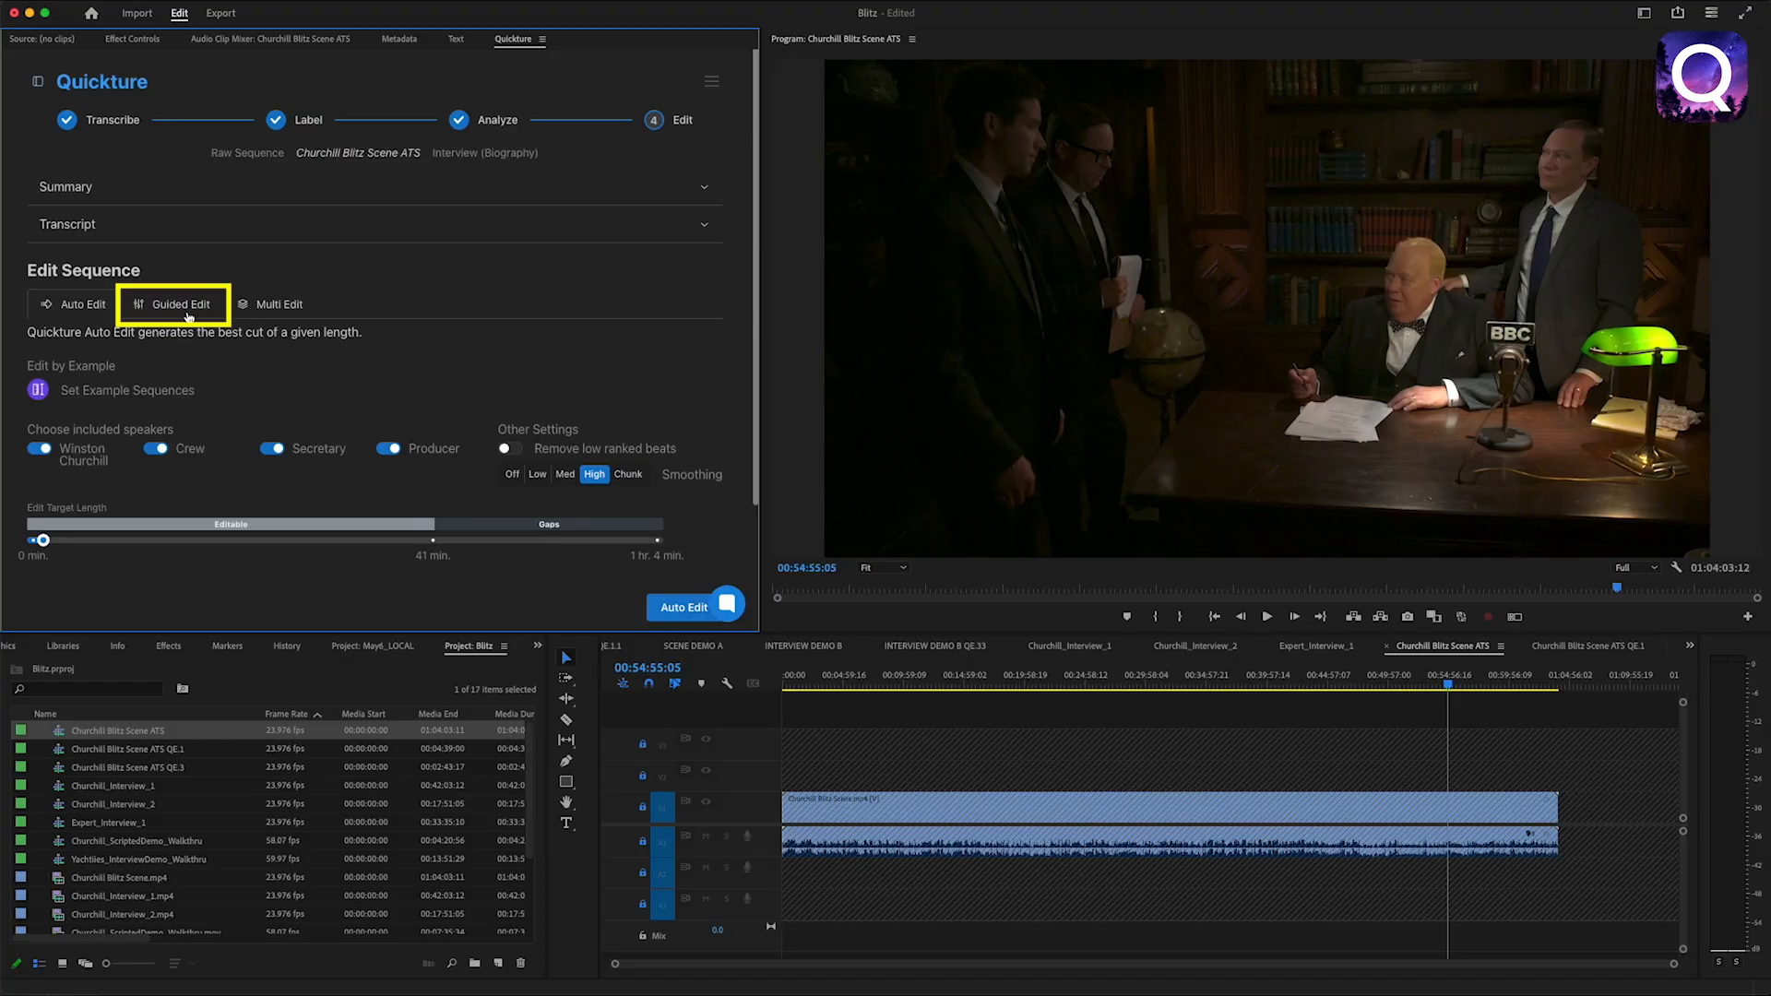
In Guided Edit, request takes where Churchill talks and use the Churchill's Defiant Humor suggestion
click(174, 305)
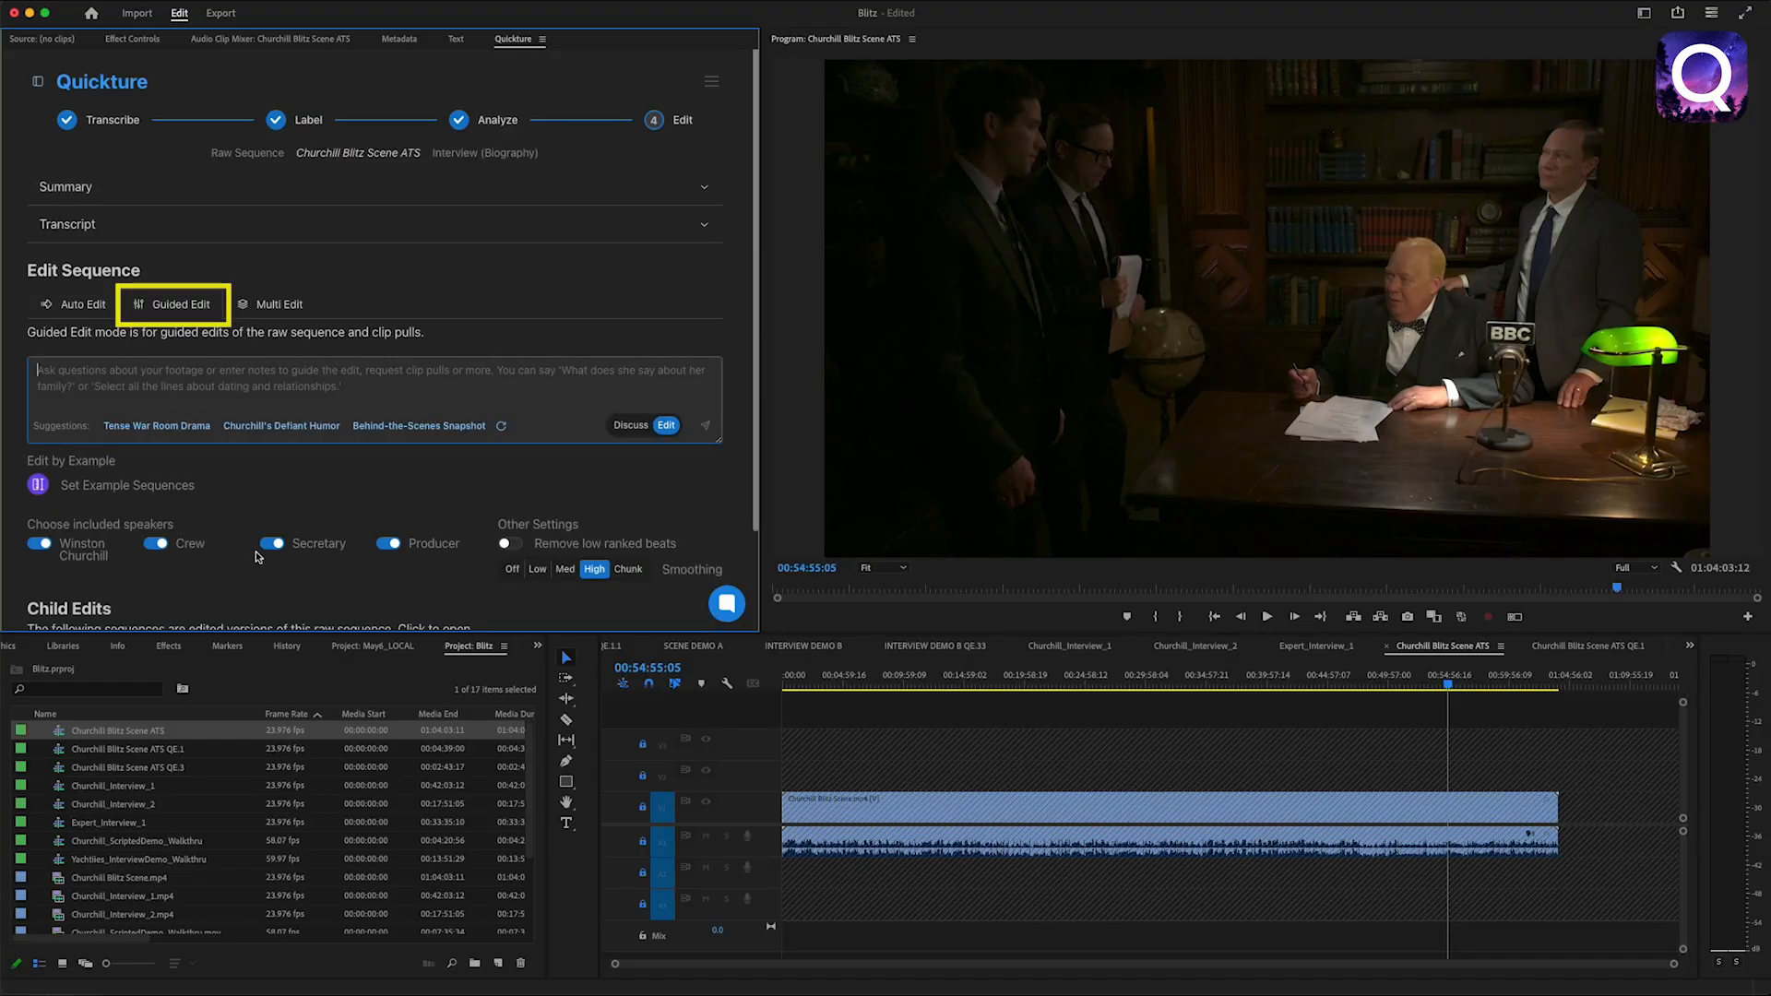
text(Select all the takes where Churchill tal)
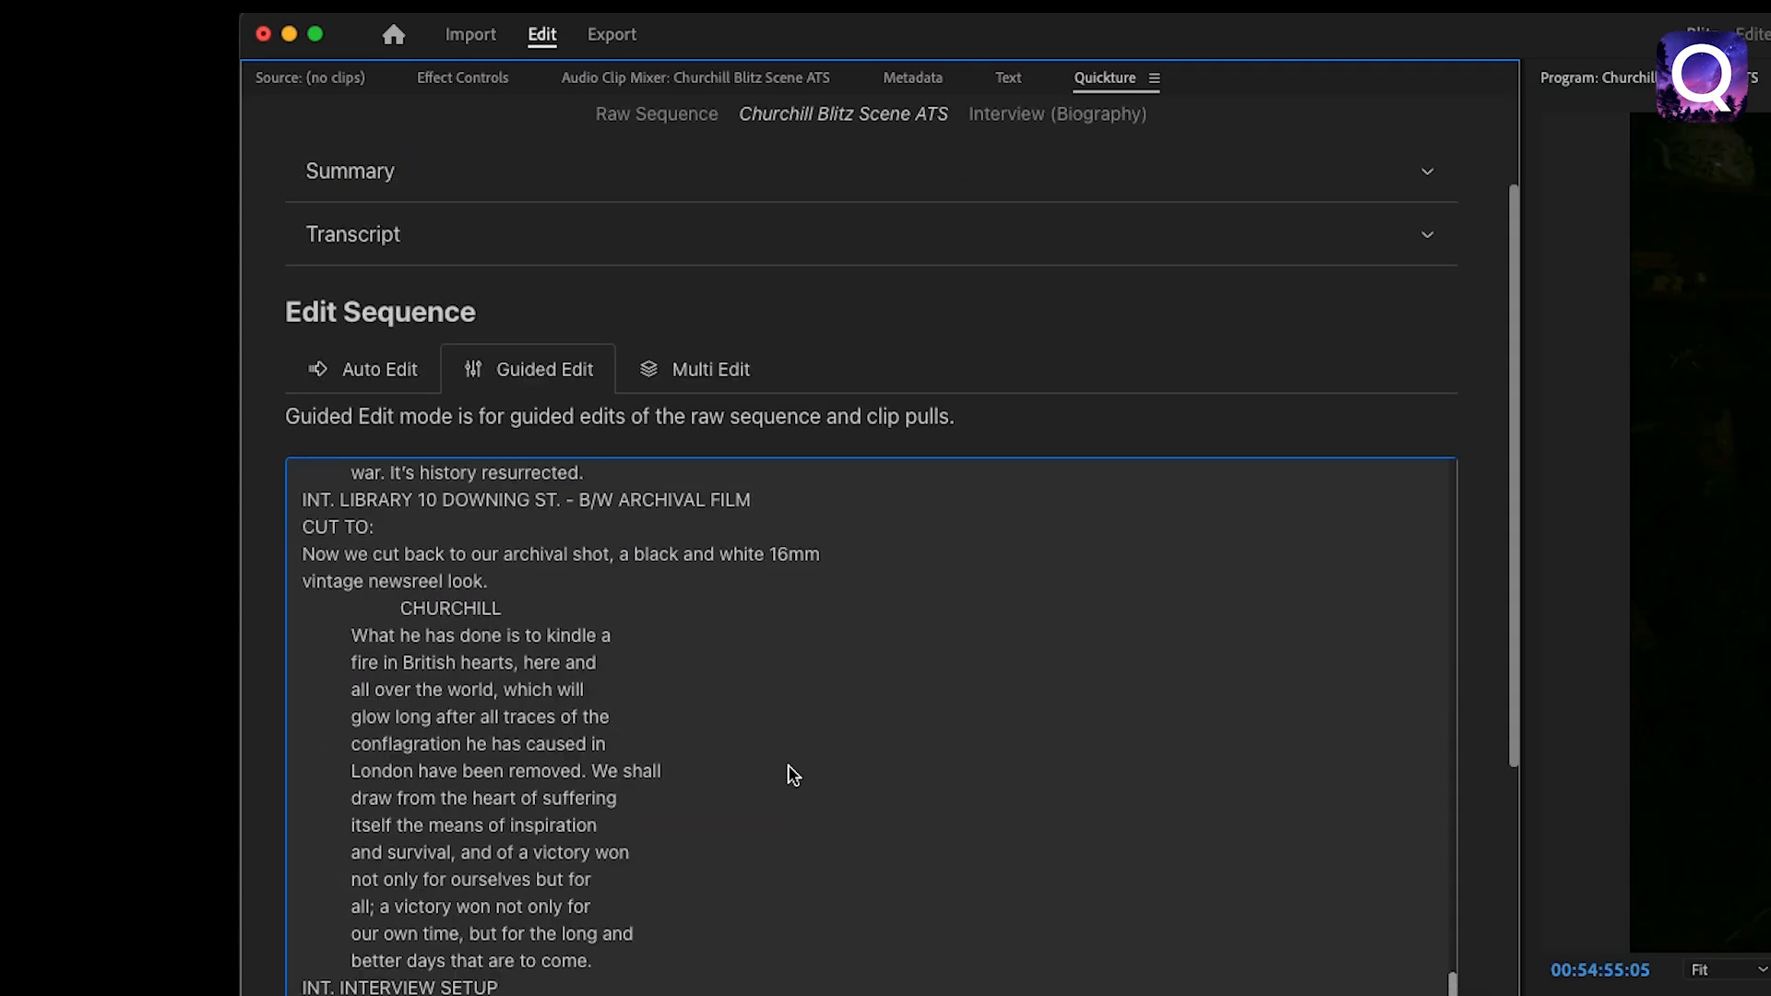
scroll(down, 3)
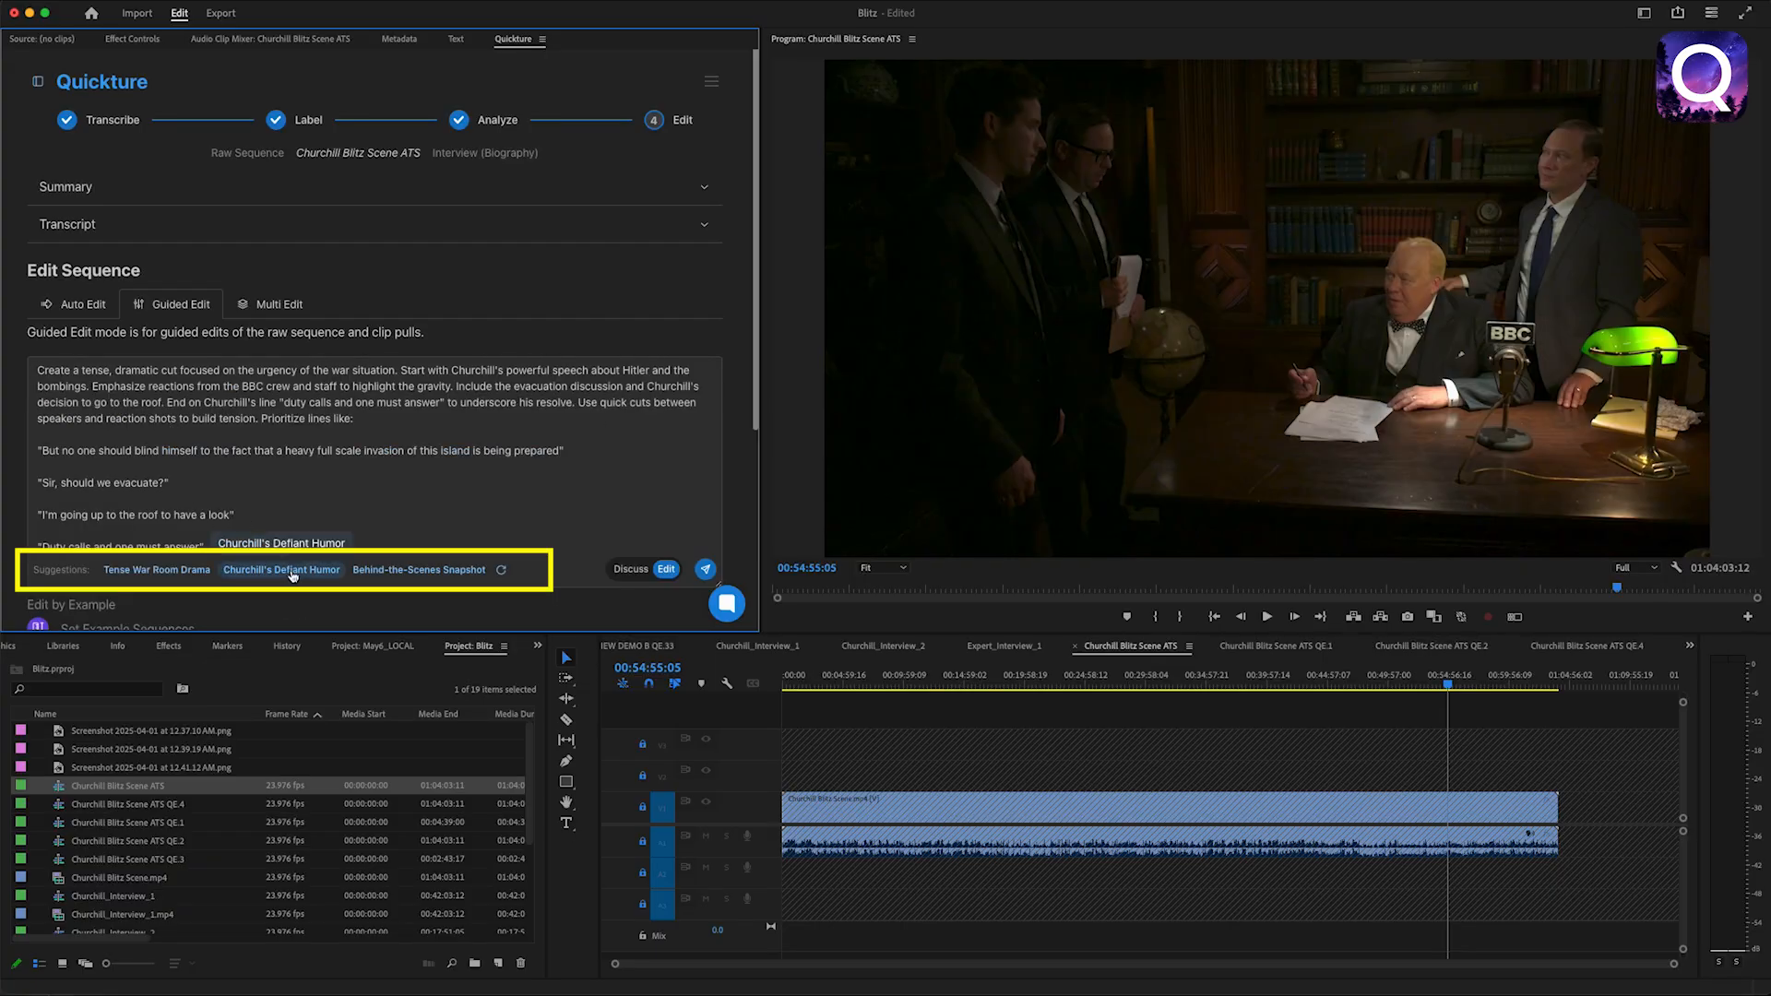
click(280, 570)
text(Make an outline for an edi)
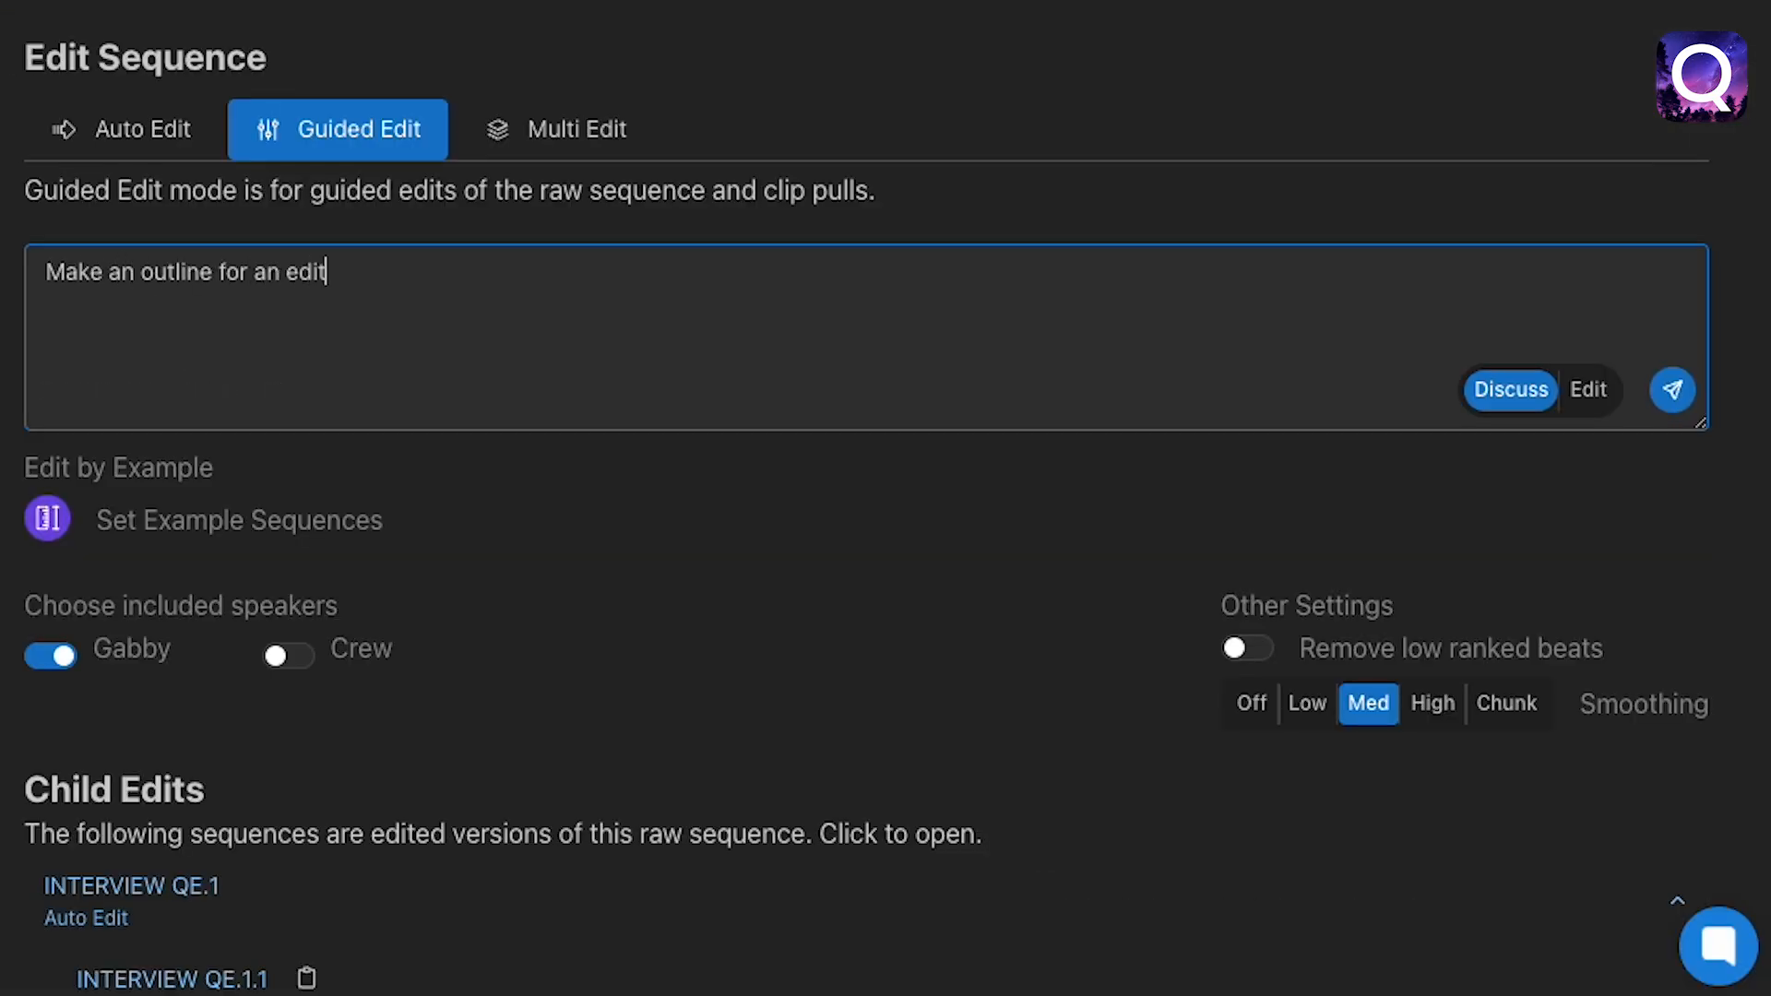
Request an outline focusing on Gabby's funny stories and review the result
text(that focuses on Gabby's fun)
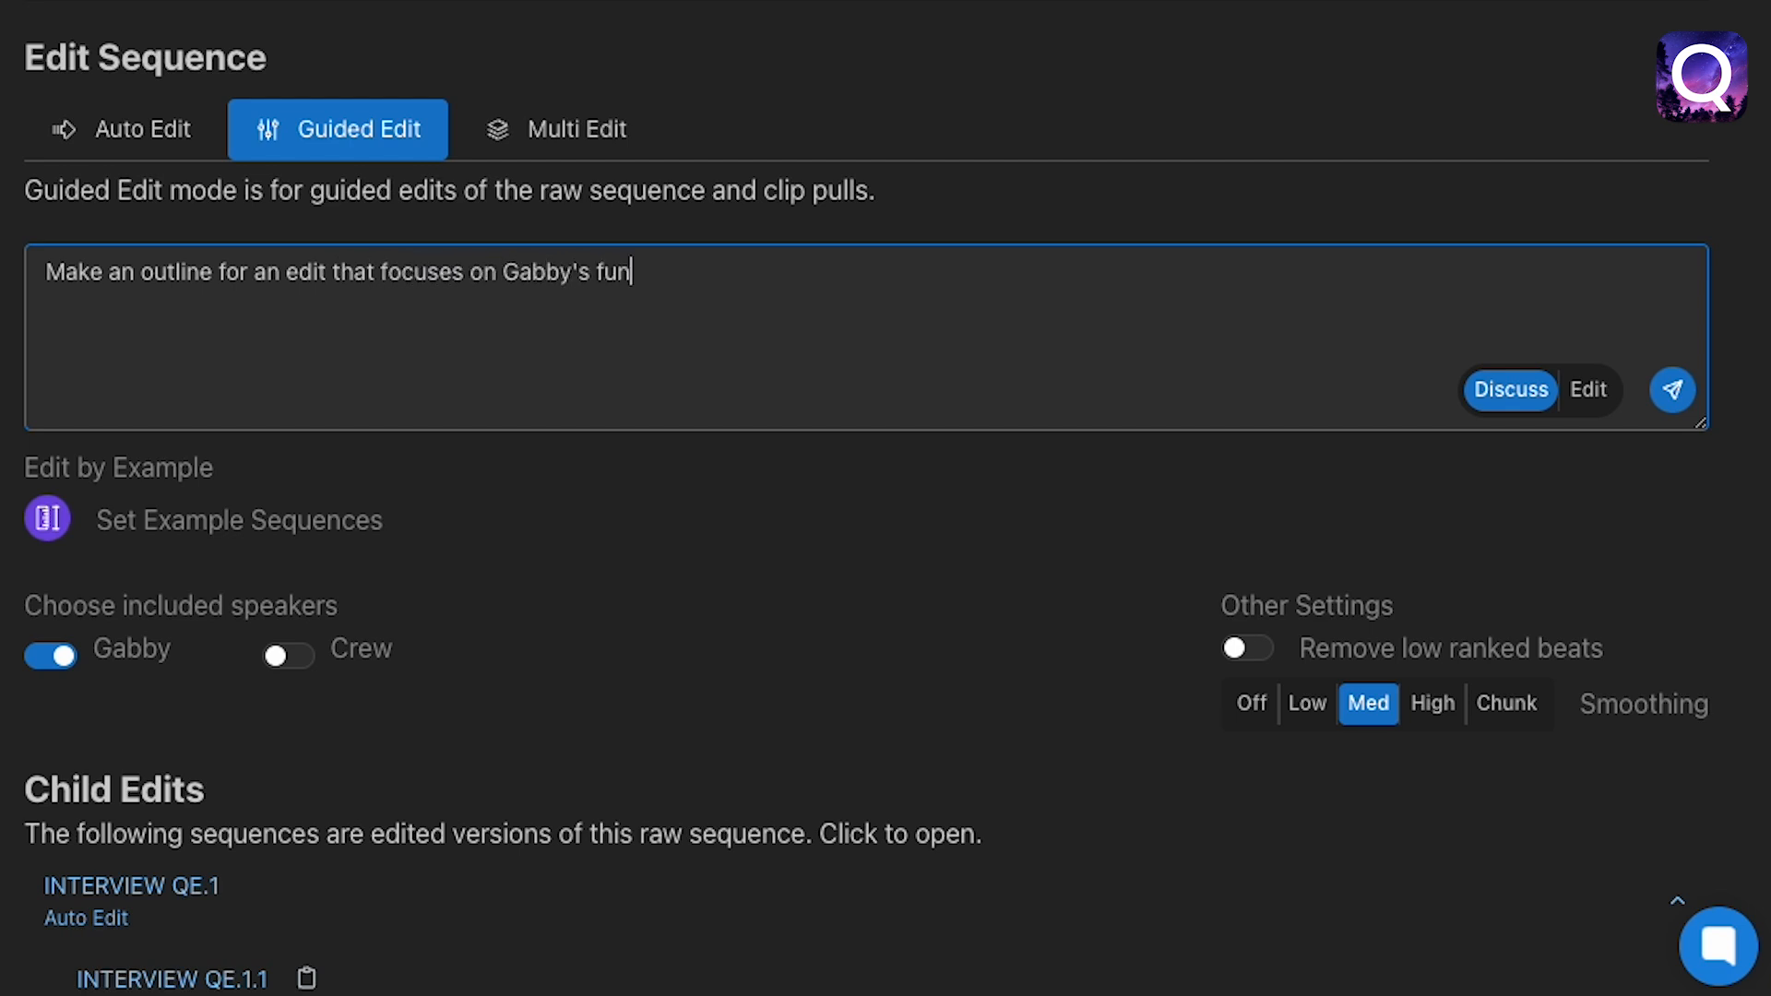
click(1673, 390)
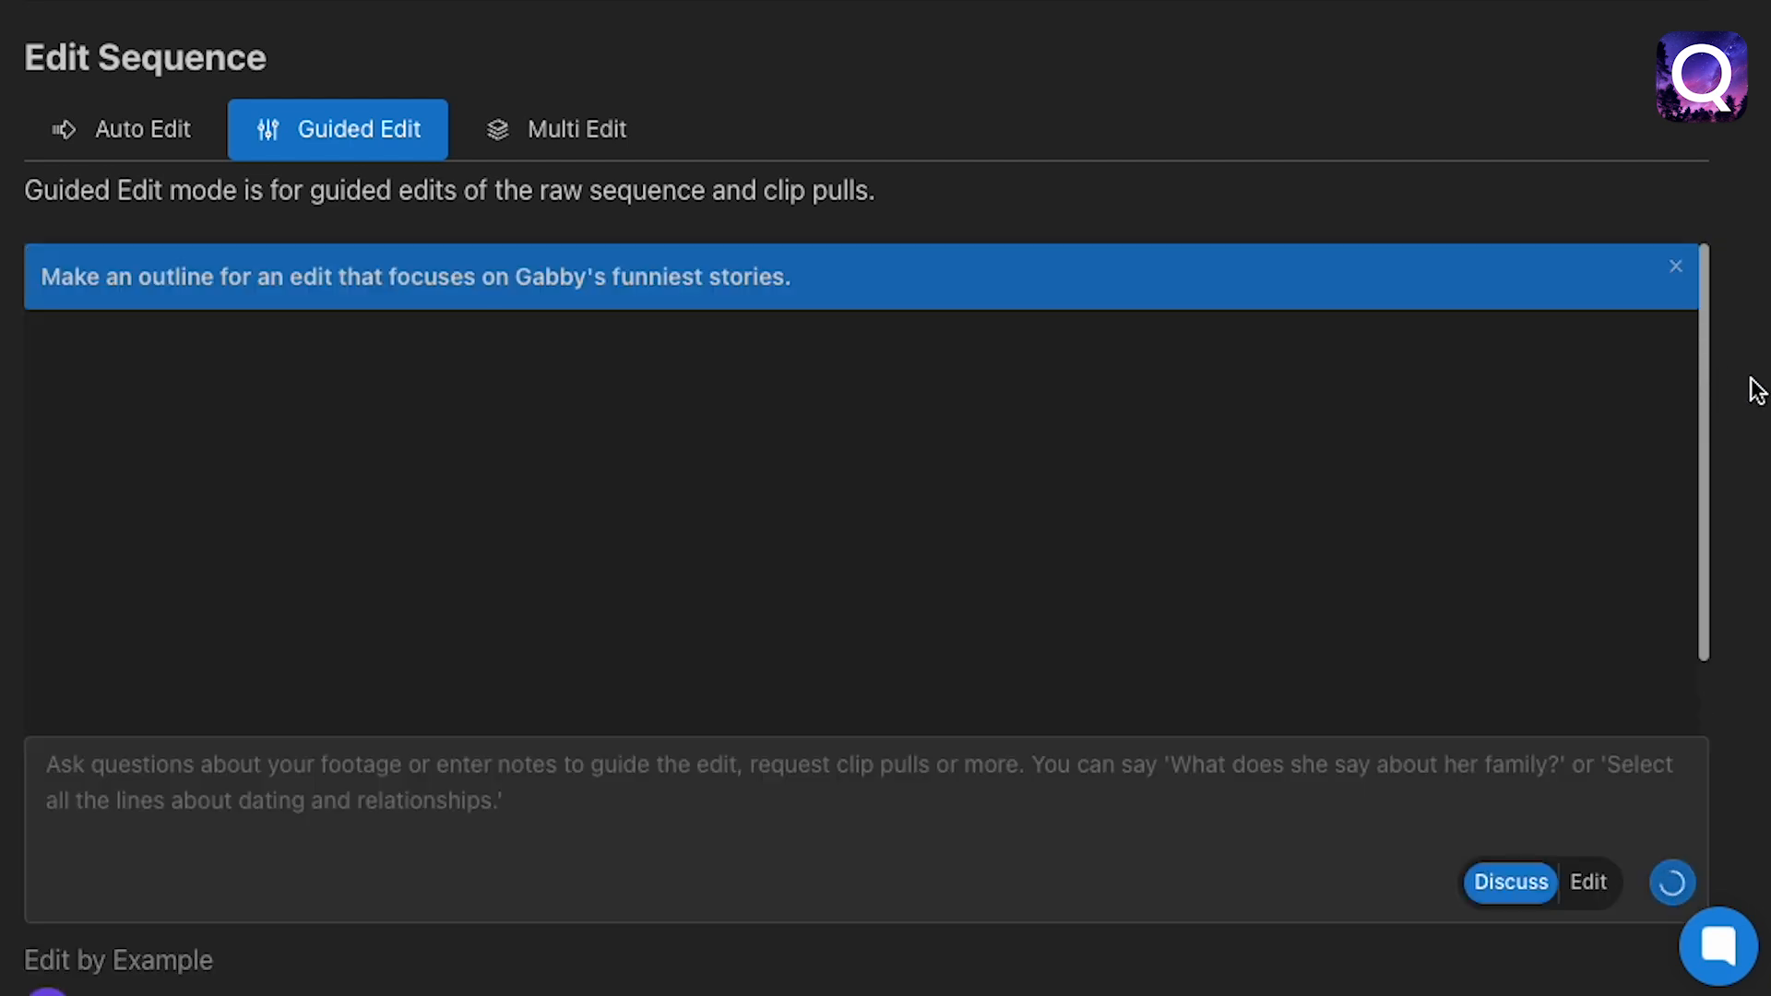
click(1673, 882)
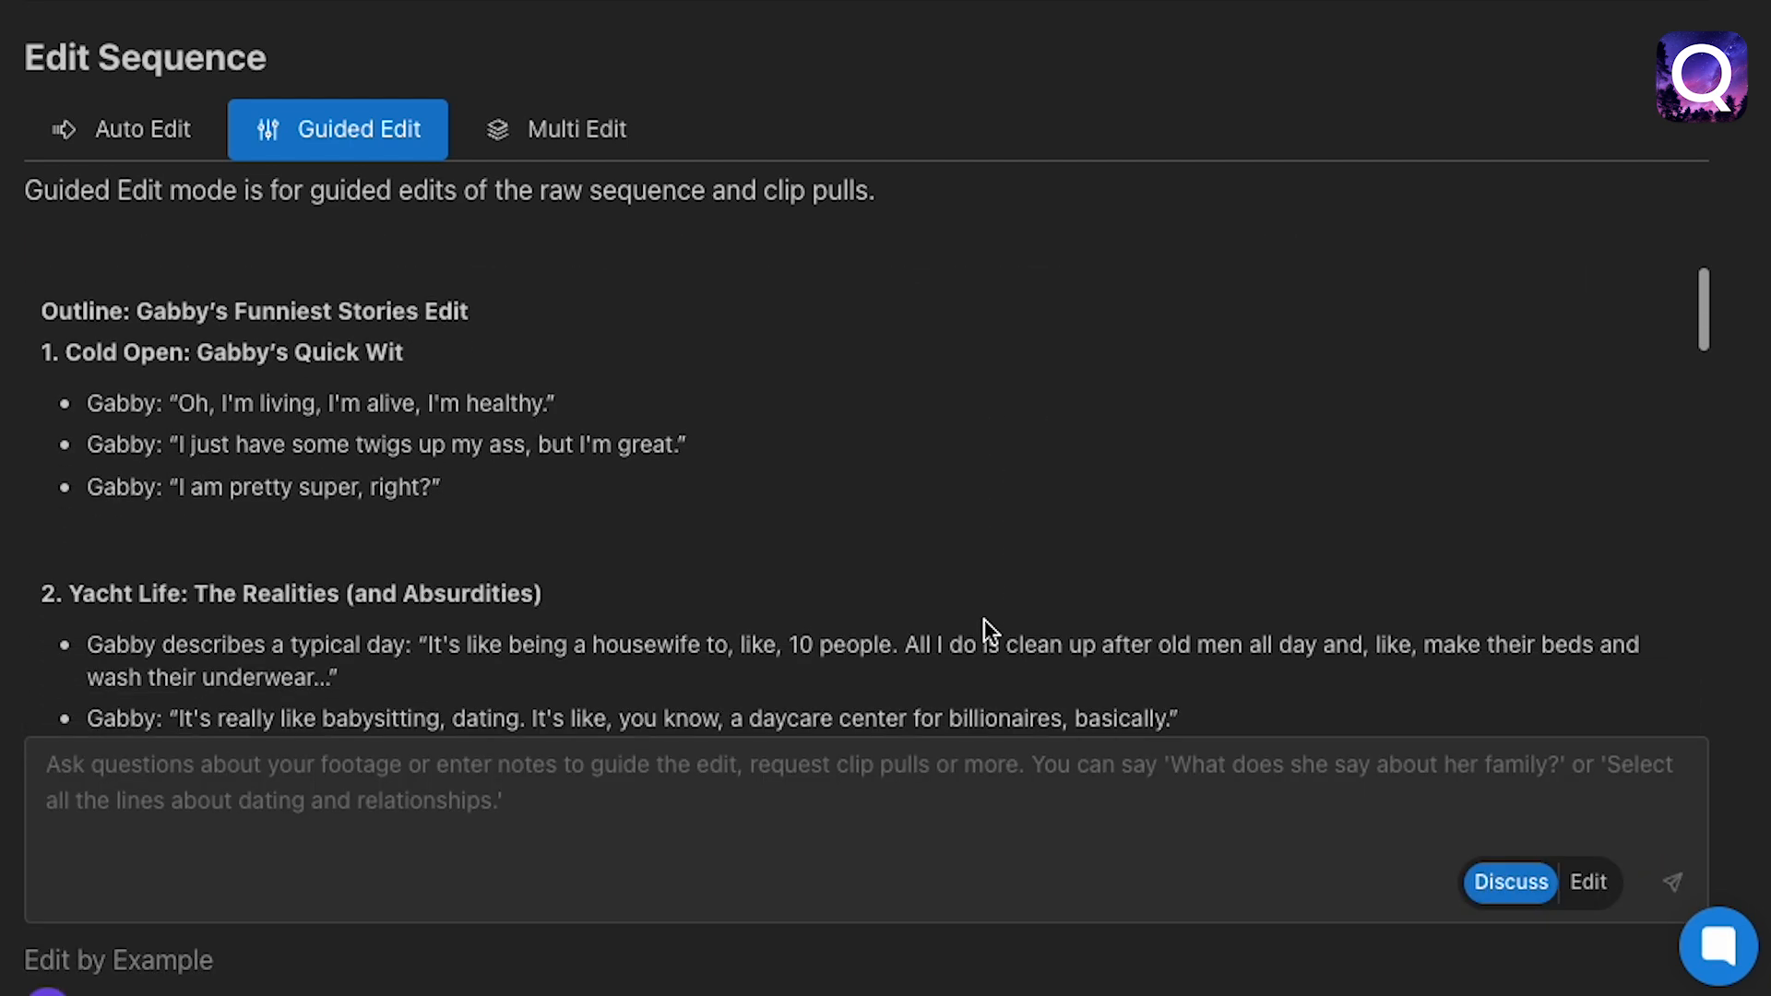
scroll(down, 3)
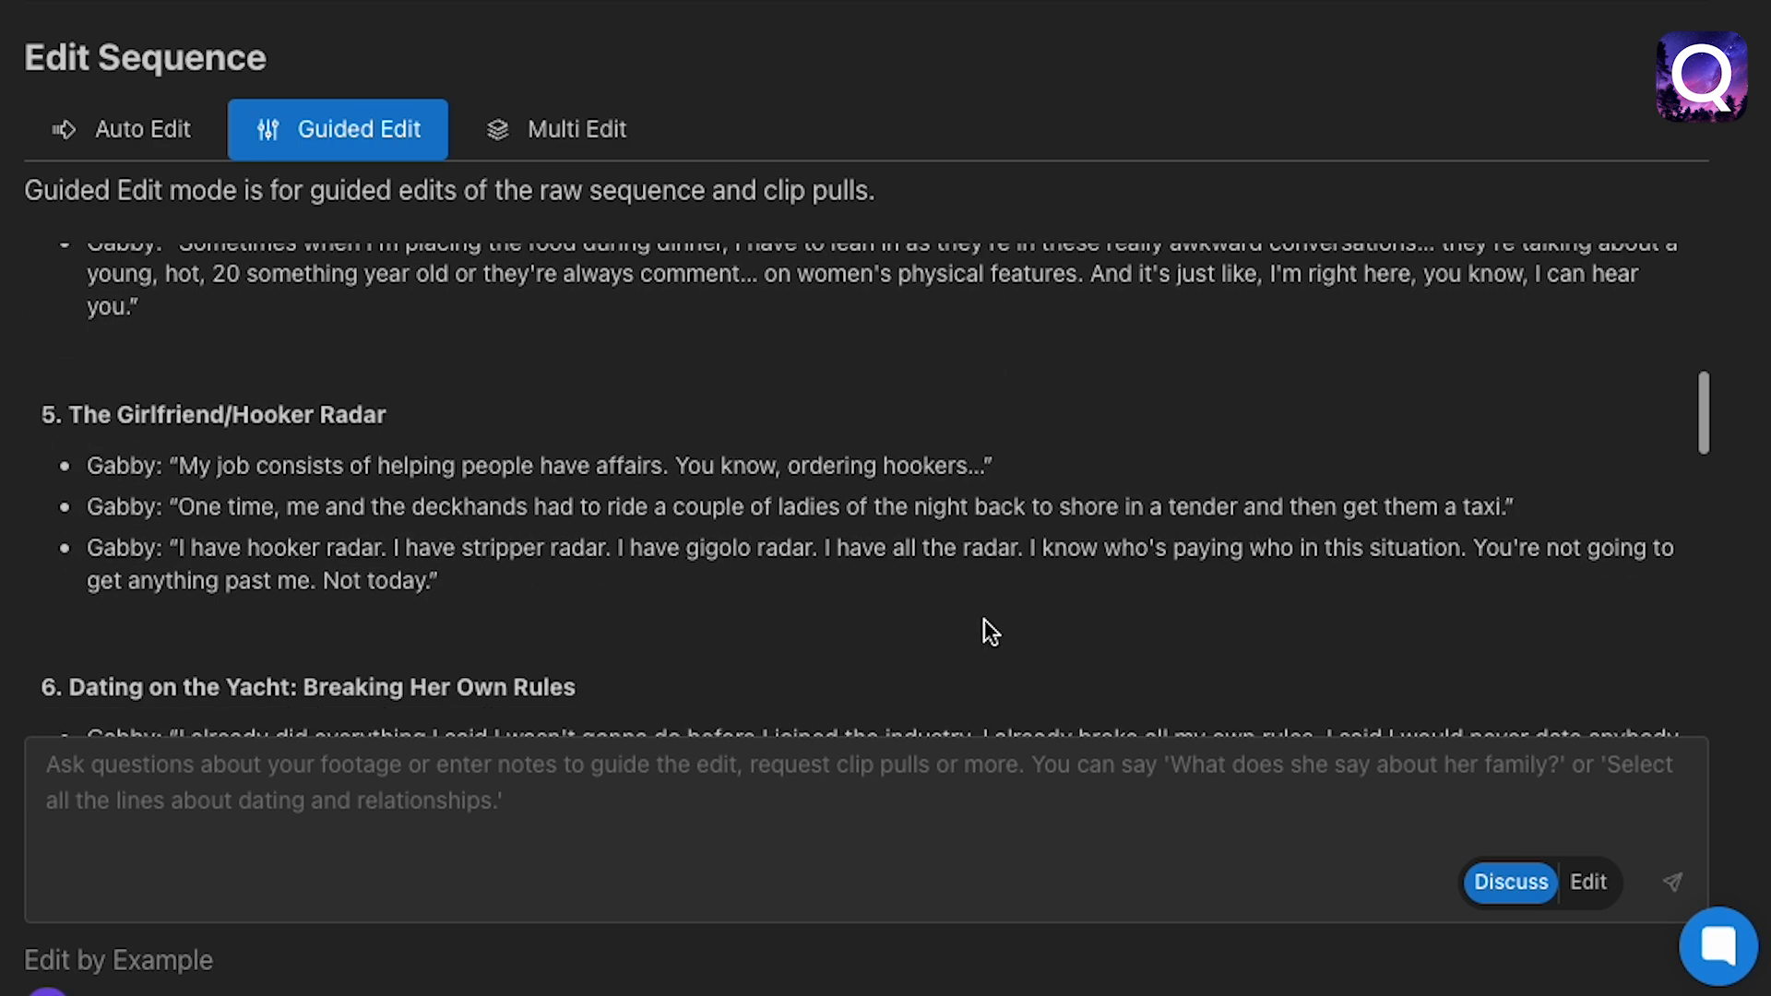
scroll(down, 3)
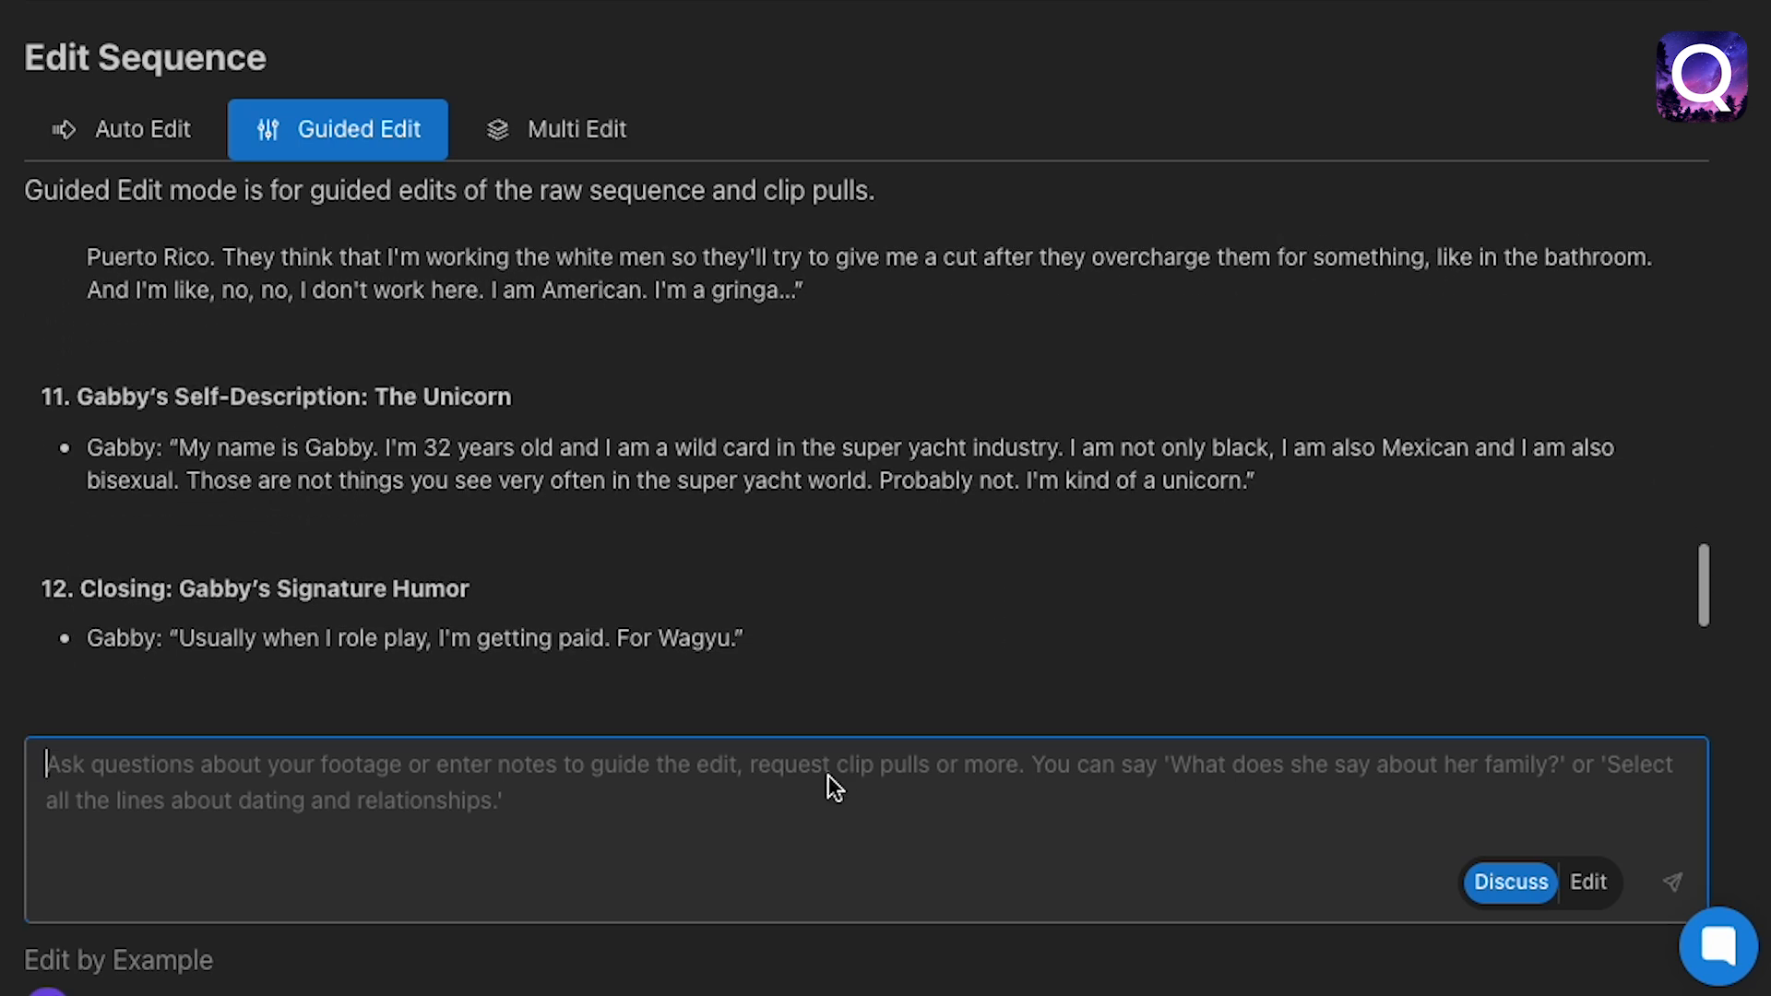
Send the follow-up 'Can you make it a little shorter'
text(Can you make it a little shorter)
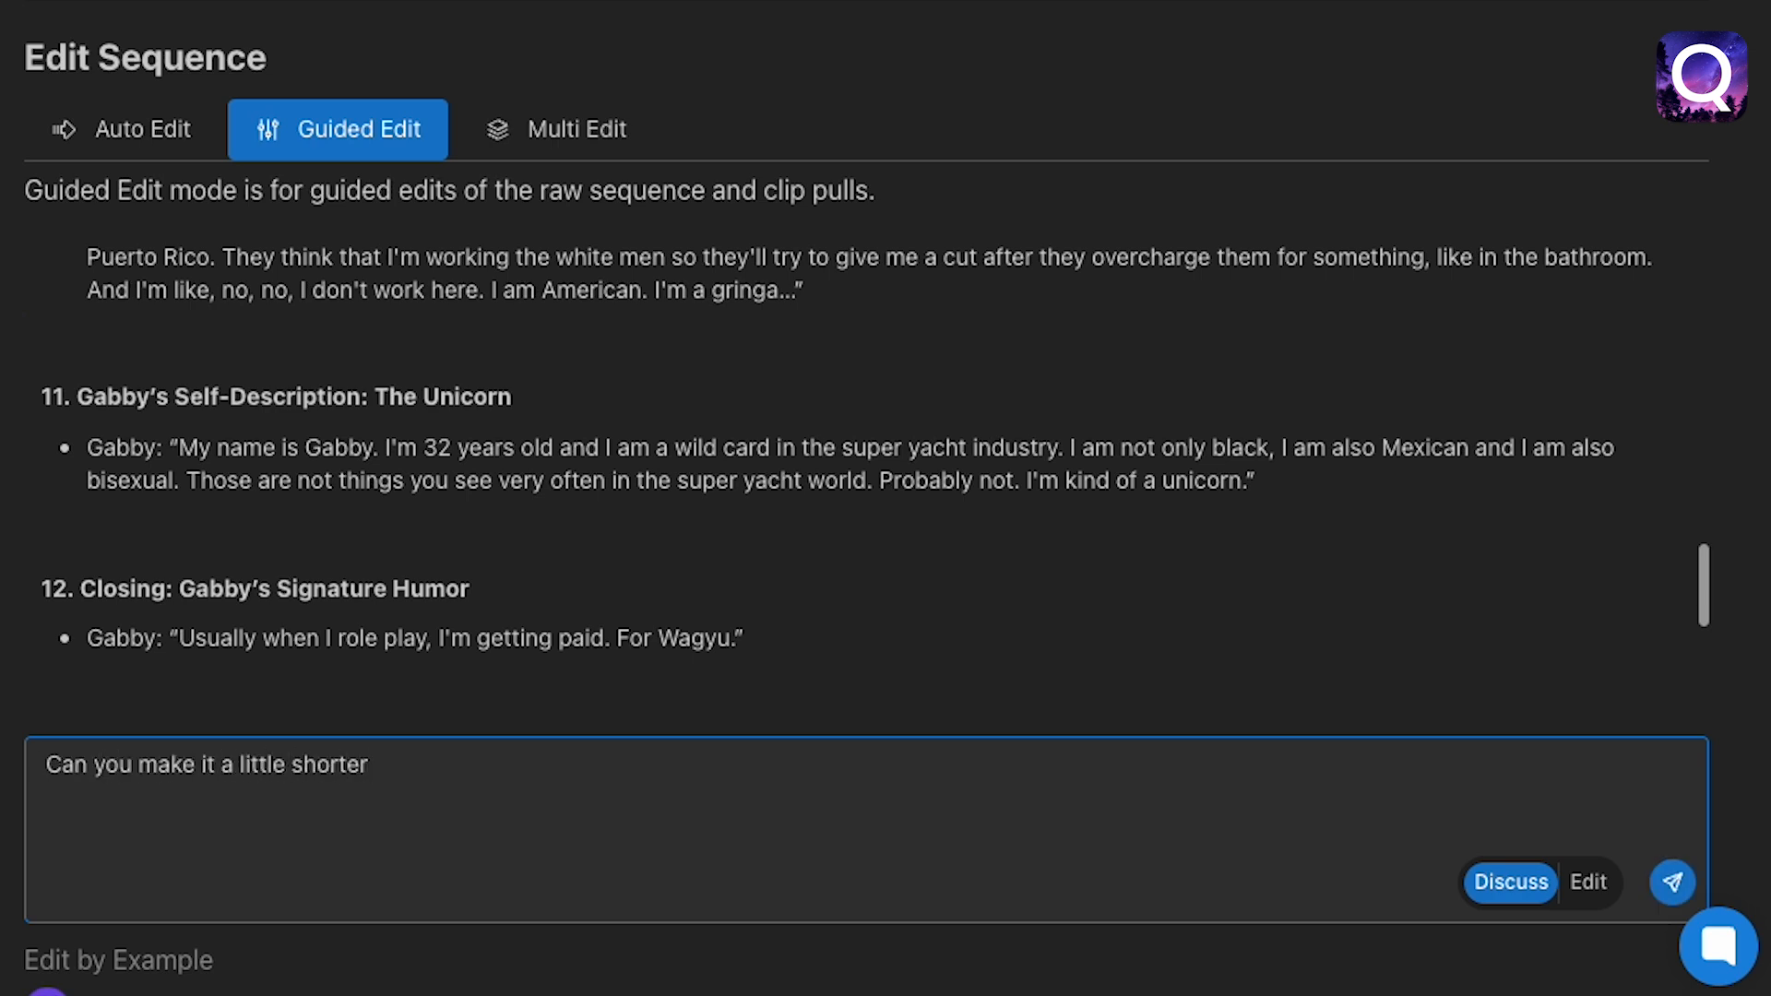
click(1673, 882)
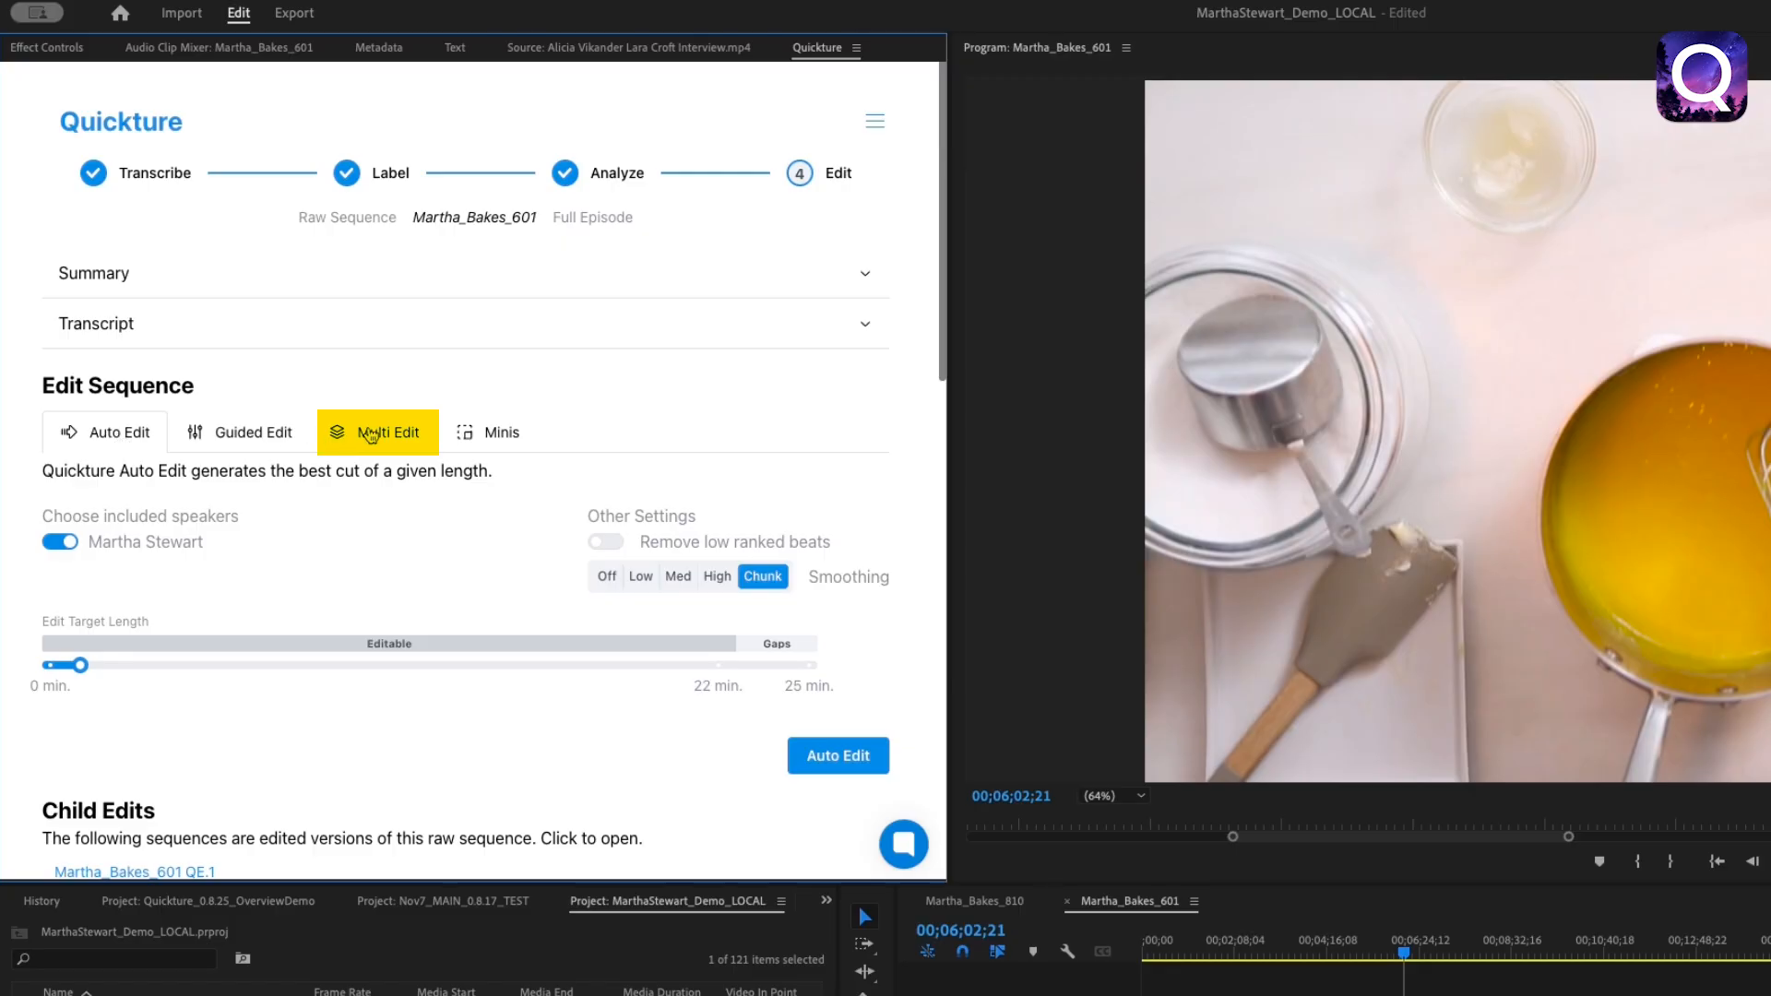
Switch the Audition SCENE sequence to Multi Edit mode
click(377, 432)
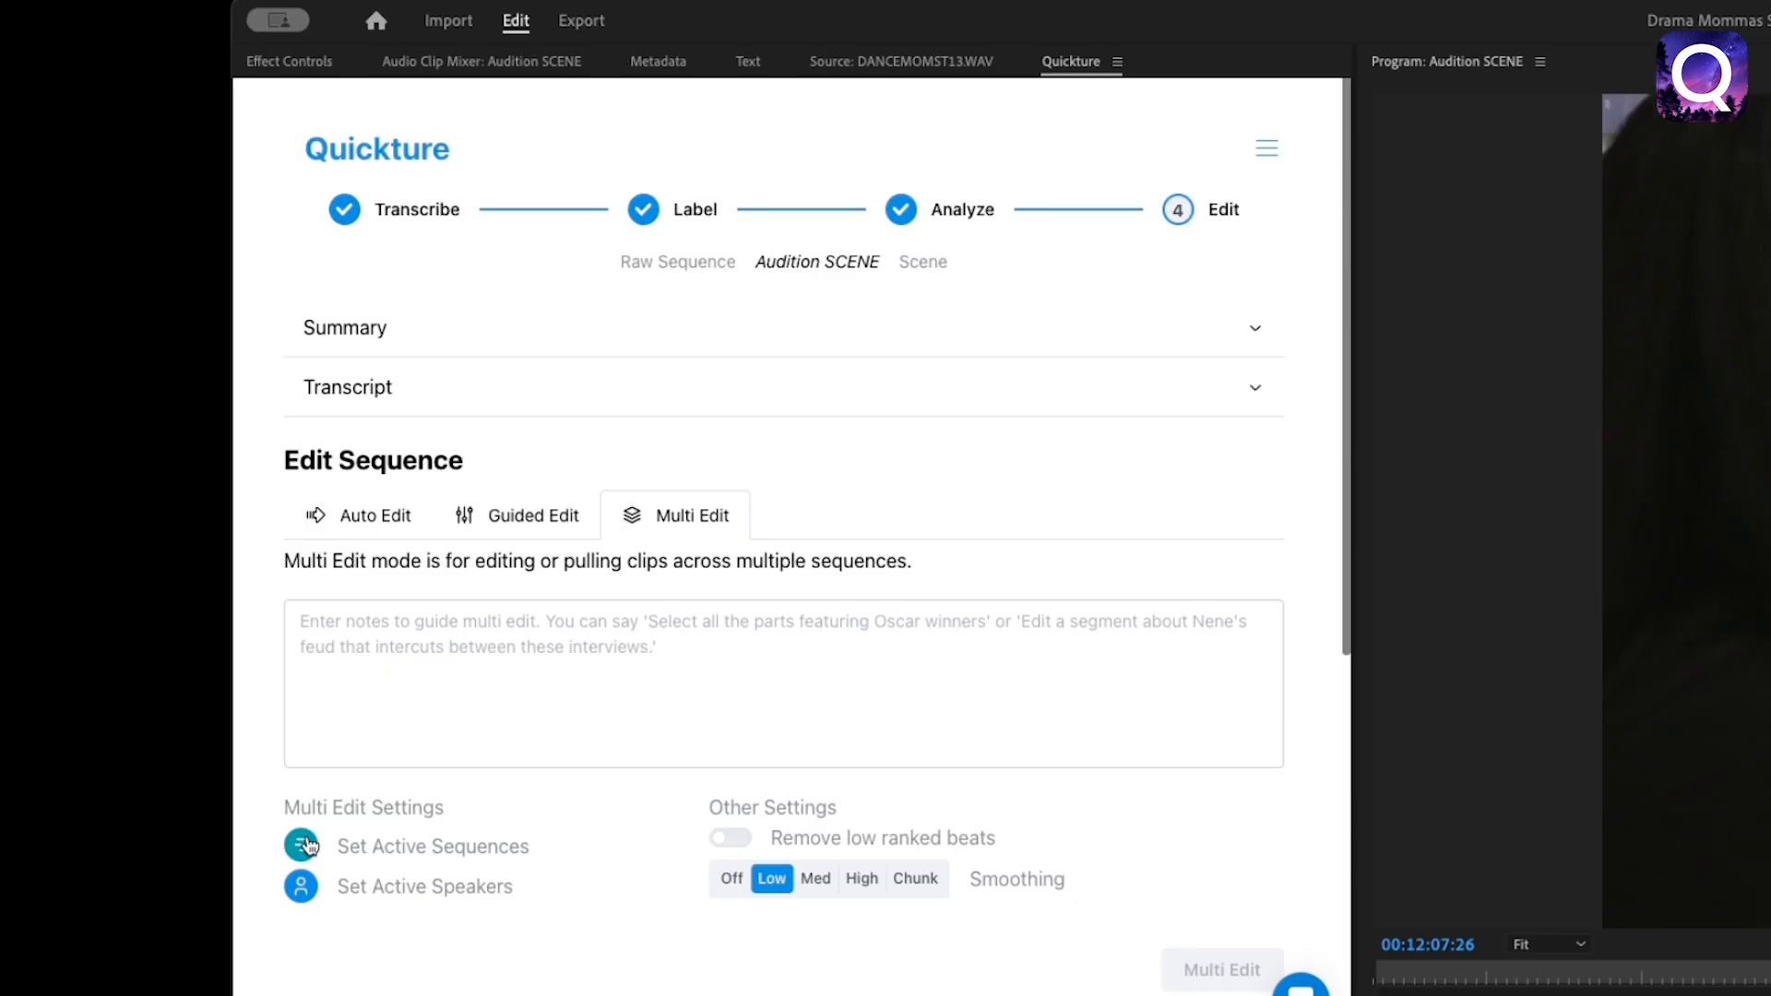
Make all five INTERVIEW OTF sequences active for the multi edit
click(301, 846)
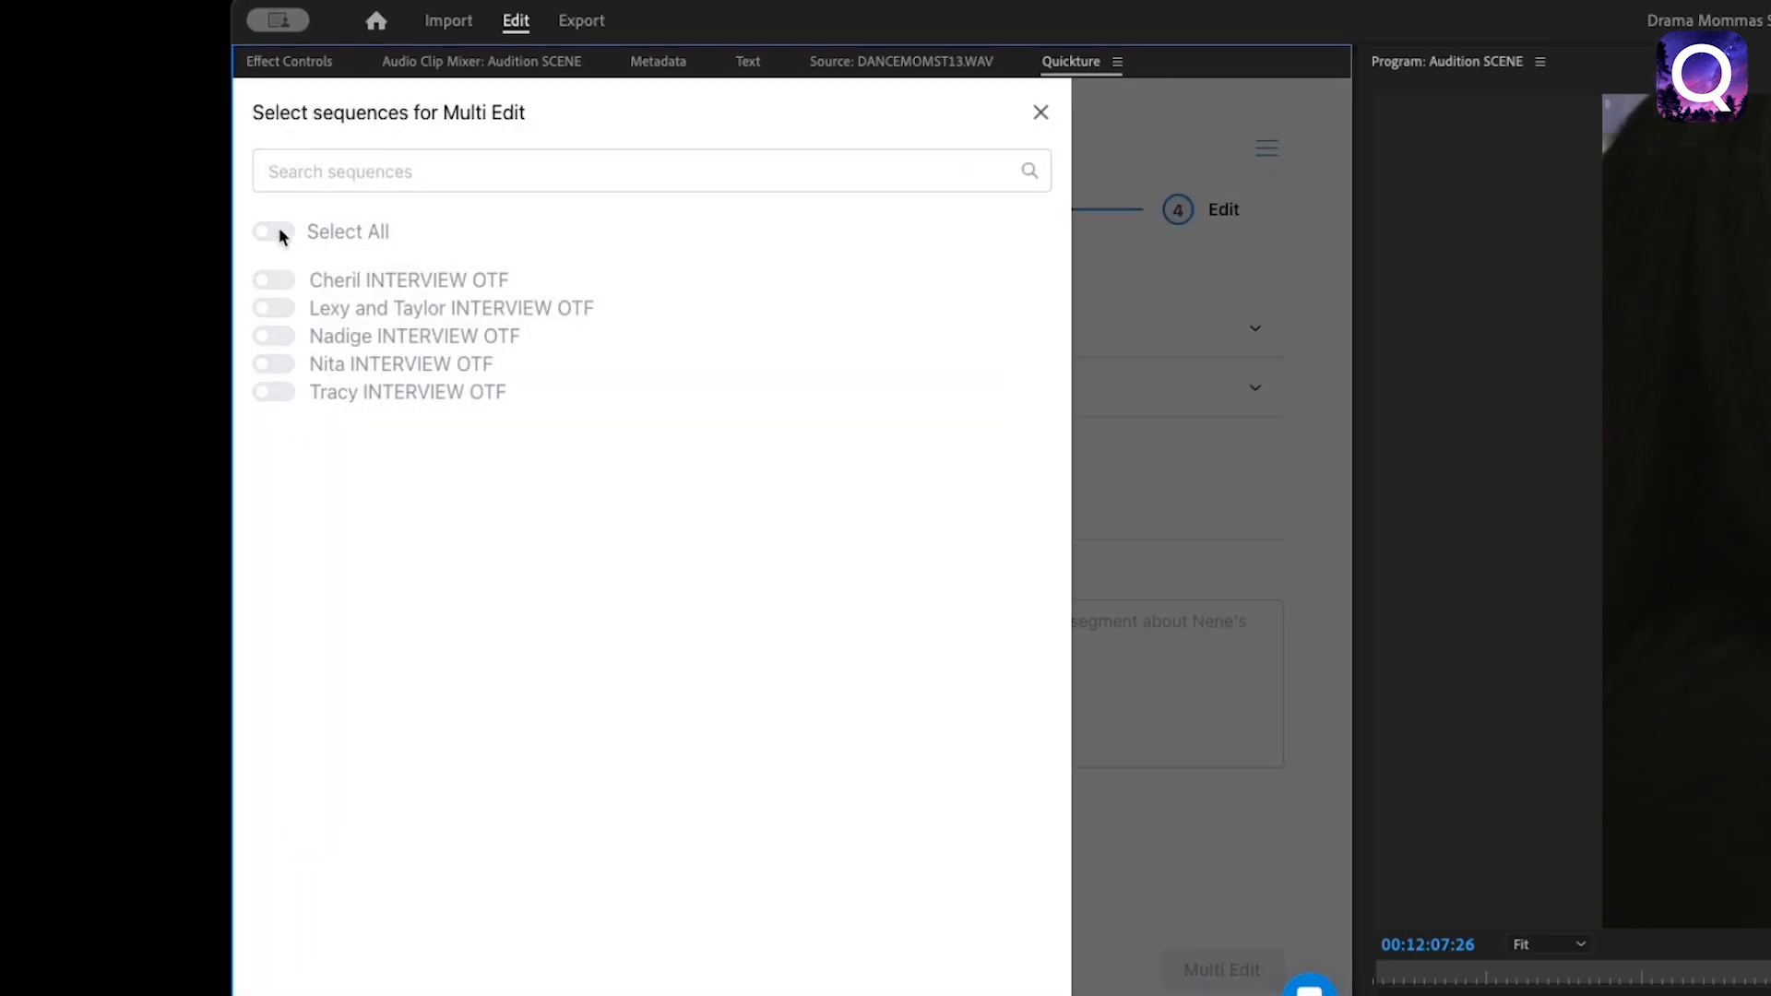
click(272, 233)
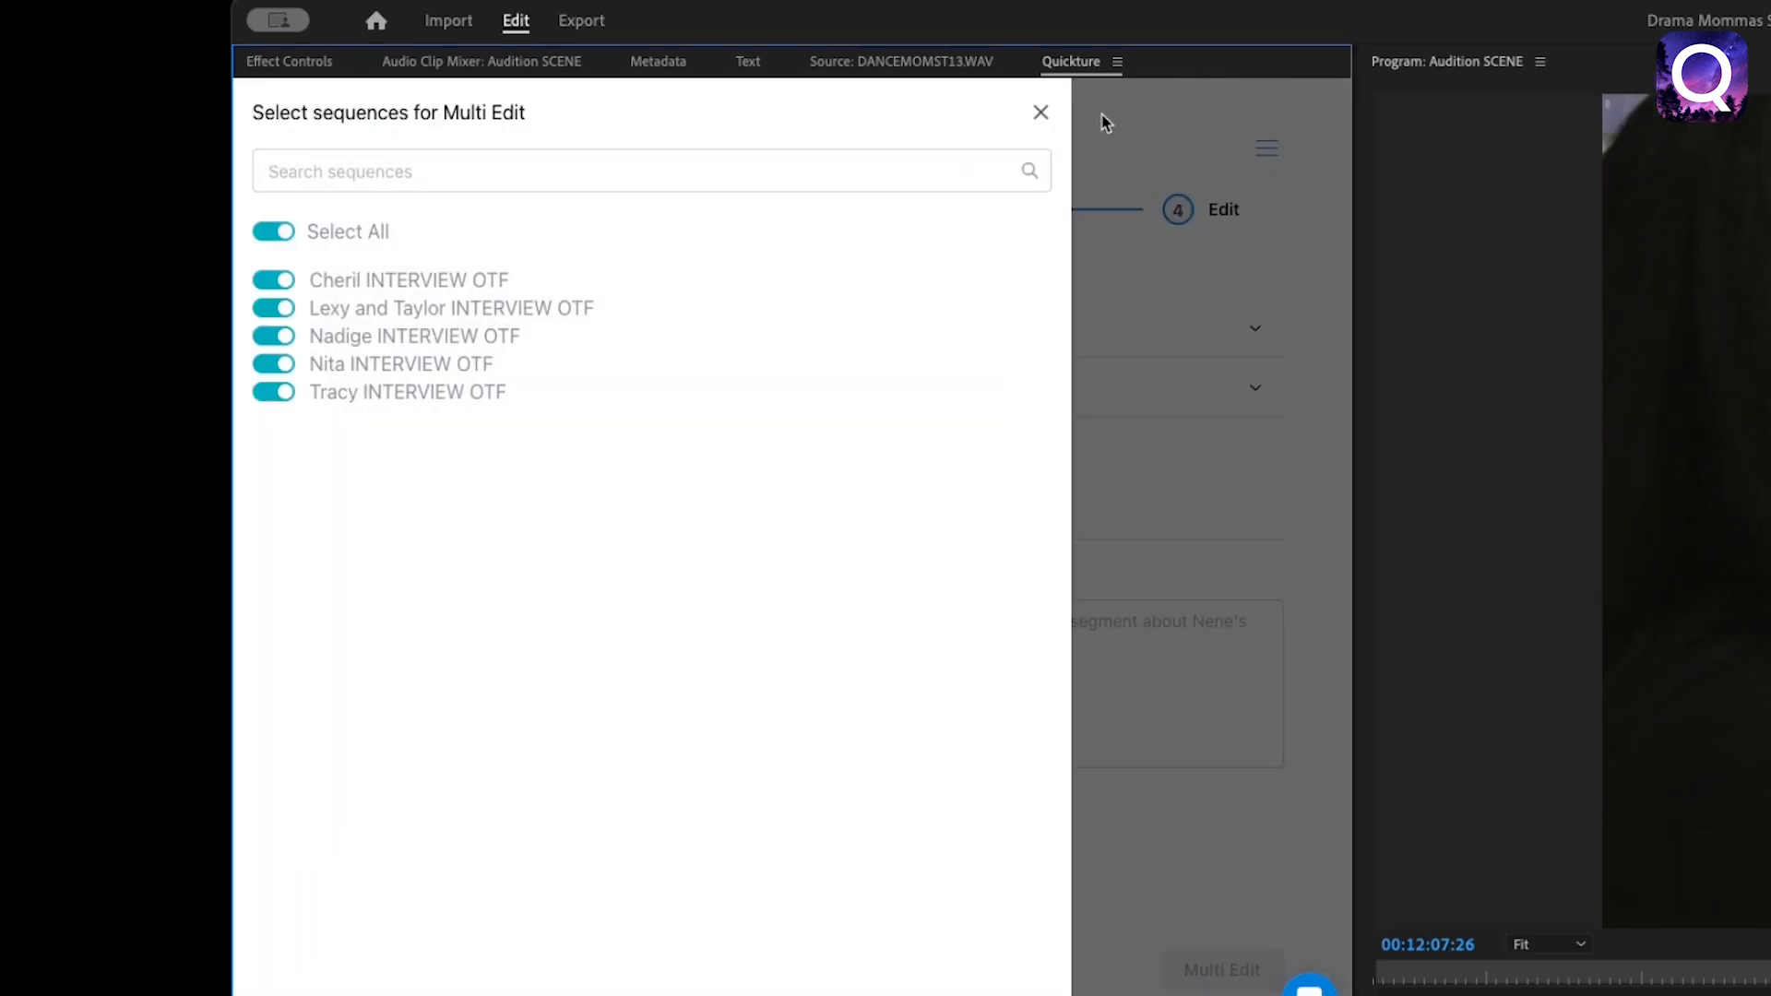
click(1038, 112)
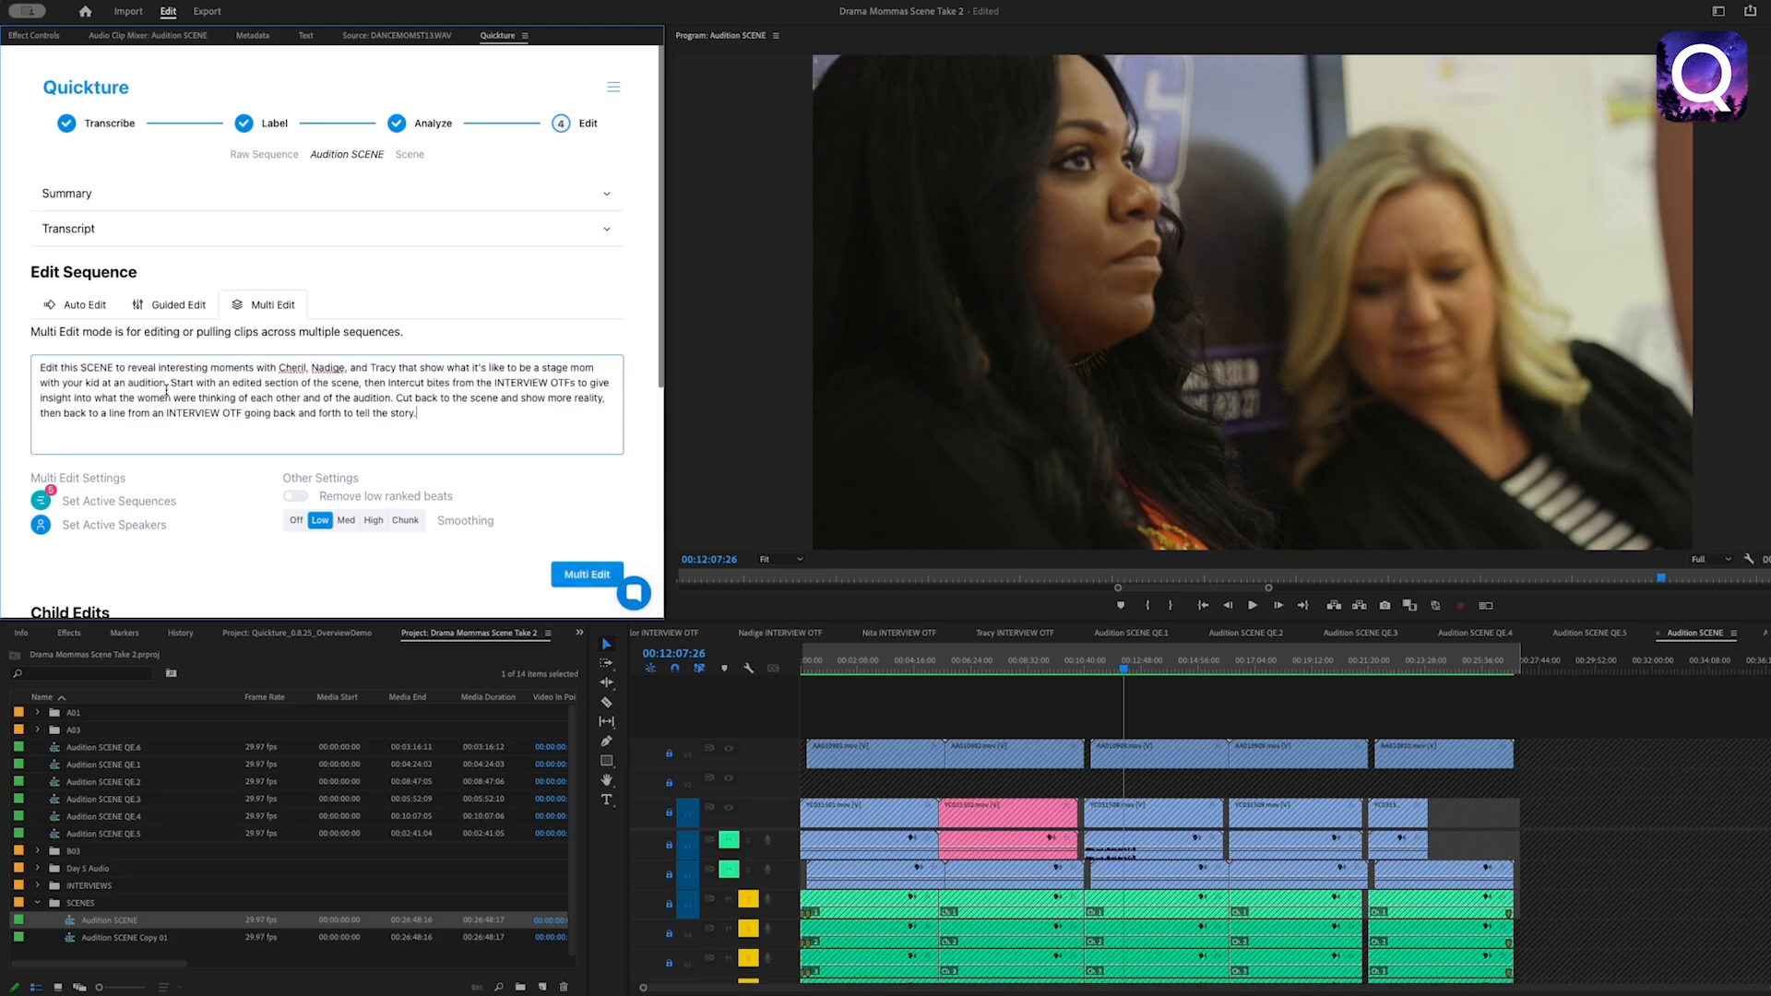
Generate the intercut Audition SCENE QE.9, then bring up The Bachelor Australia S5E1 in Multi Edit
click(587, 576)
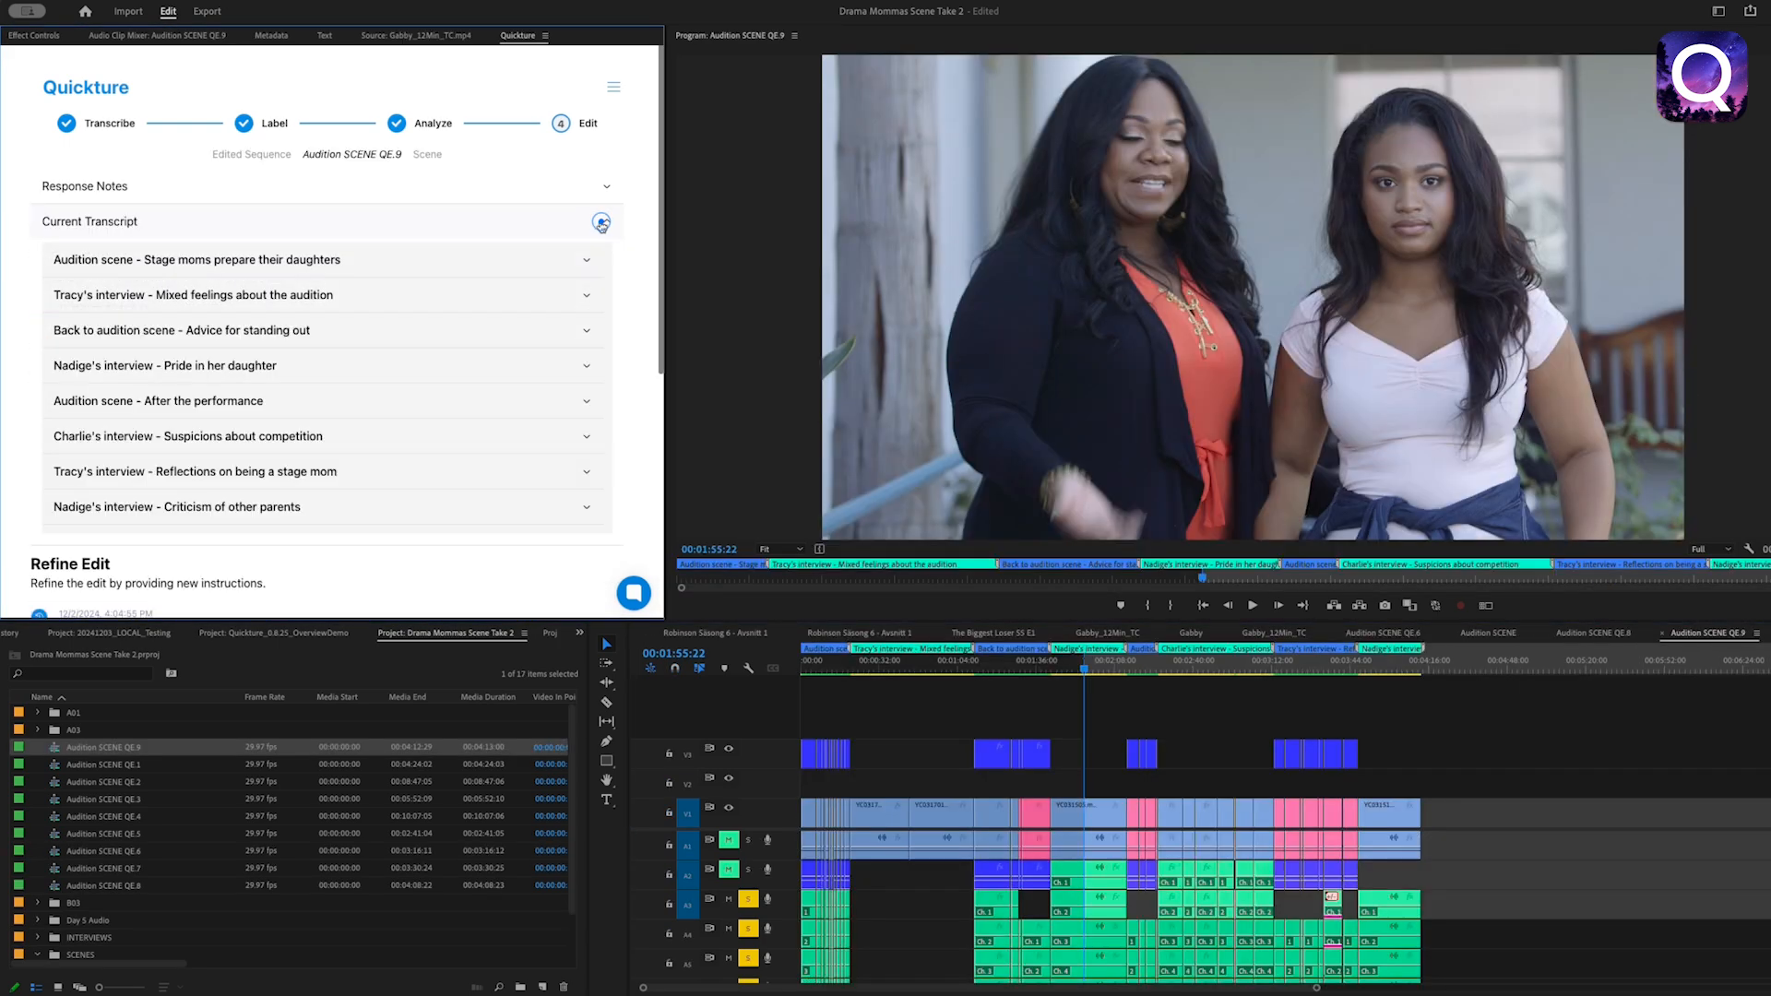
click(601, 221)
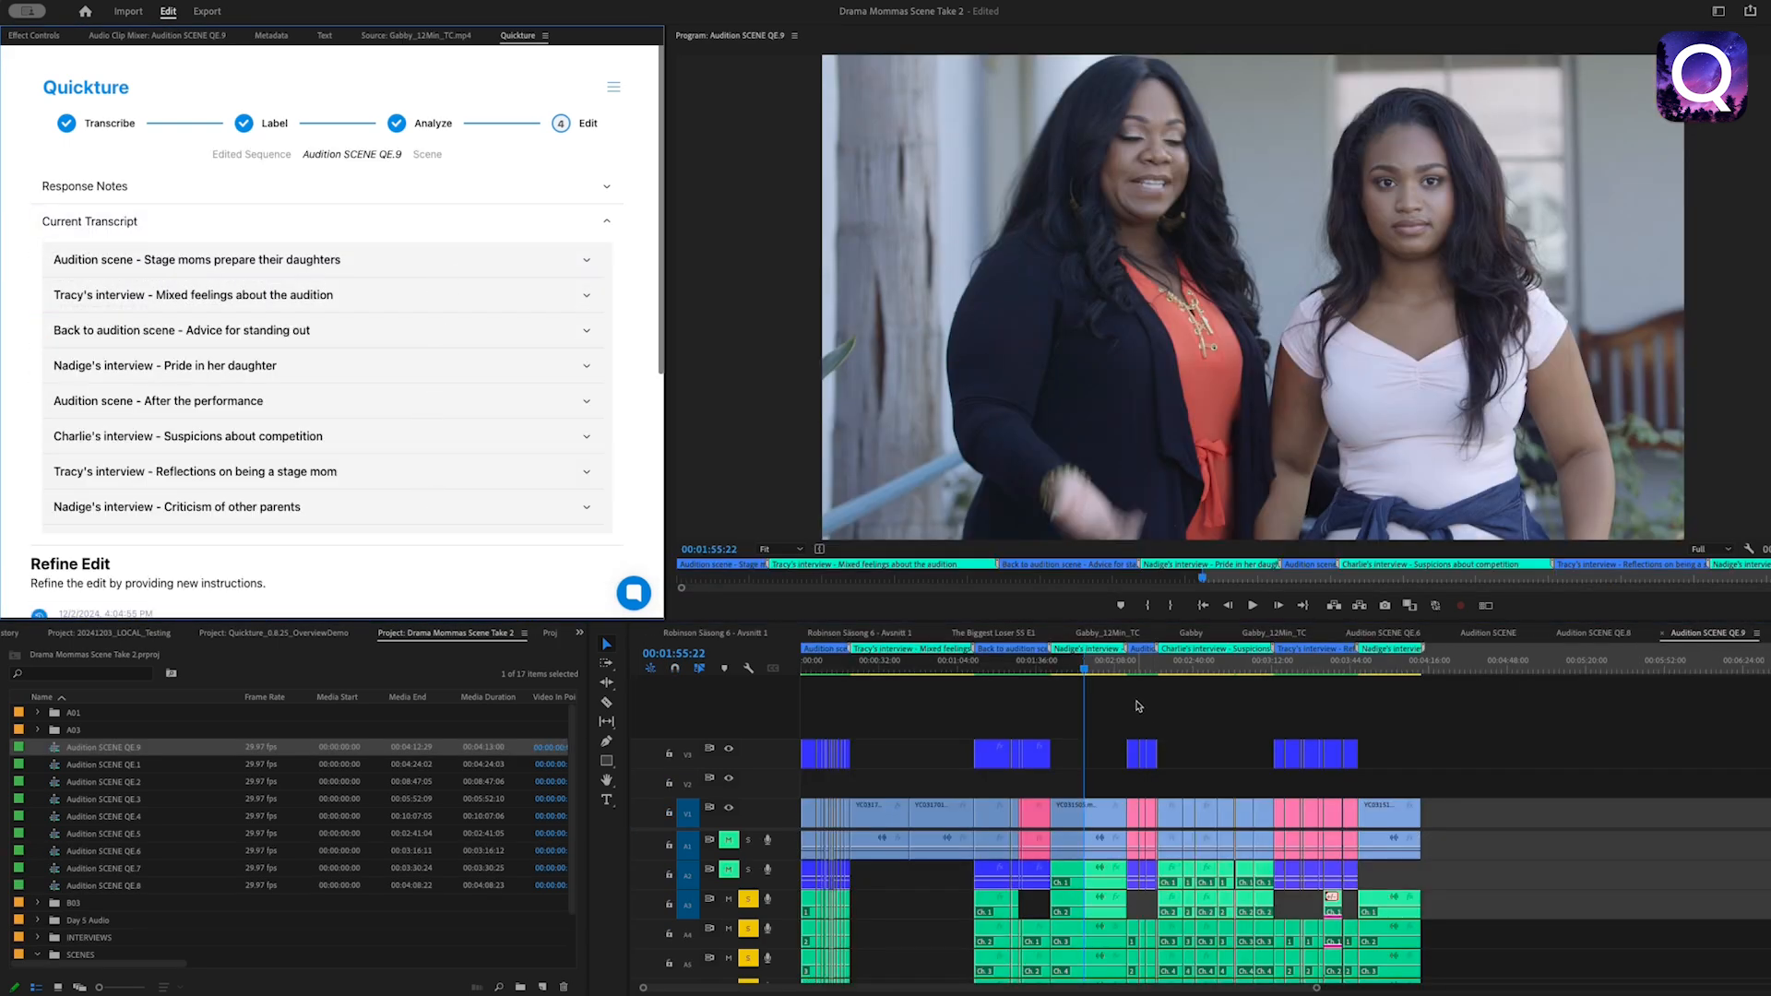
click(1112, 660)
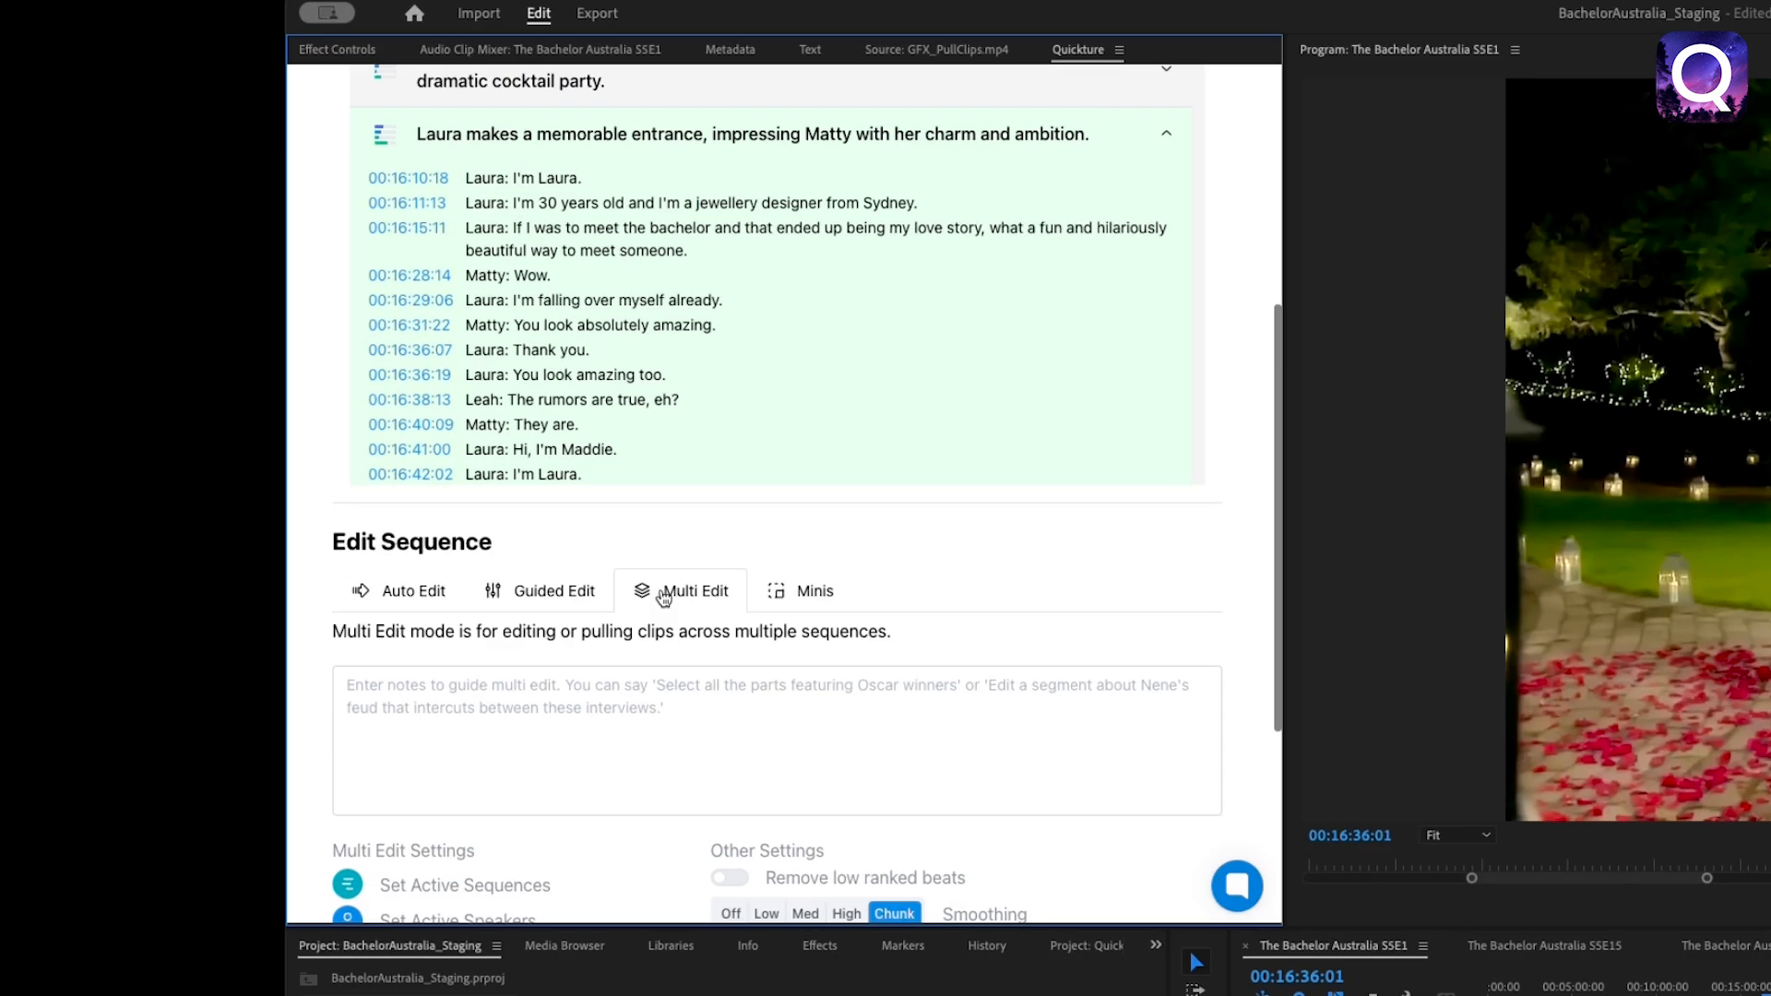
Set Active Sequences to include every episode of the season
scroll(down, 3)
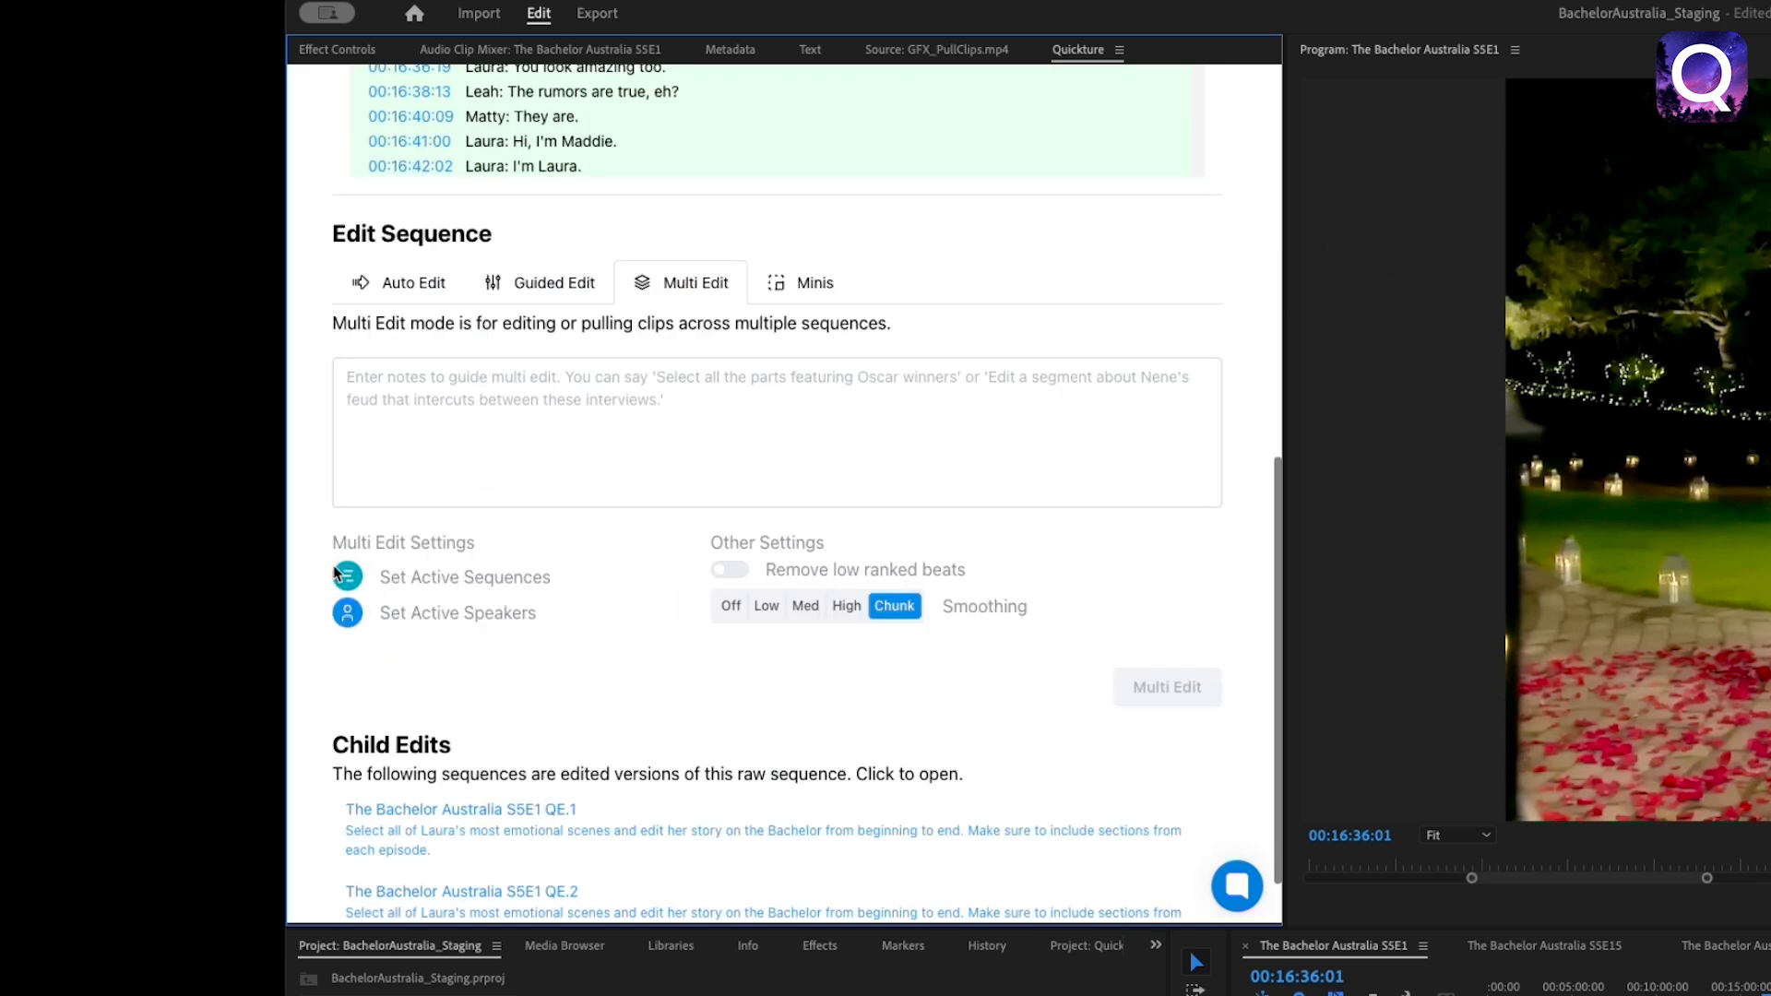
click(348, 576)
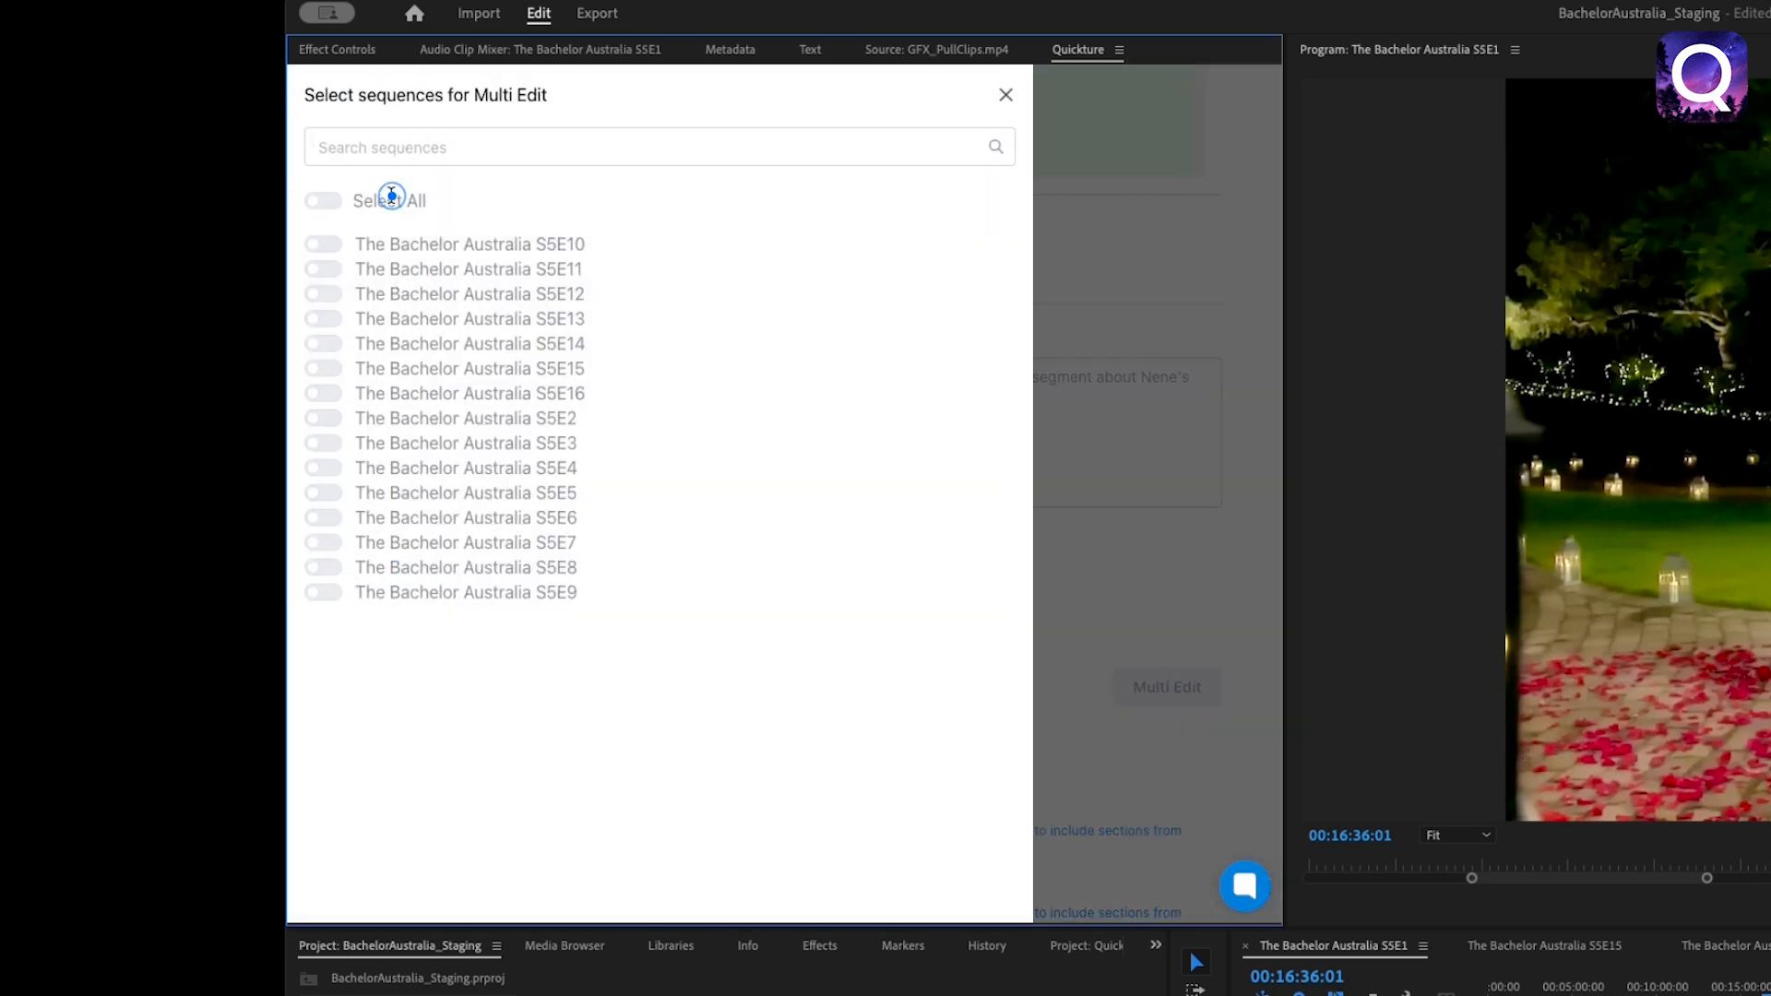
click(321, 199)
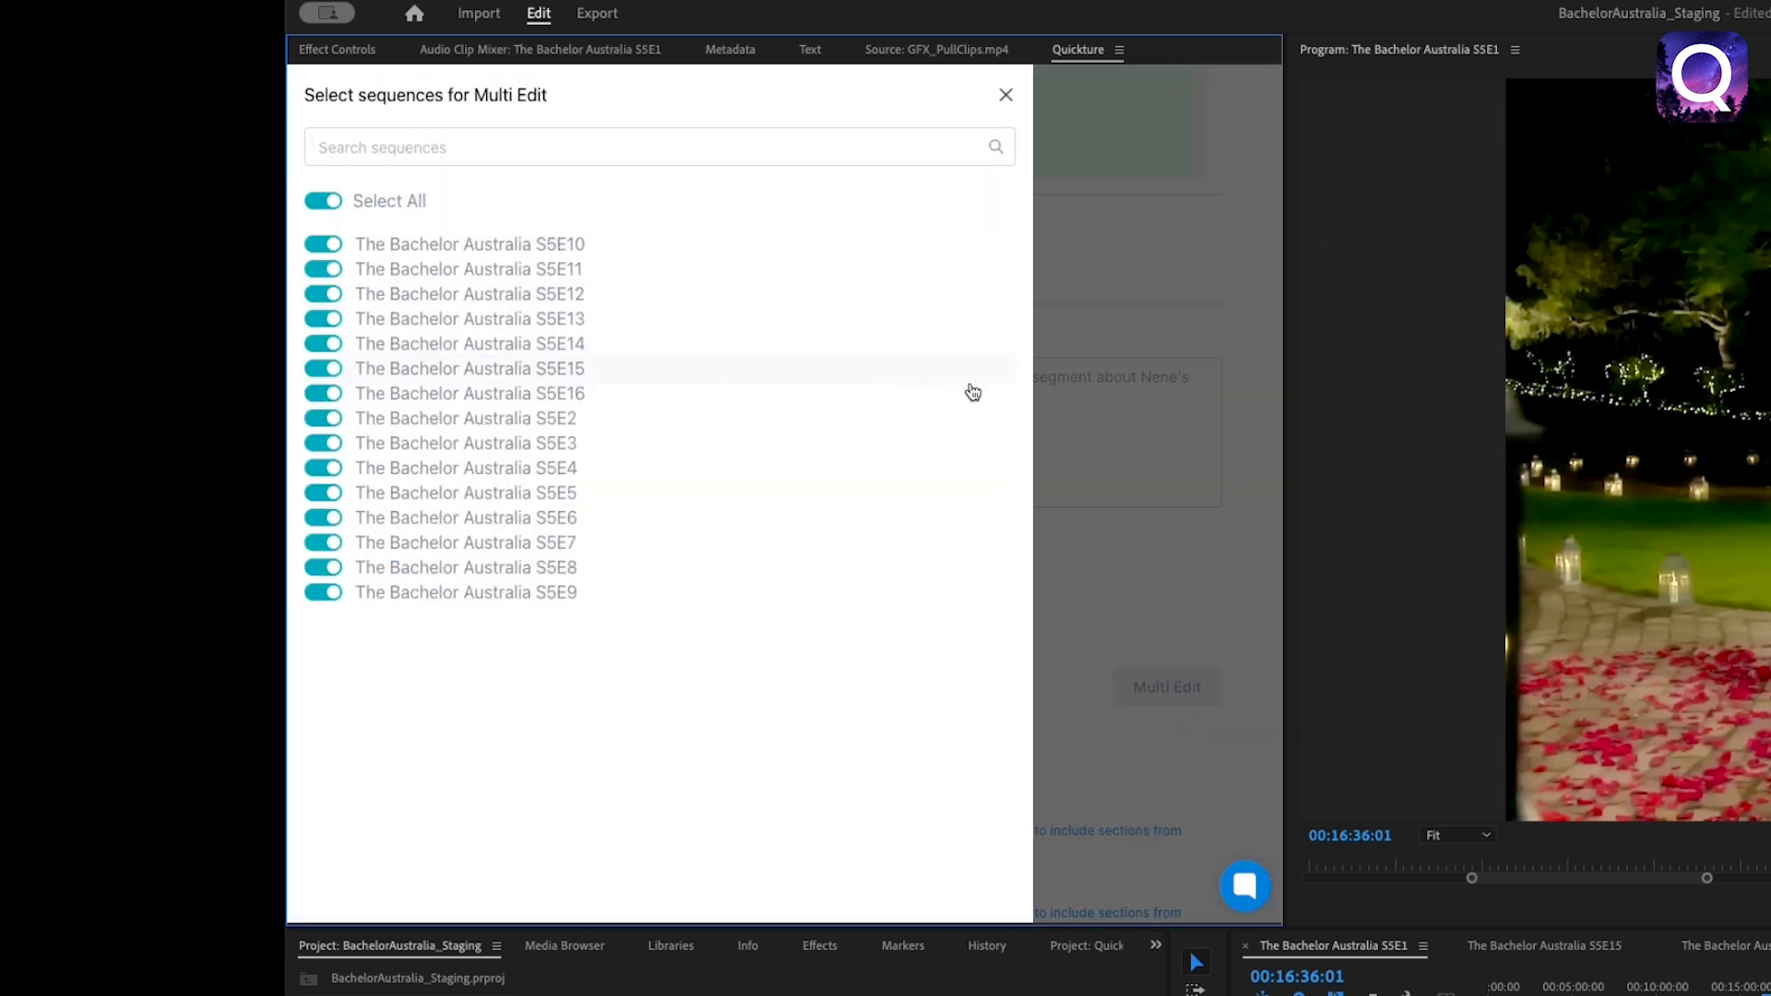
click(1003, 94)
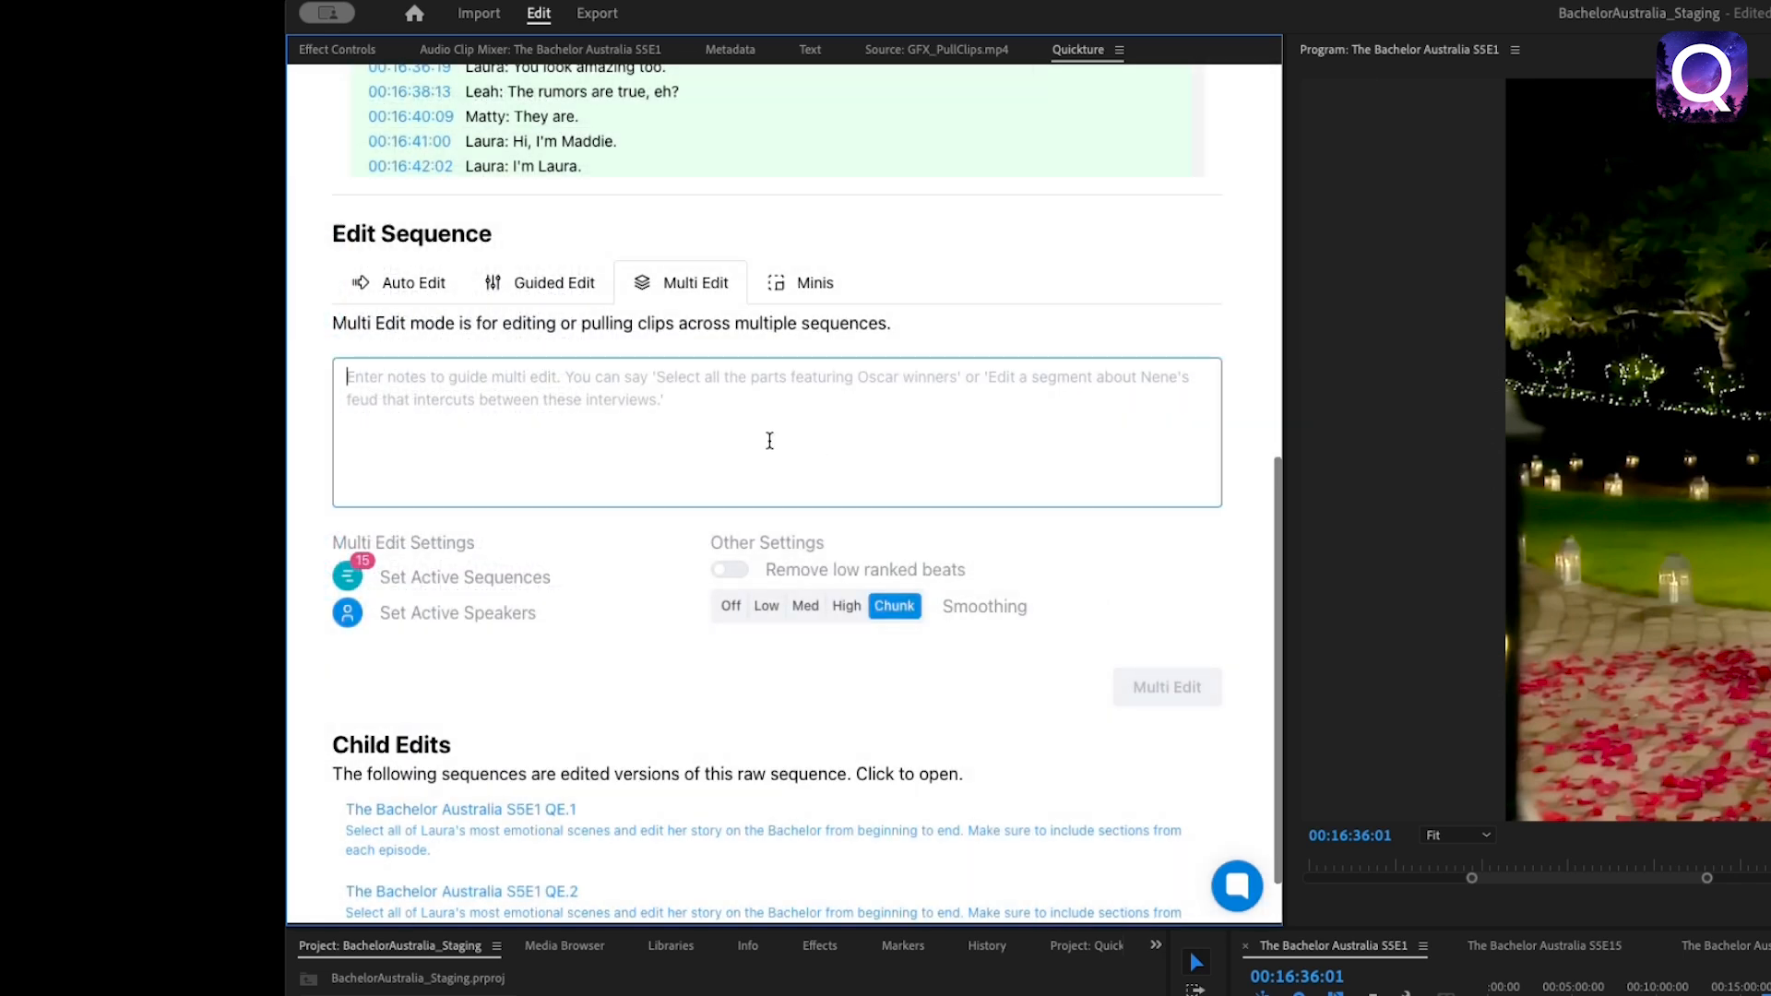
Note 'Select all of Laura's most emotional scenes...' and generate her season-wide story edit QE.3
text(Select all of Laura's most emotional scenes and edit her story on the Bachelor from beginning to end. Make sure to include sections from each episode.)
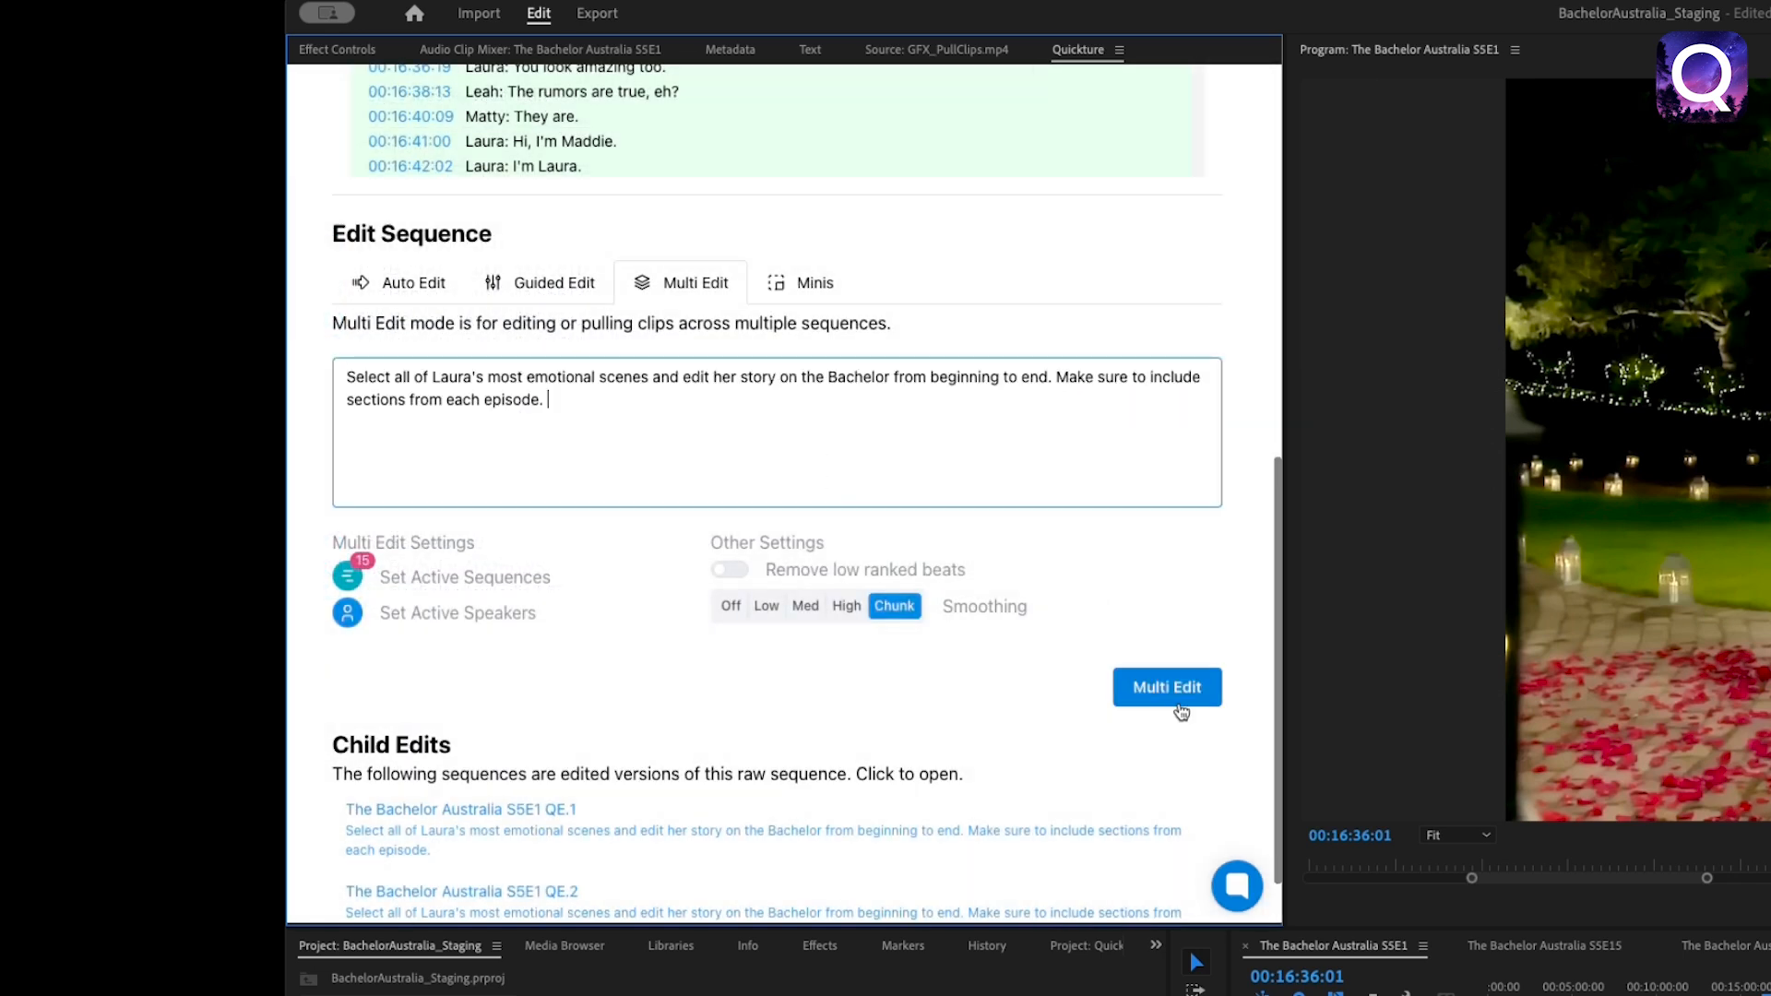
click(1166, 686)
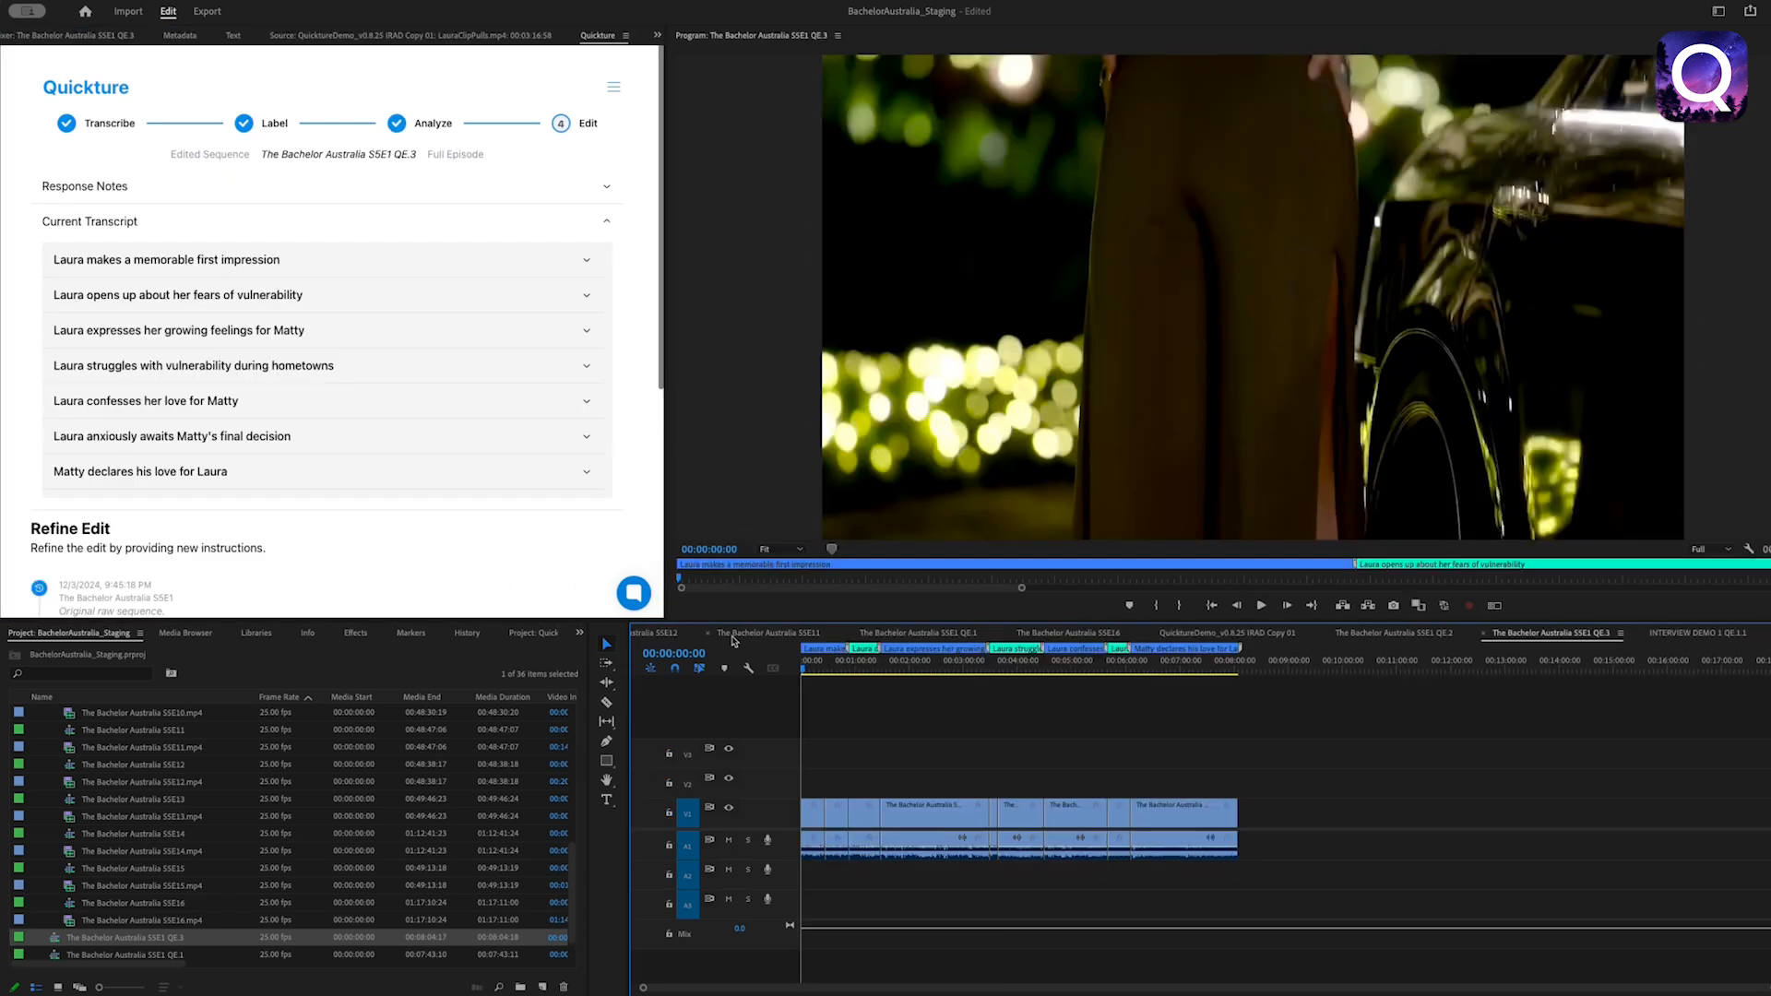
Play the Laura QE.3 edit and scrub ahead to the hometowns section
click(1260, 605)
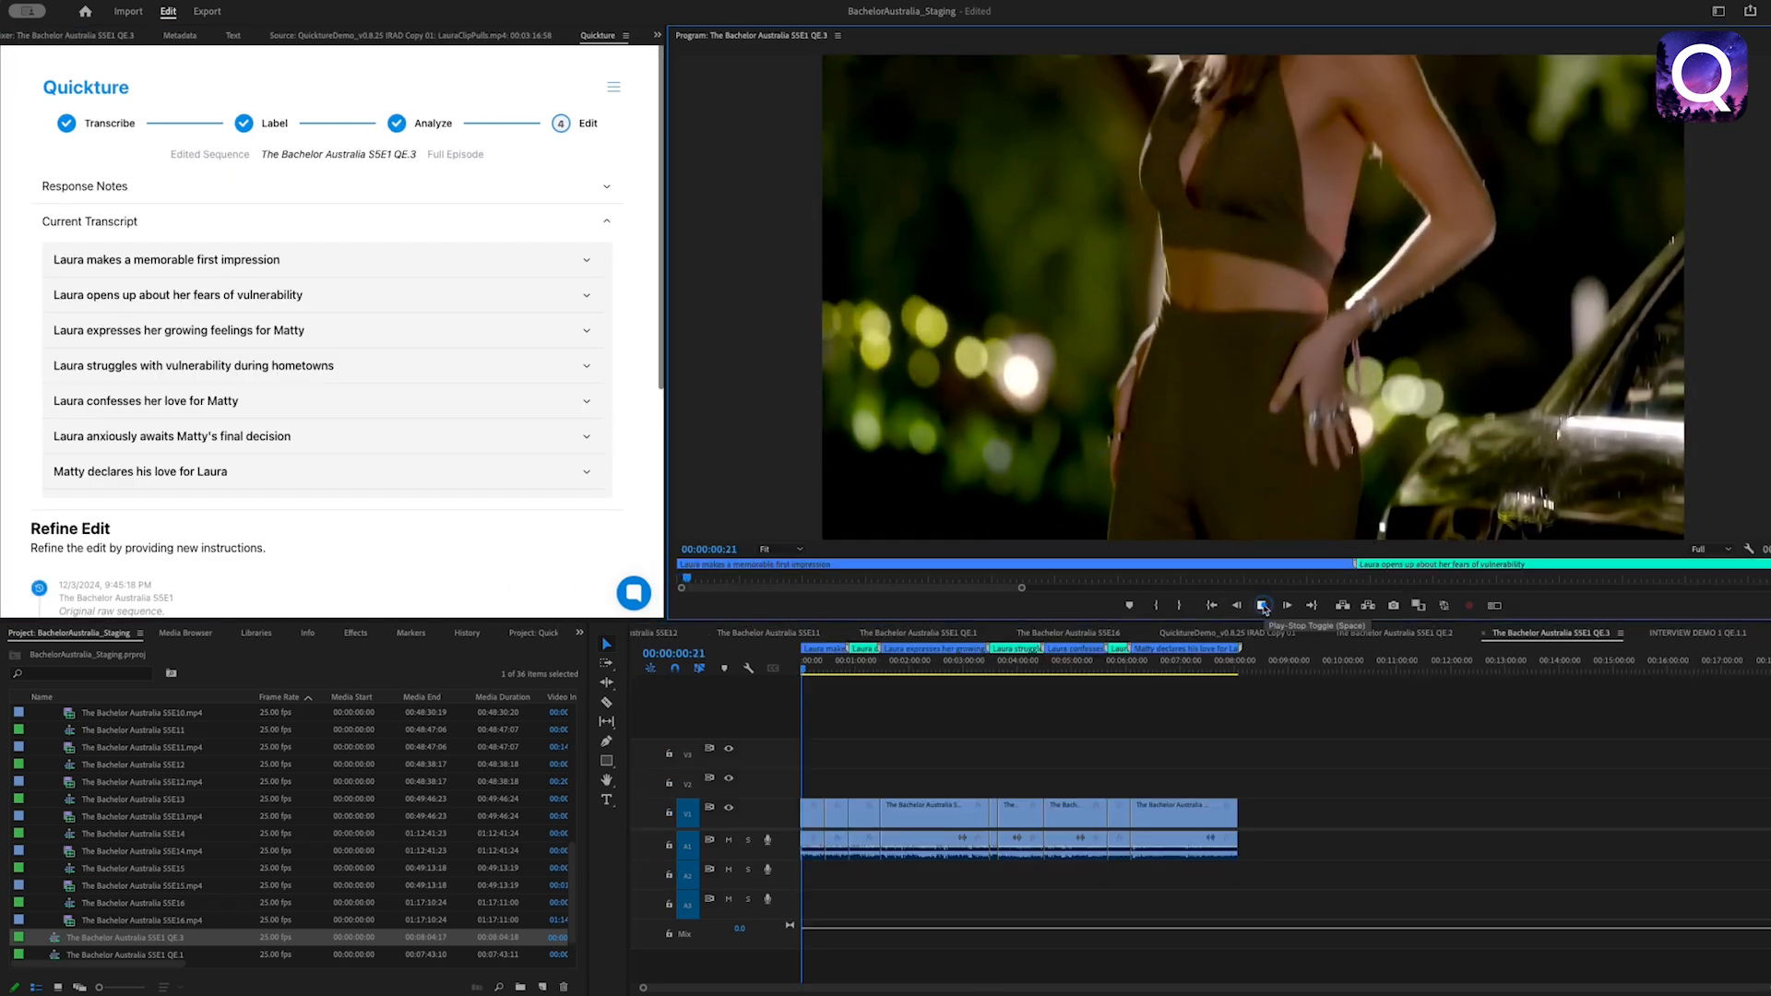
click(1262, 605)
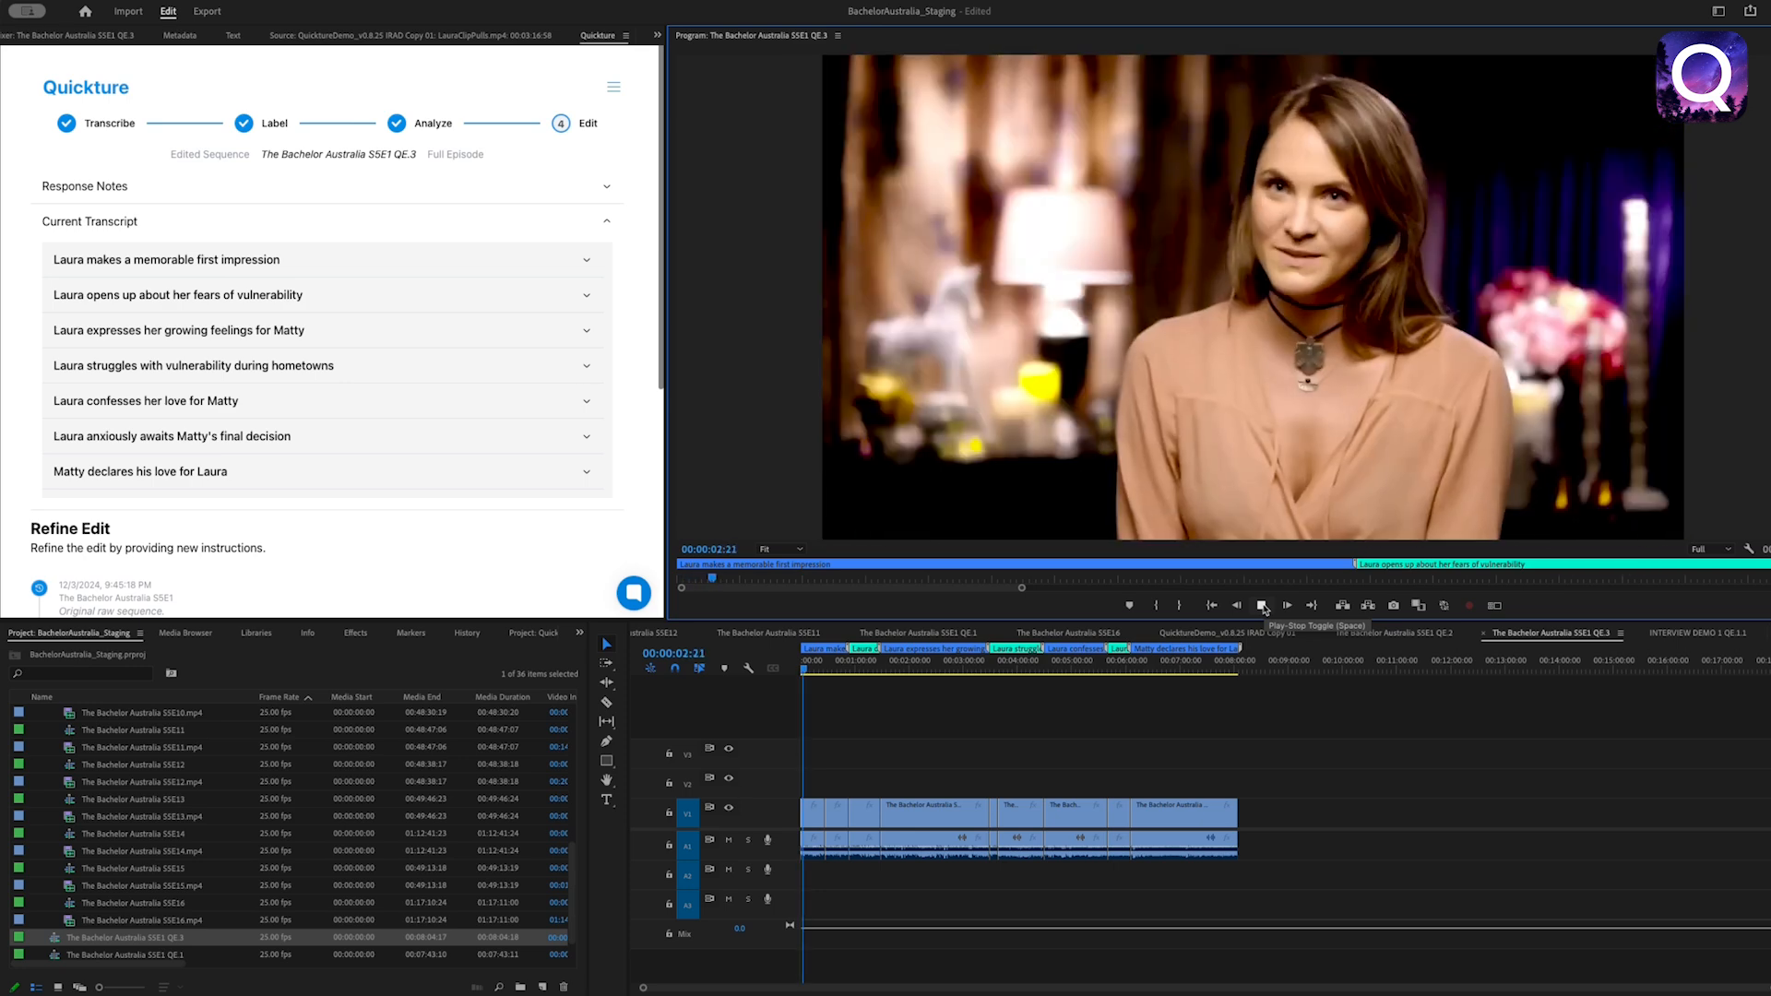
click(1262, 605)
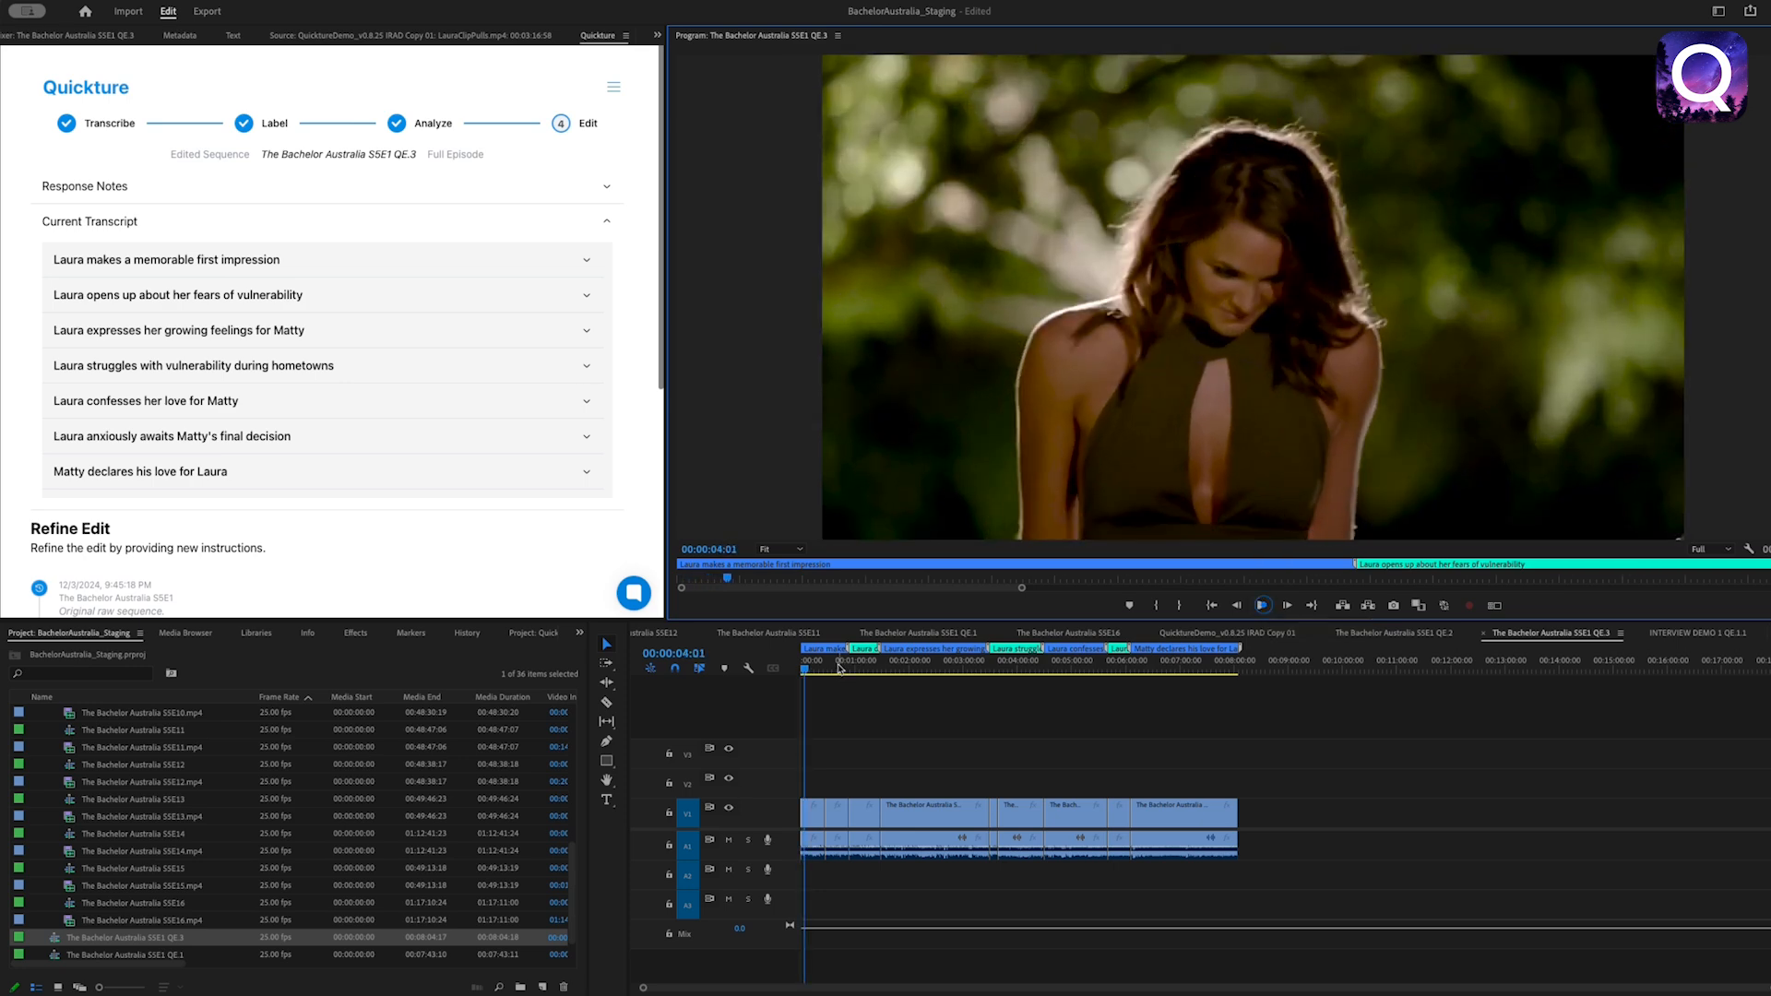
click(989, 660)
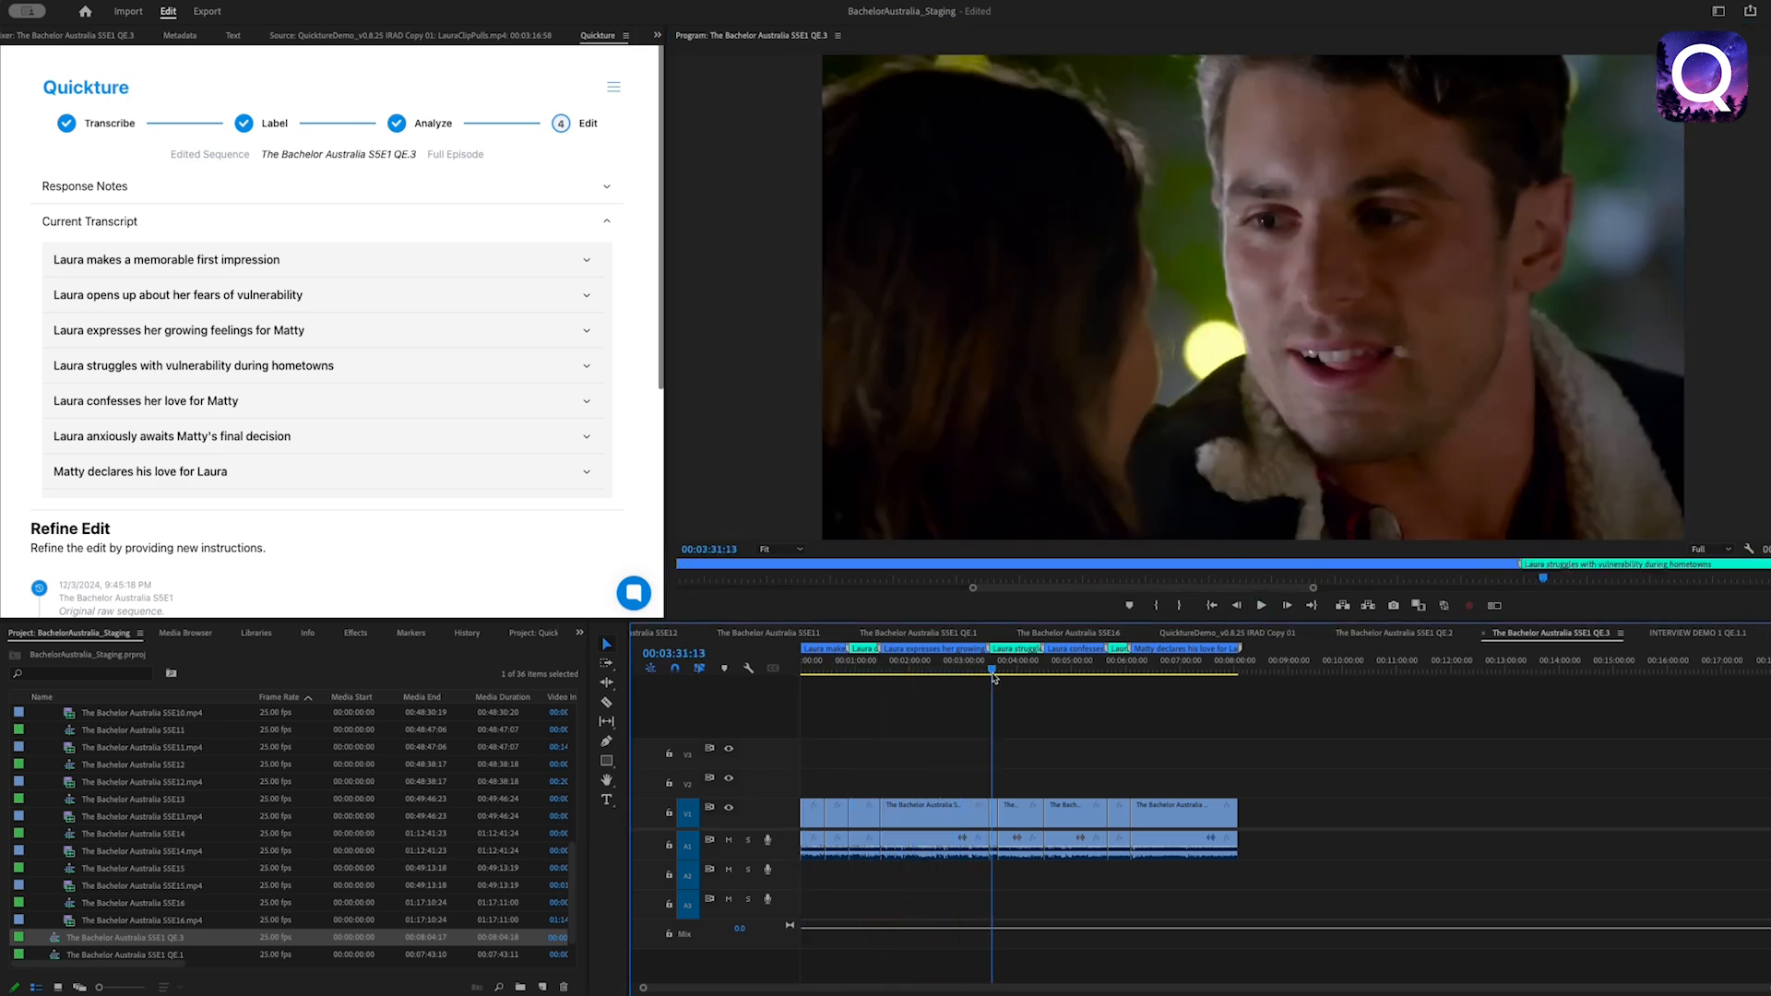
click(1129, 662)
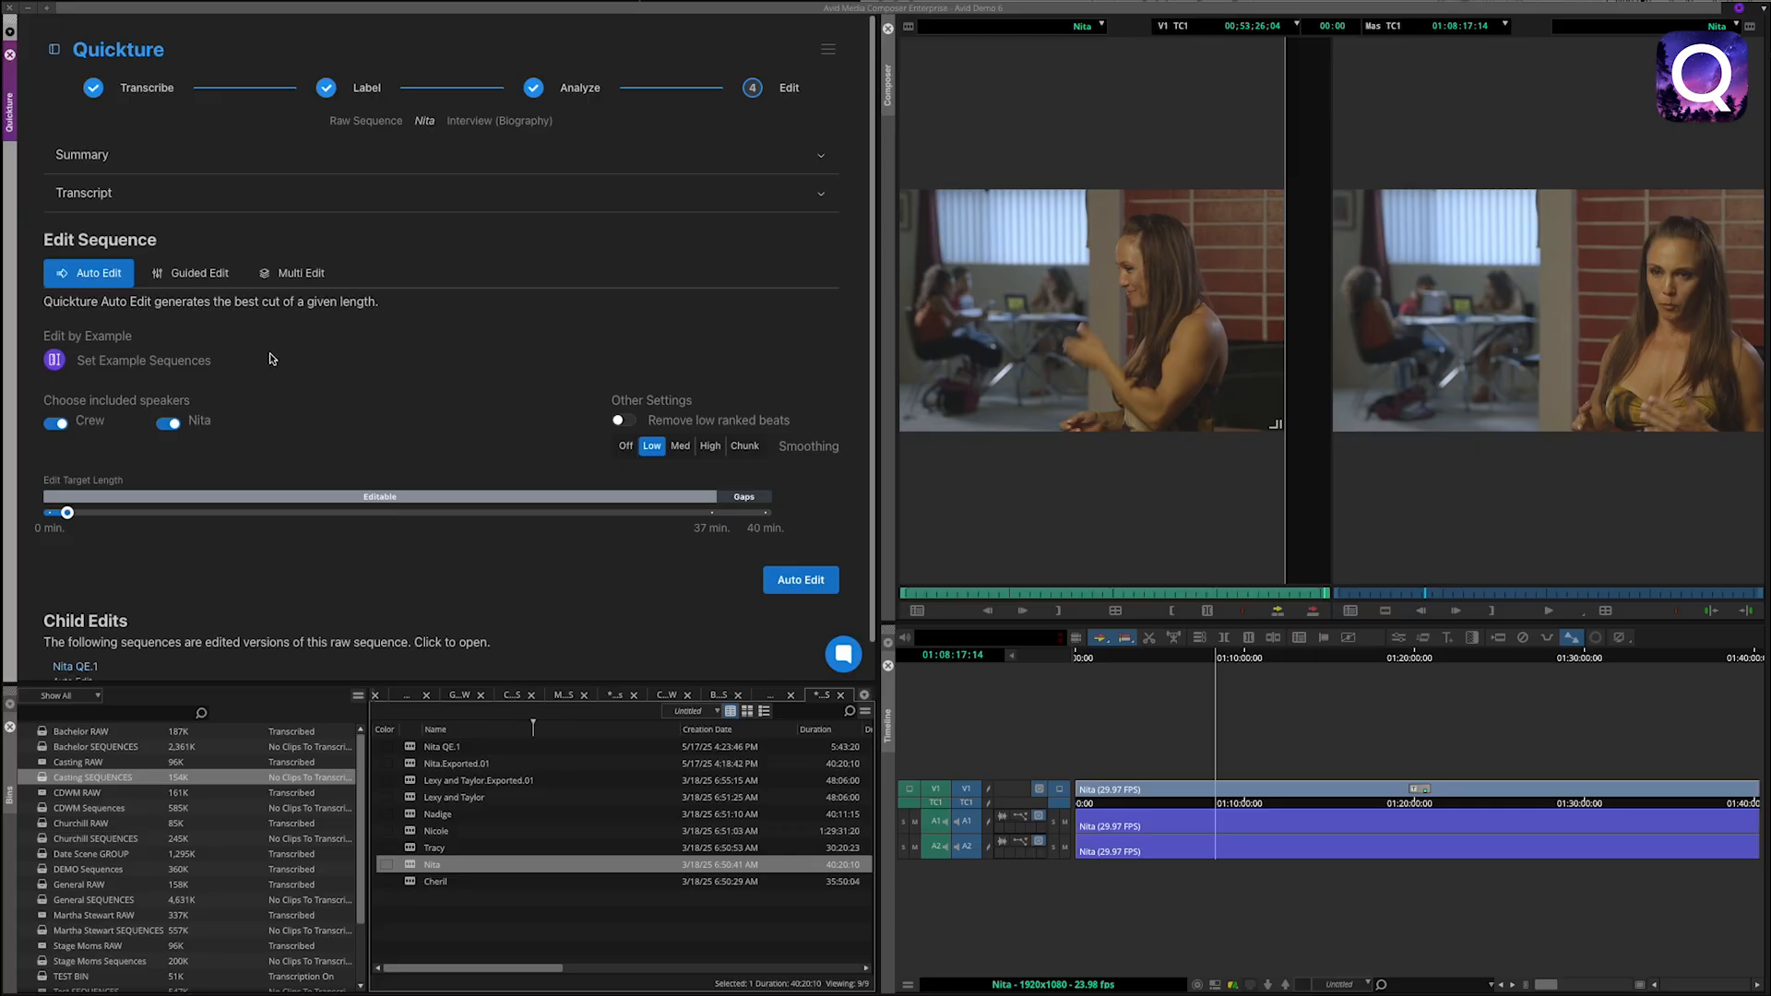
Search 'LC' and pick the LC INTERVIEW sequences as Edit by Example guides
click(143, 360)
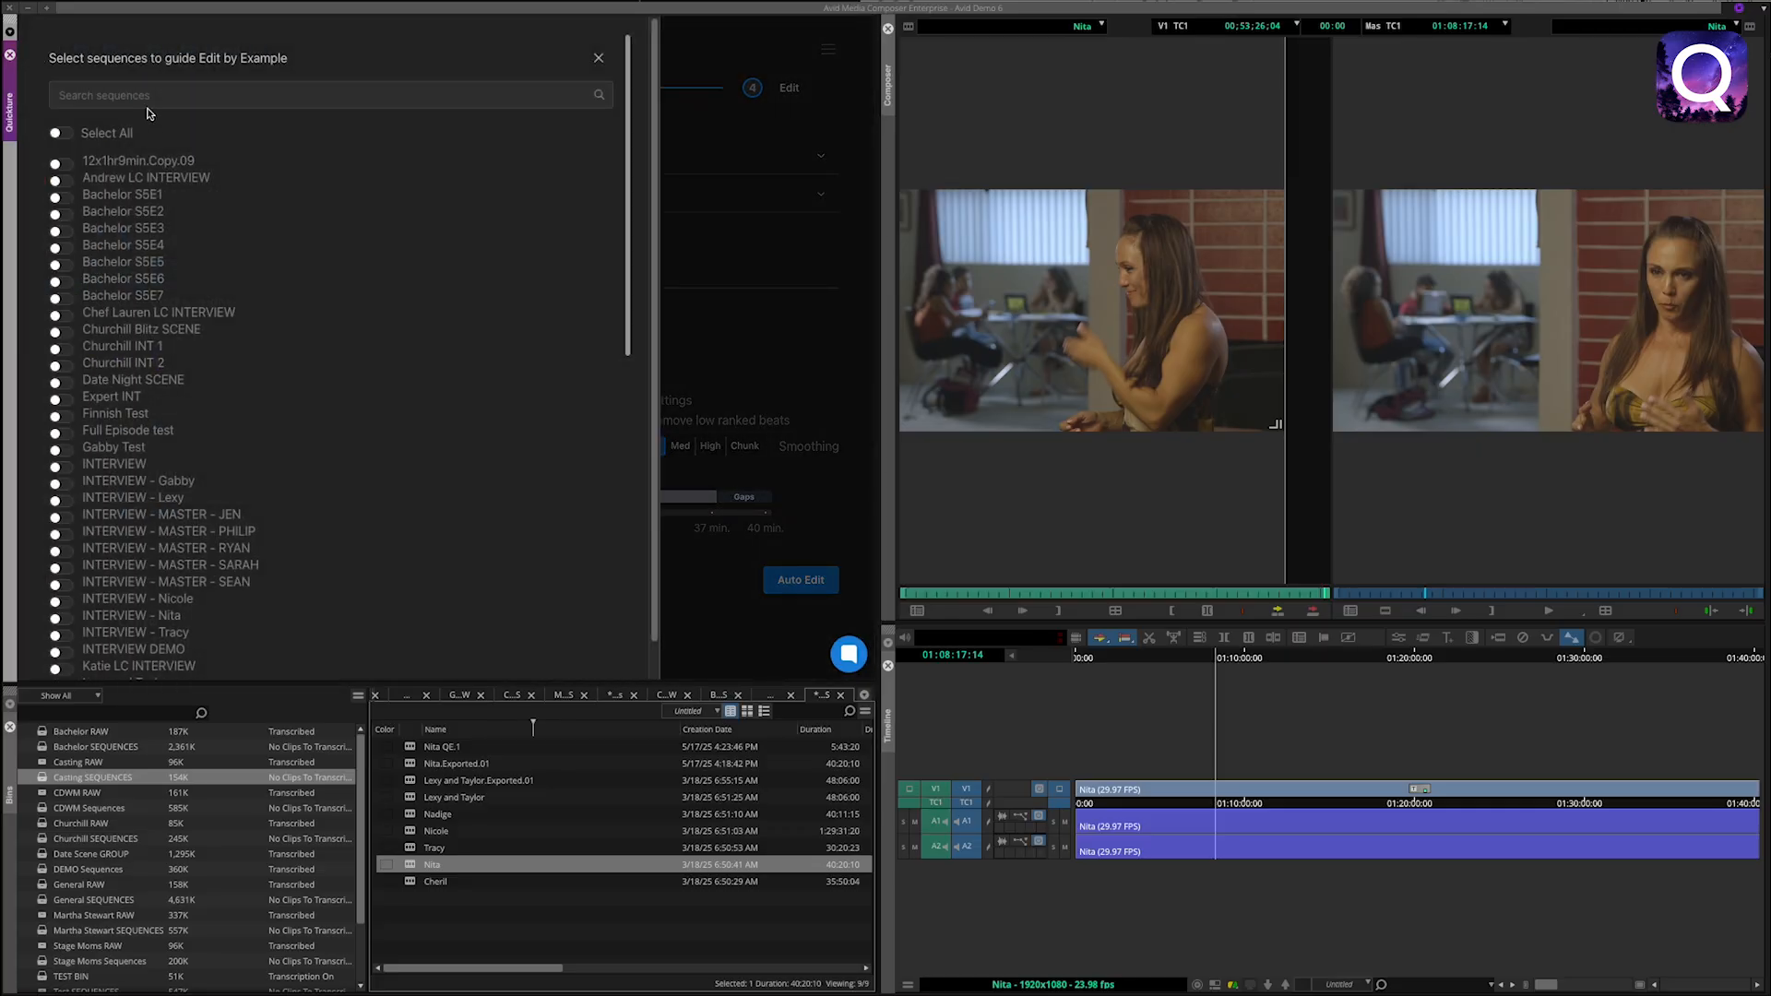
text(LC)
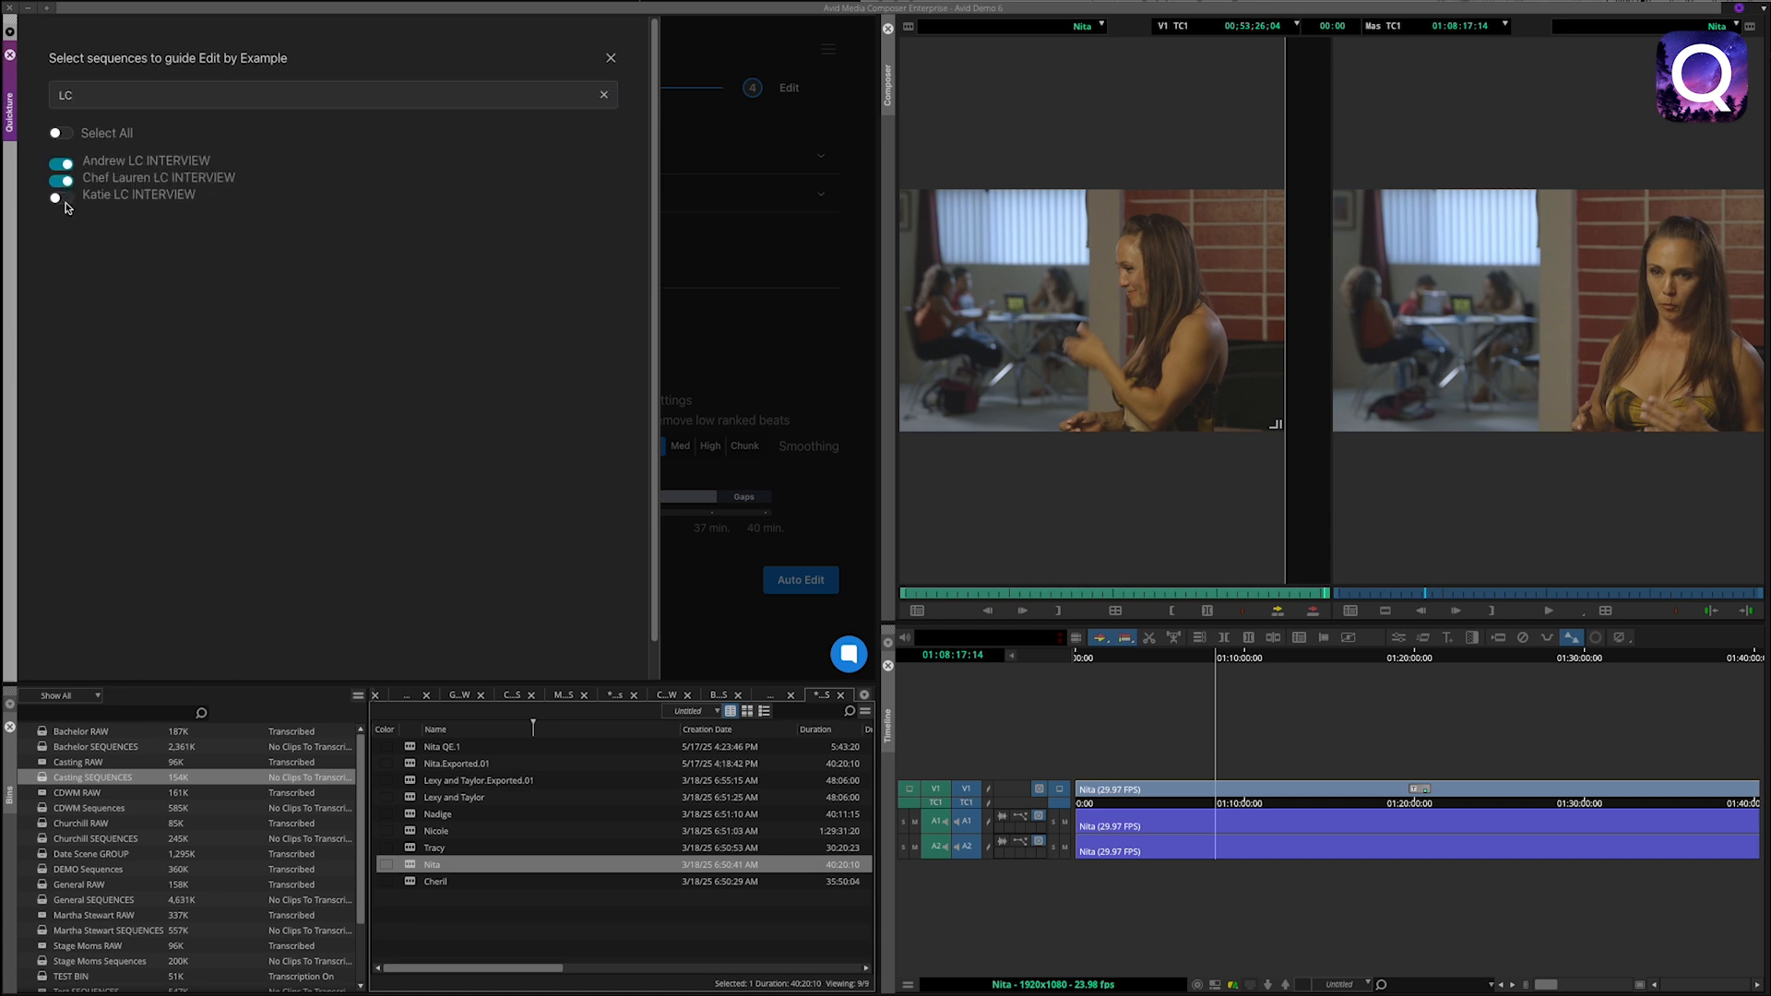
click(610, 57)
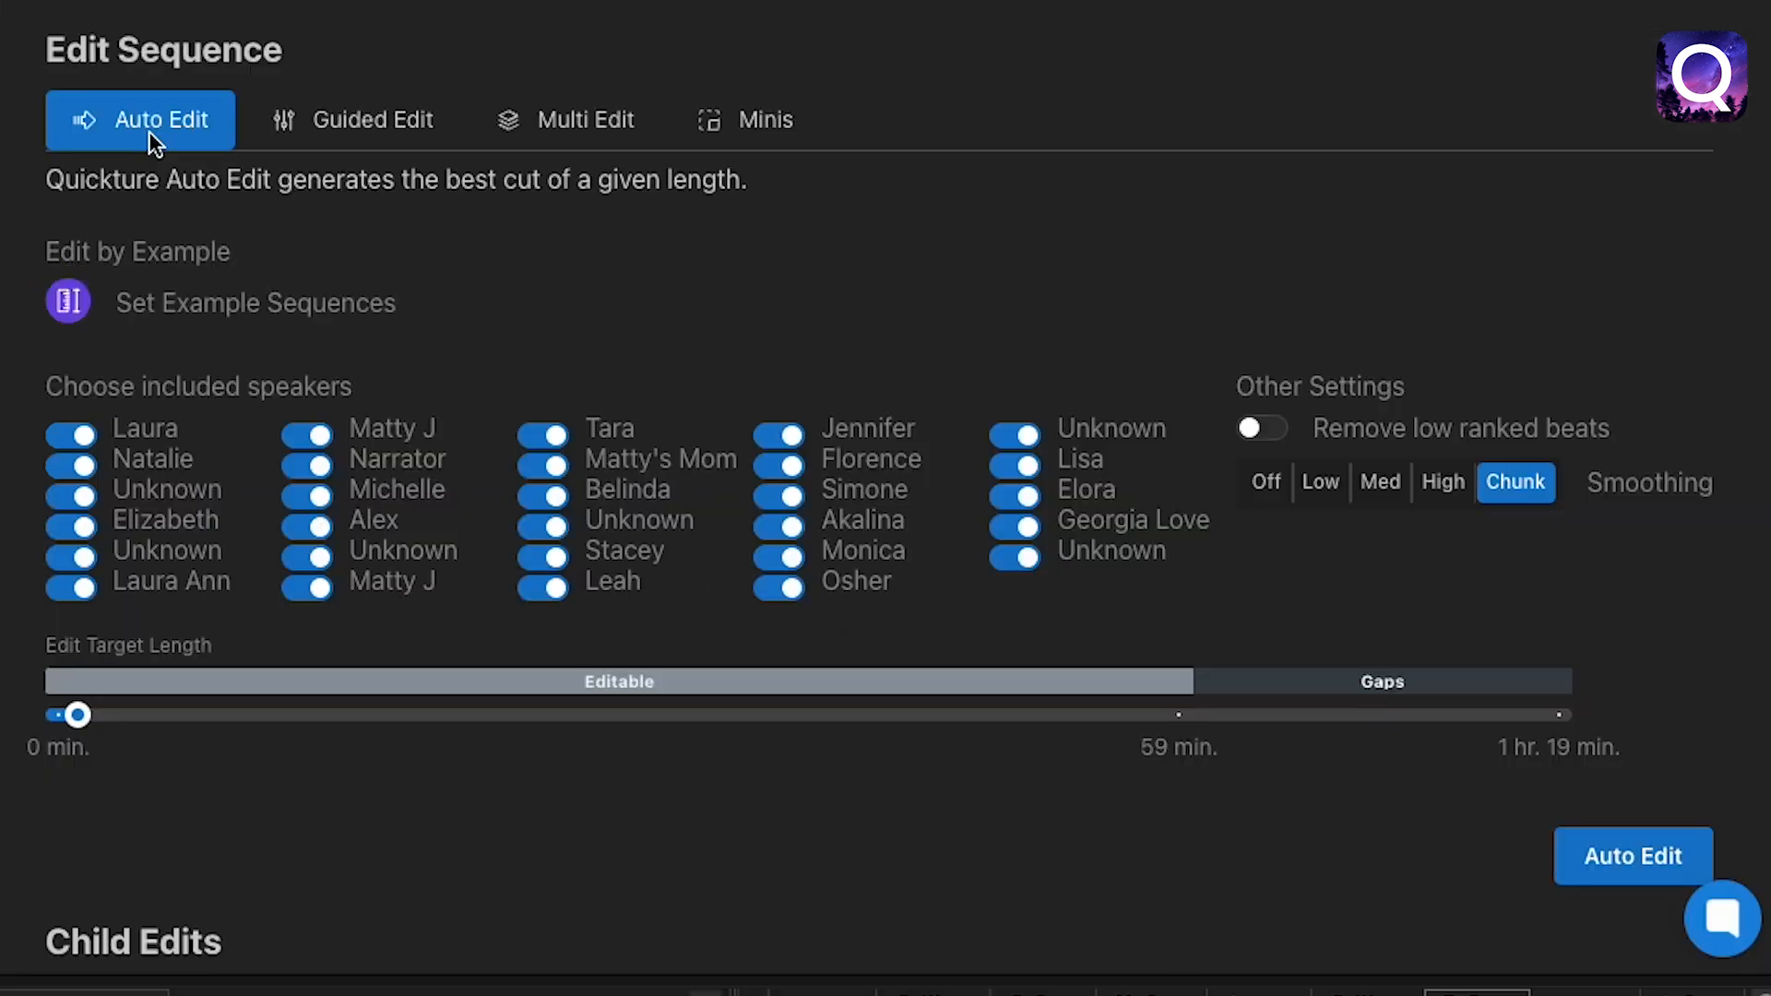
Show Guided Edit then Minis mode, each offering Set Example Sequences
click(351, 119)
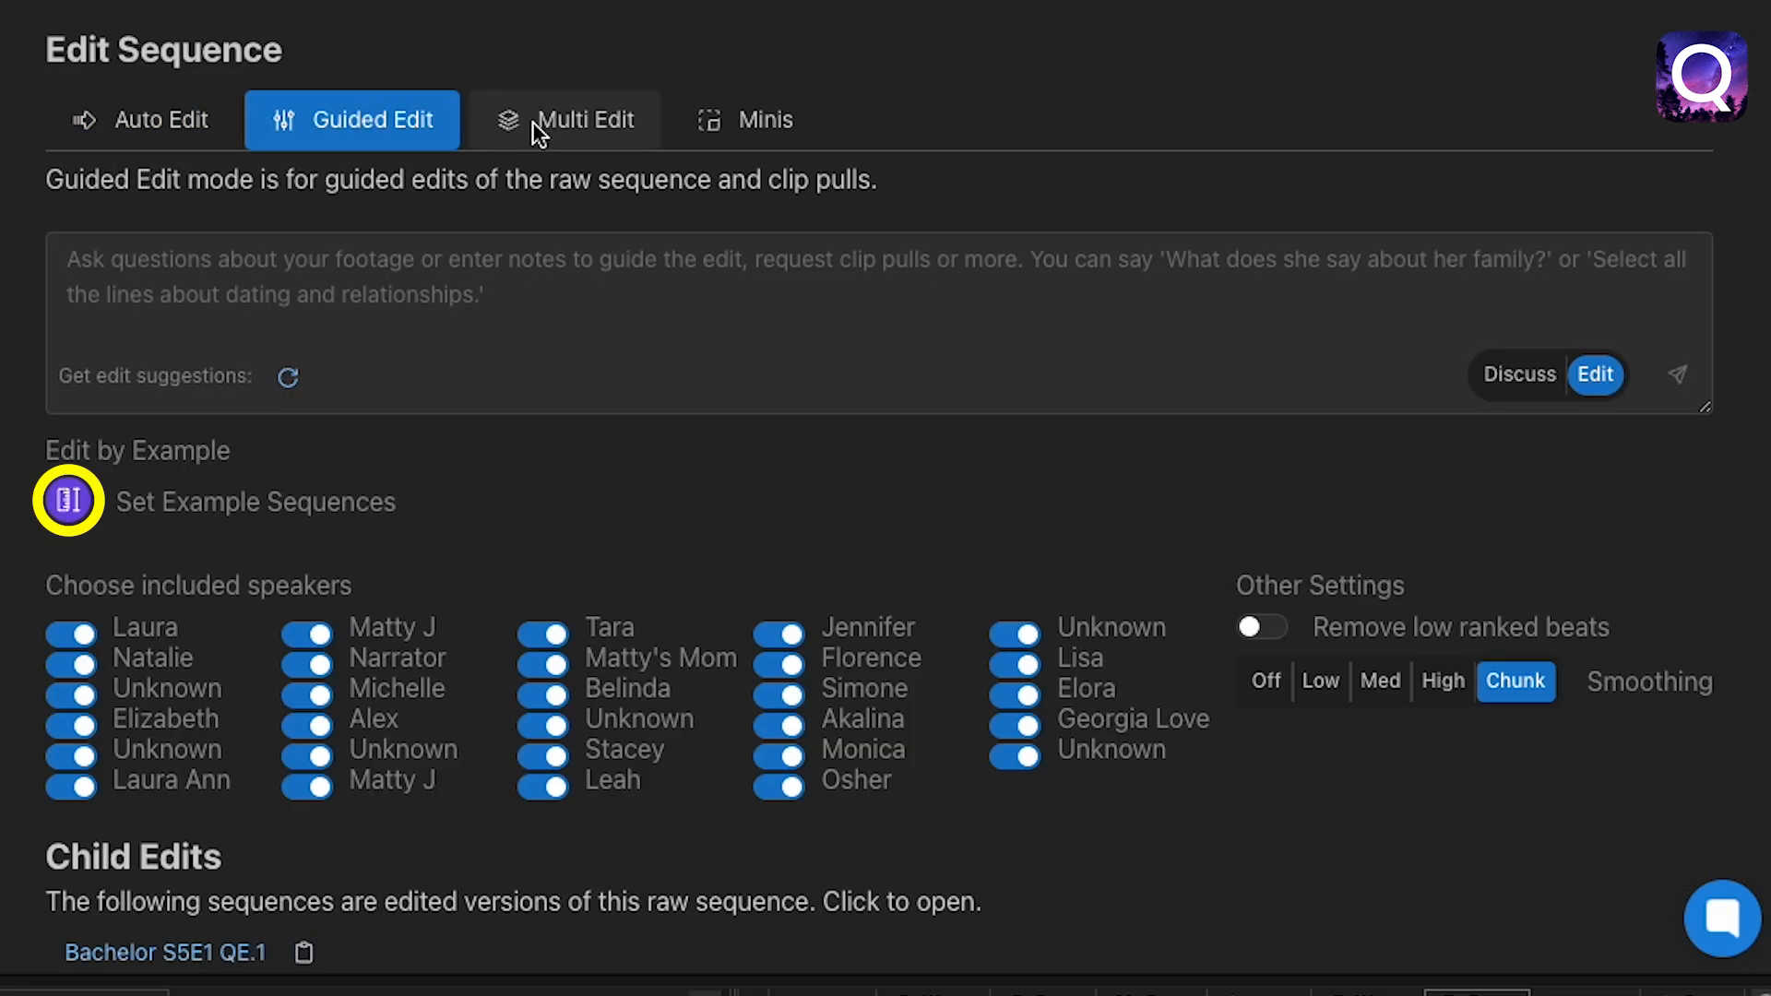
click(744, 118)
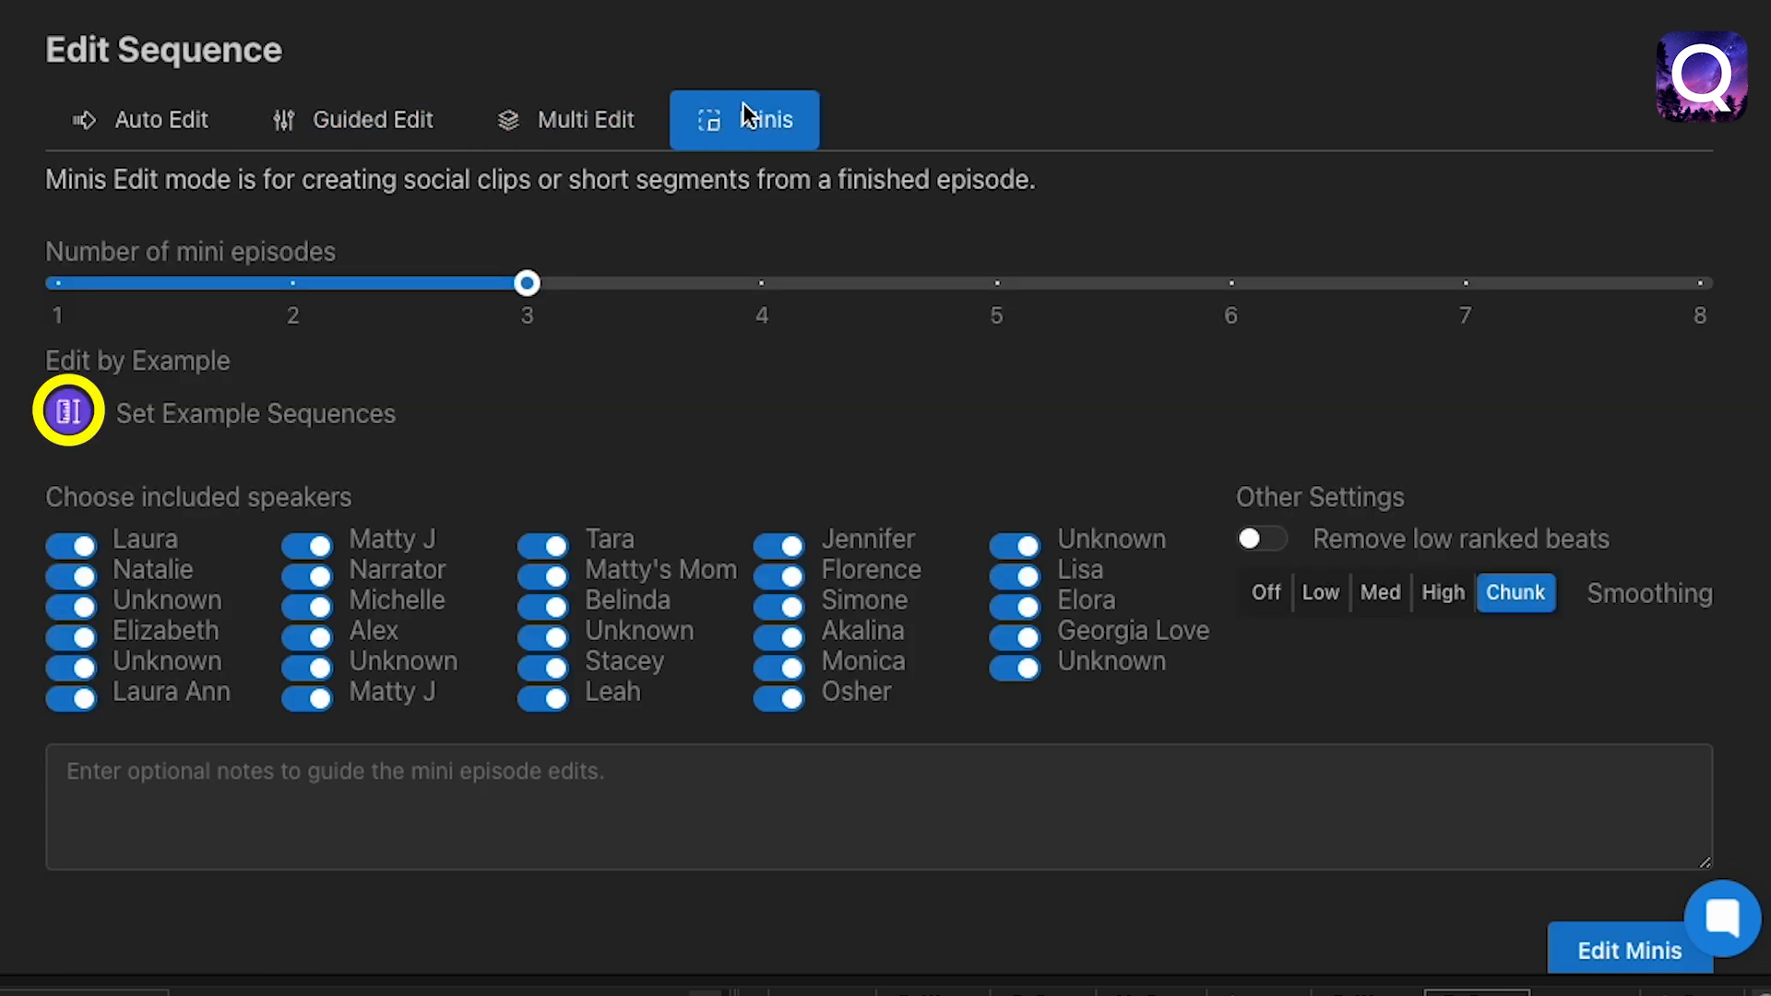
mouse_move(162, 120)
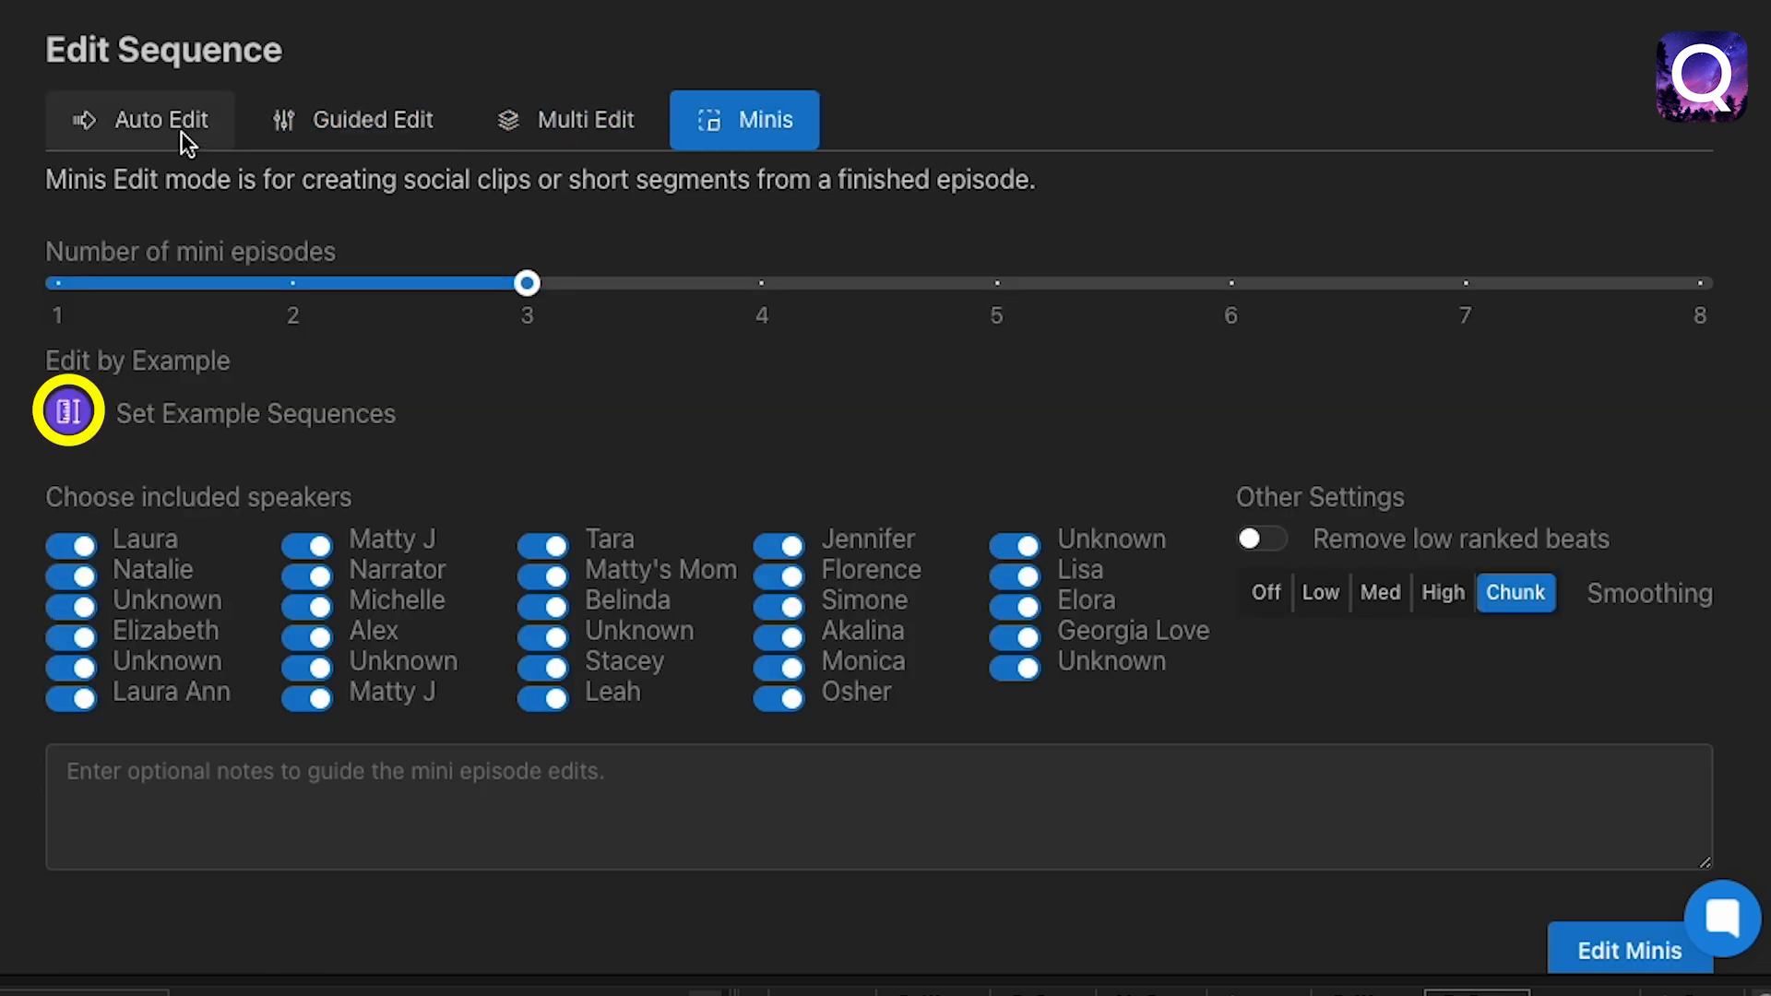